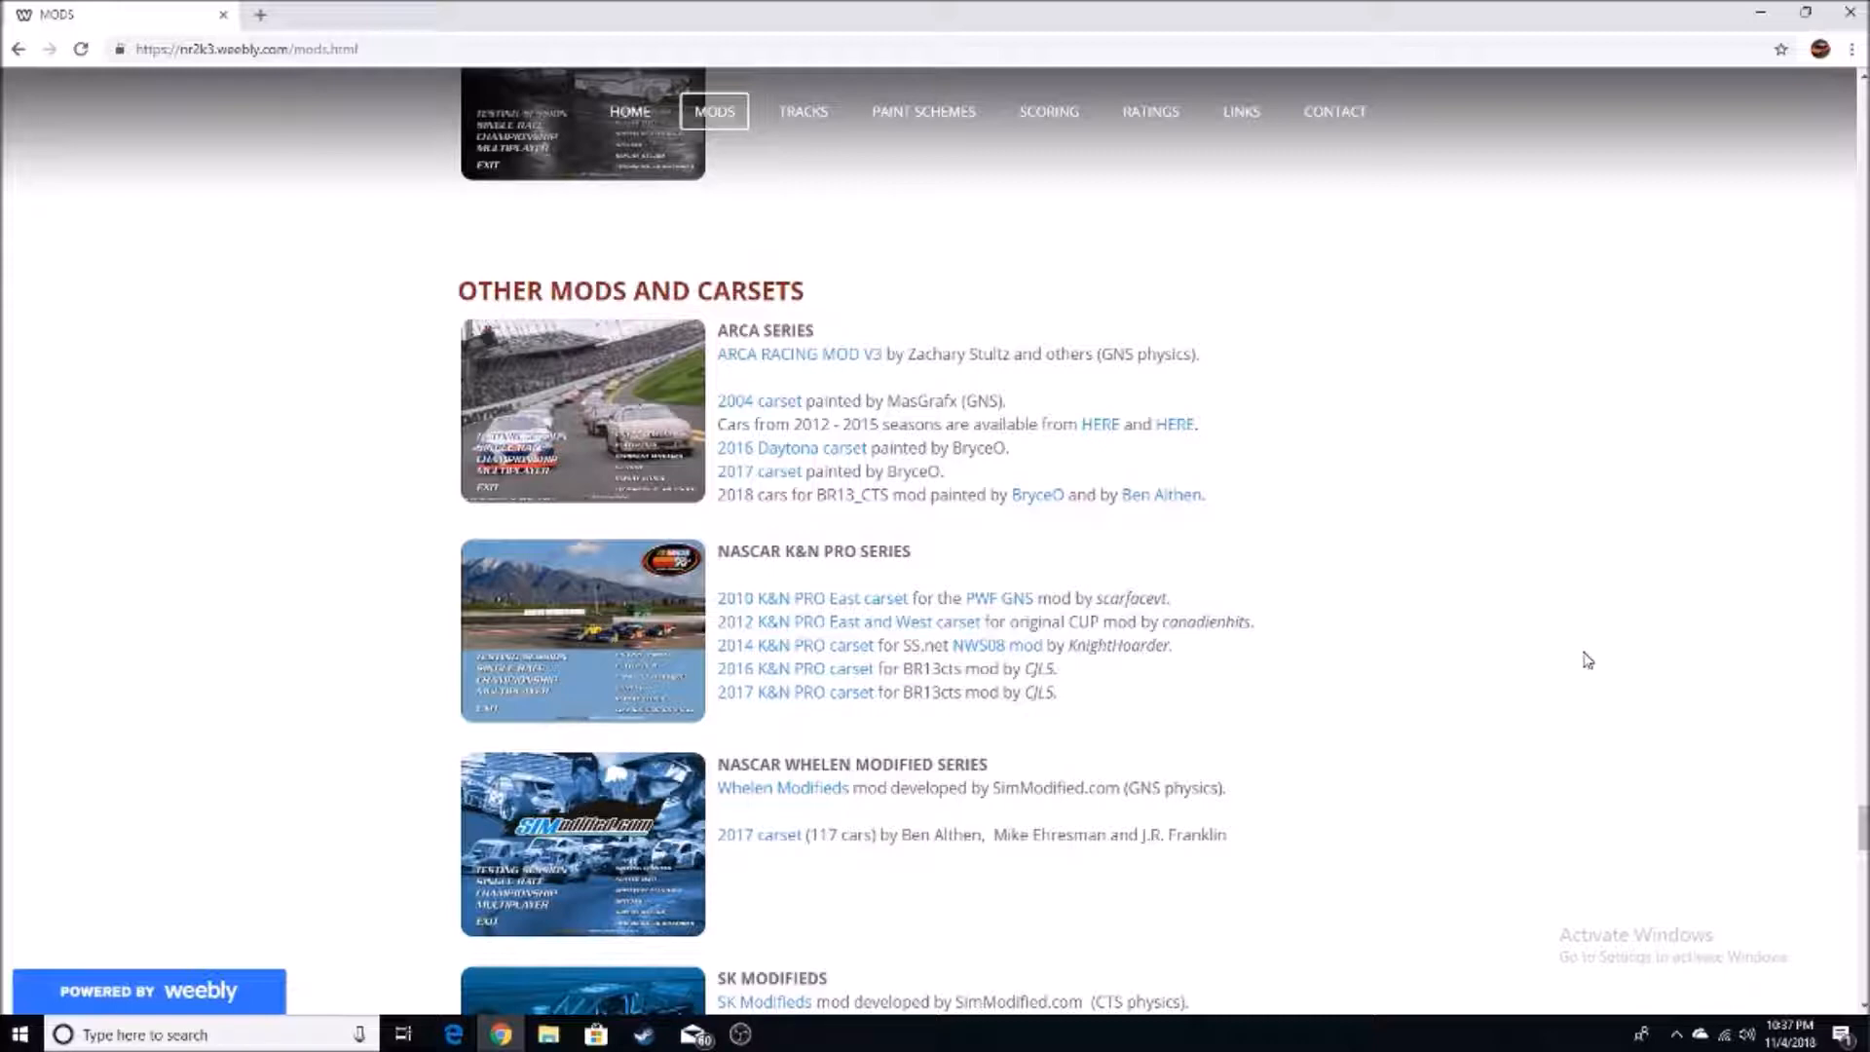
scroll(down, 3)
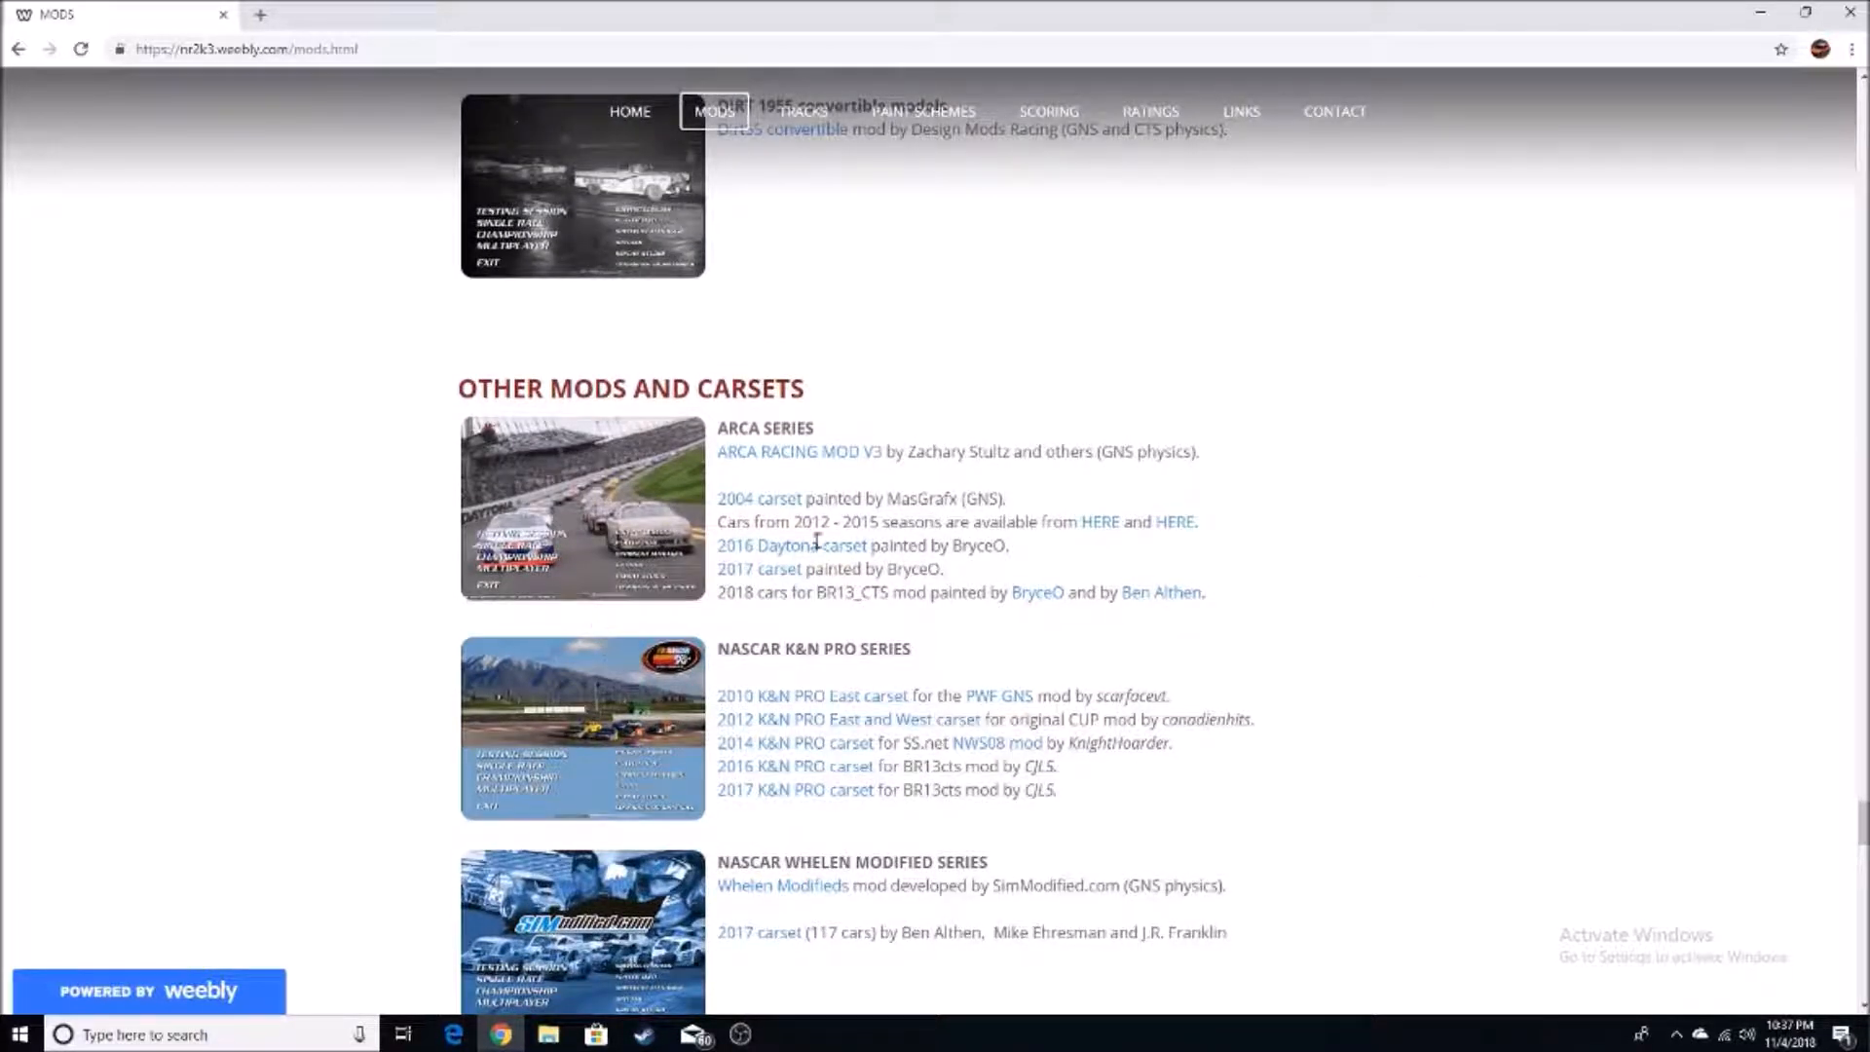
scroll(down, 3)
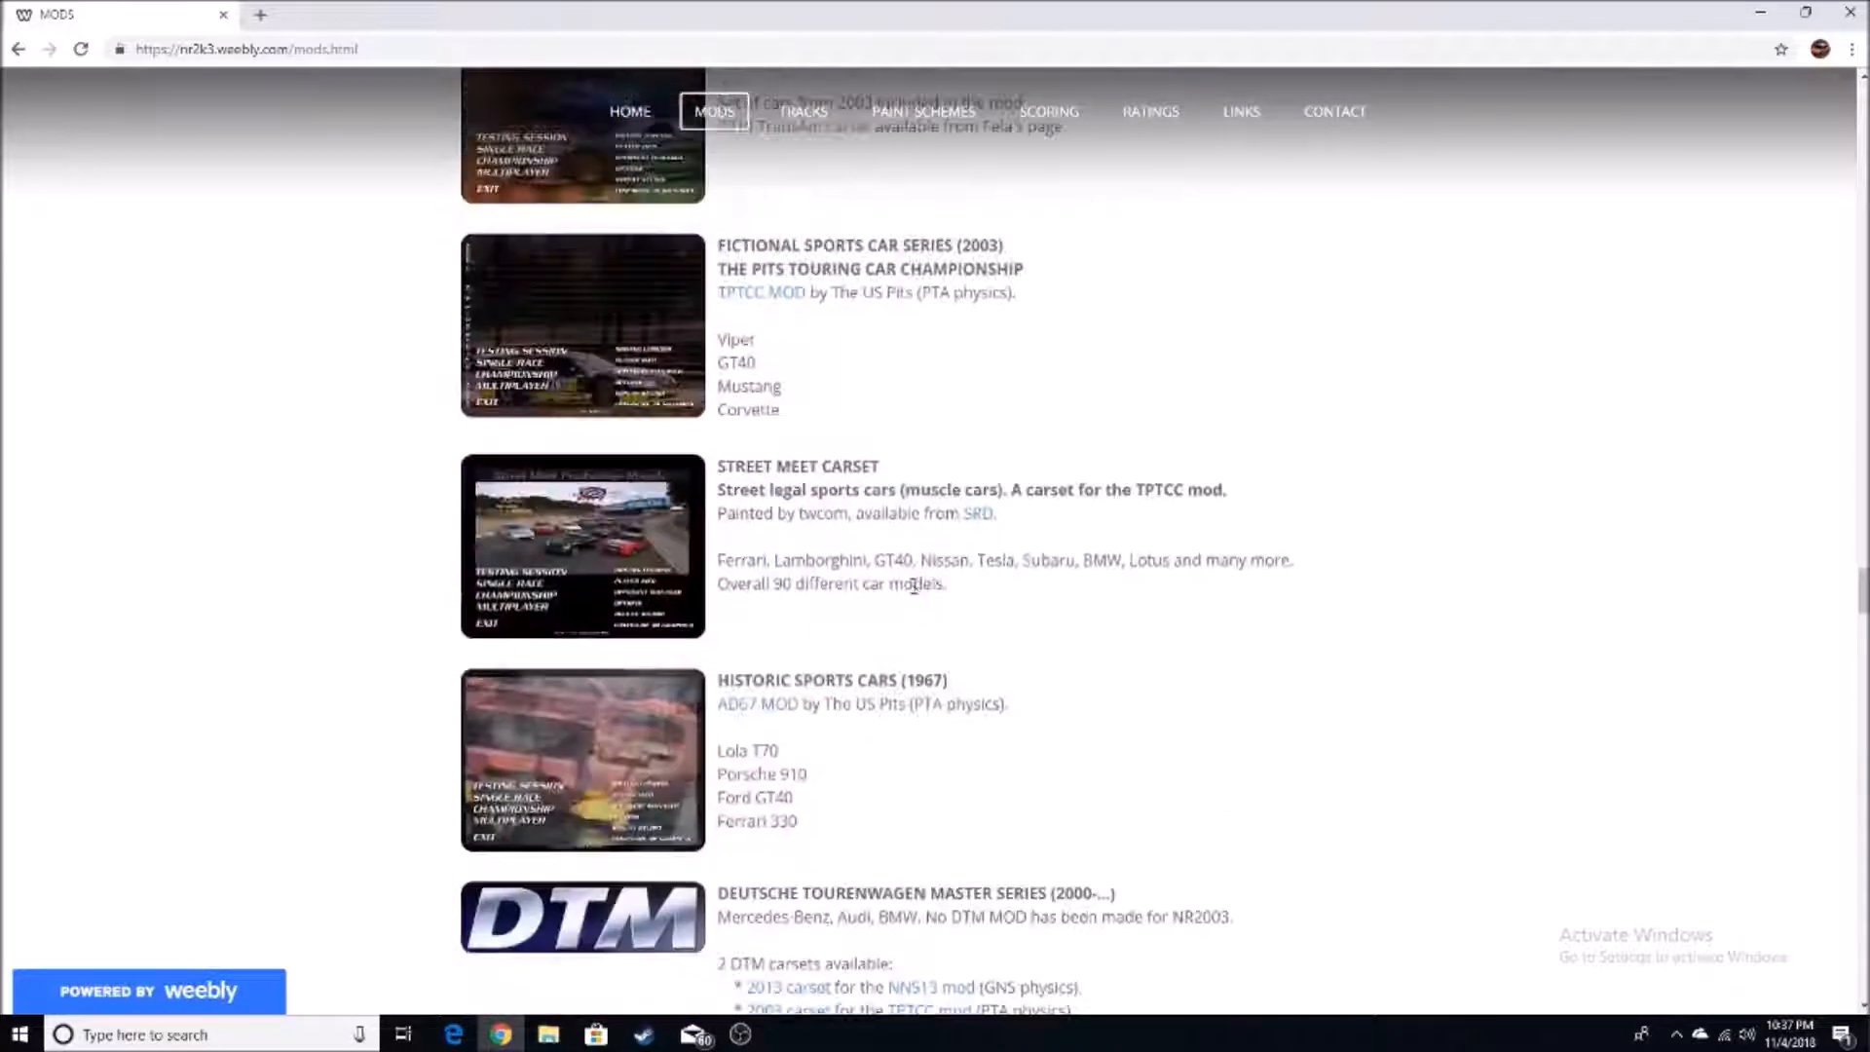
scroll(down, 3)
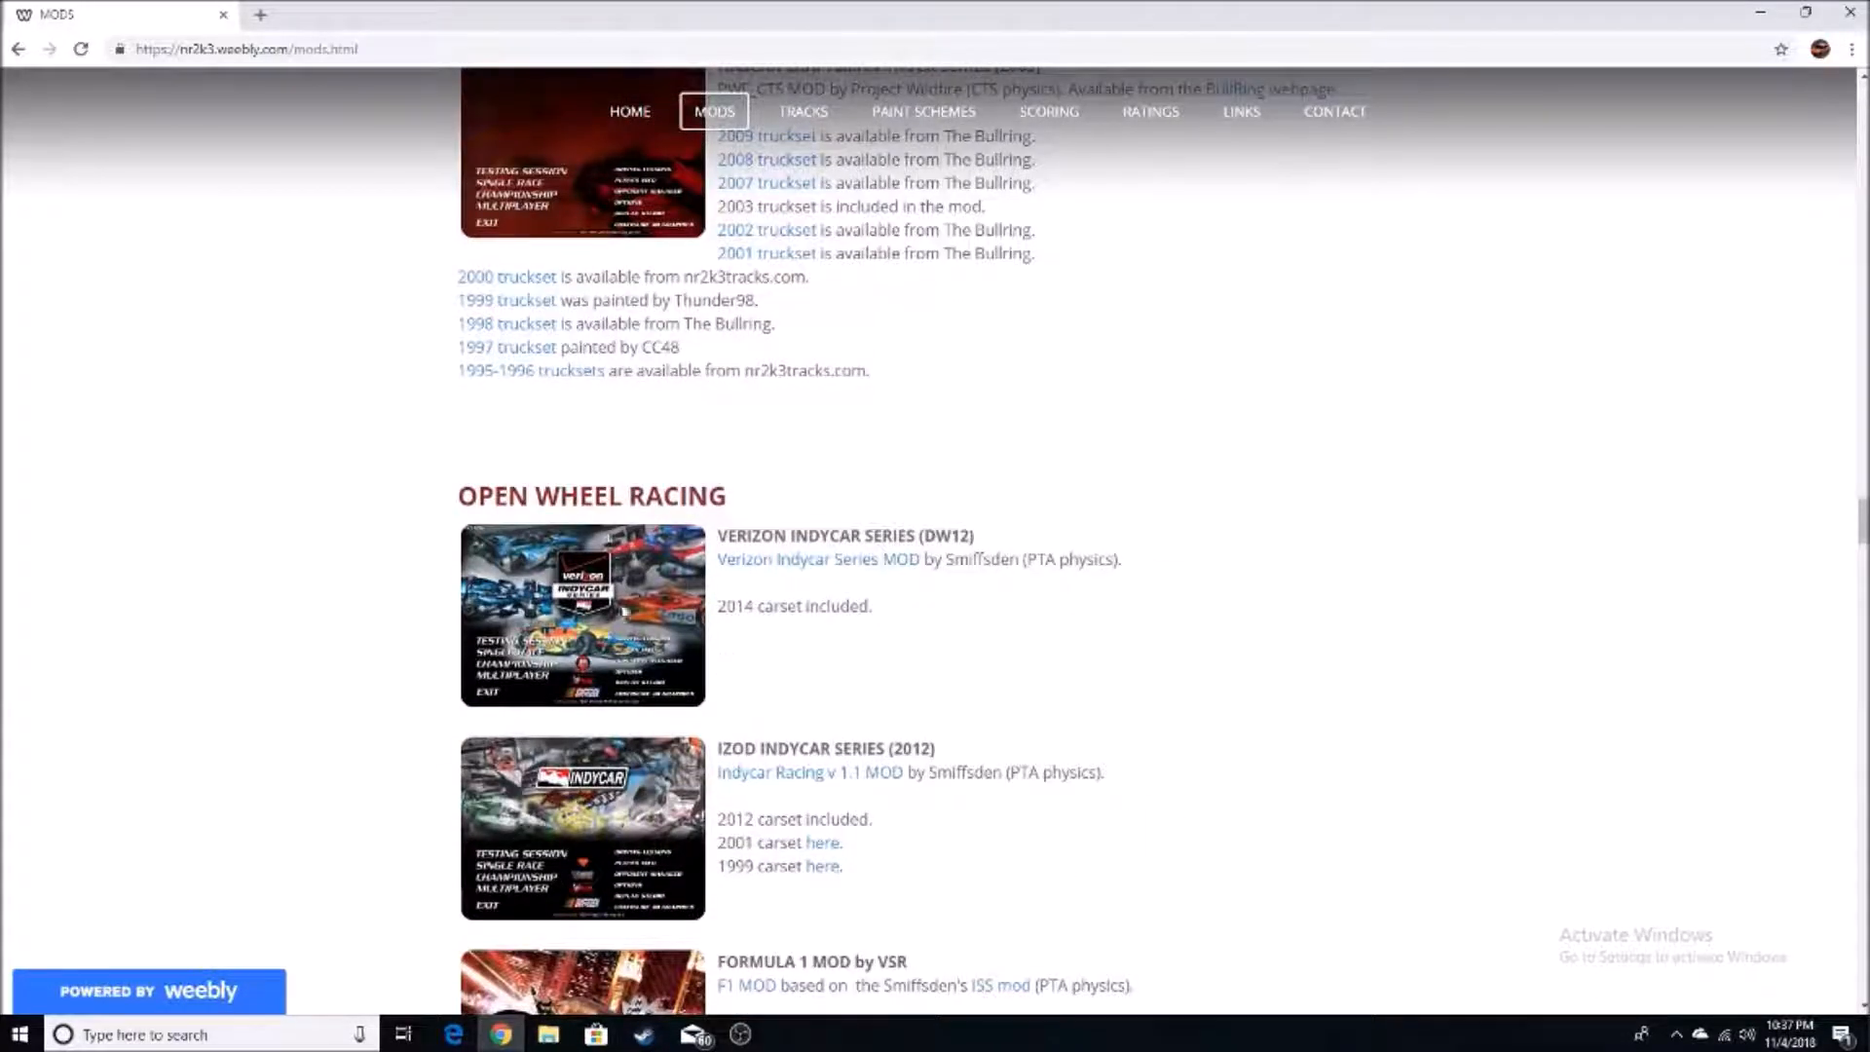
scroll(down, 3)
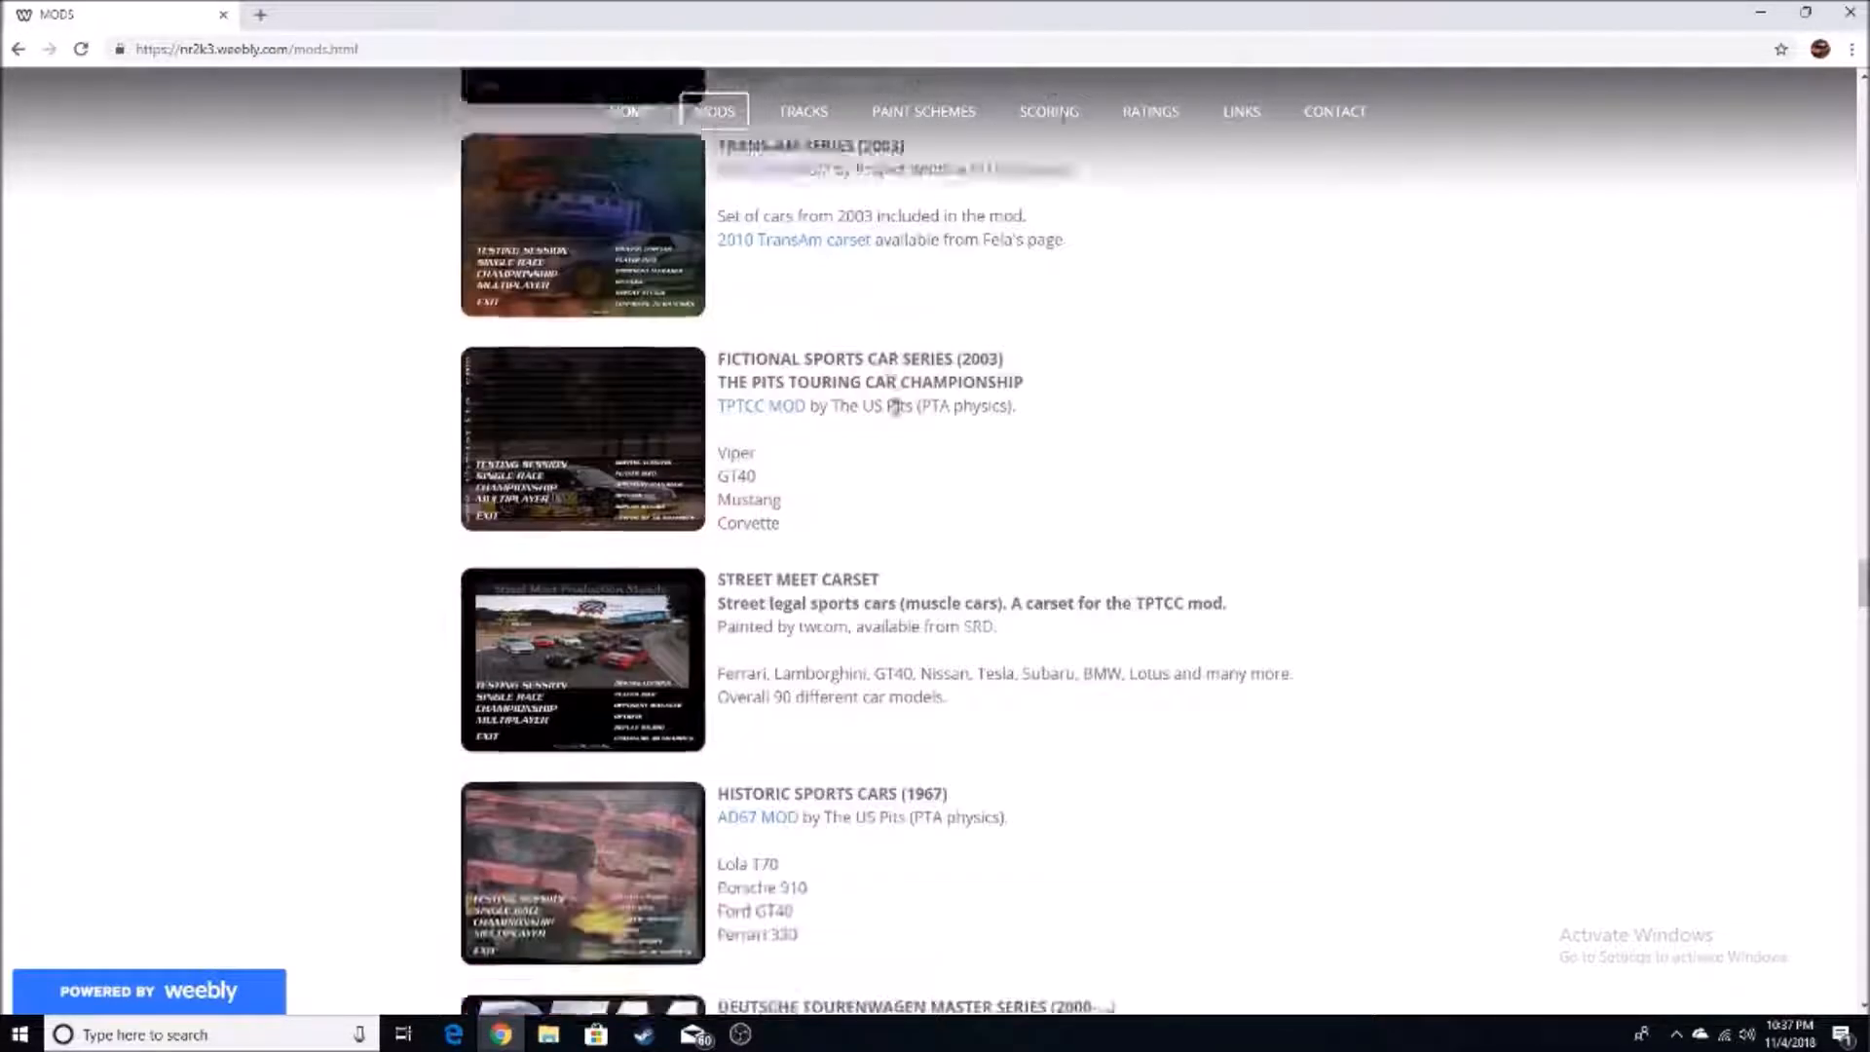
scroll(down, 3)
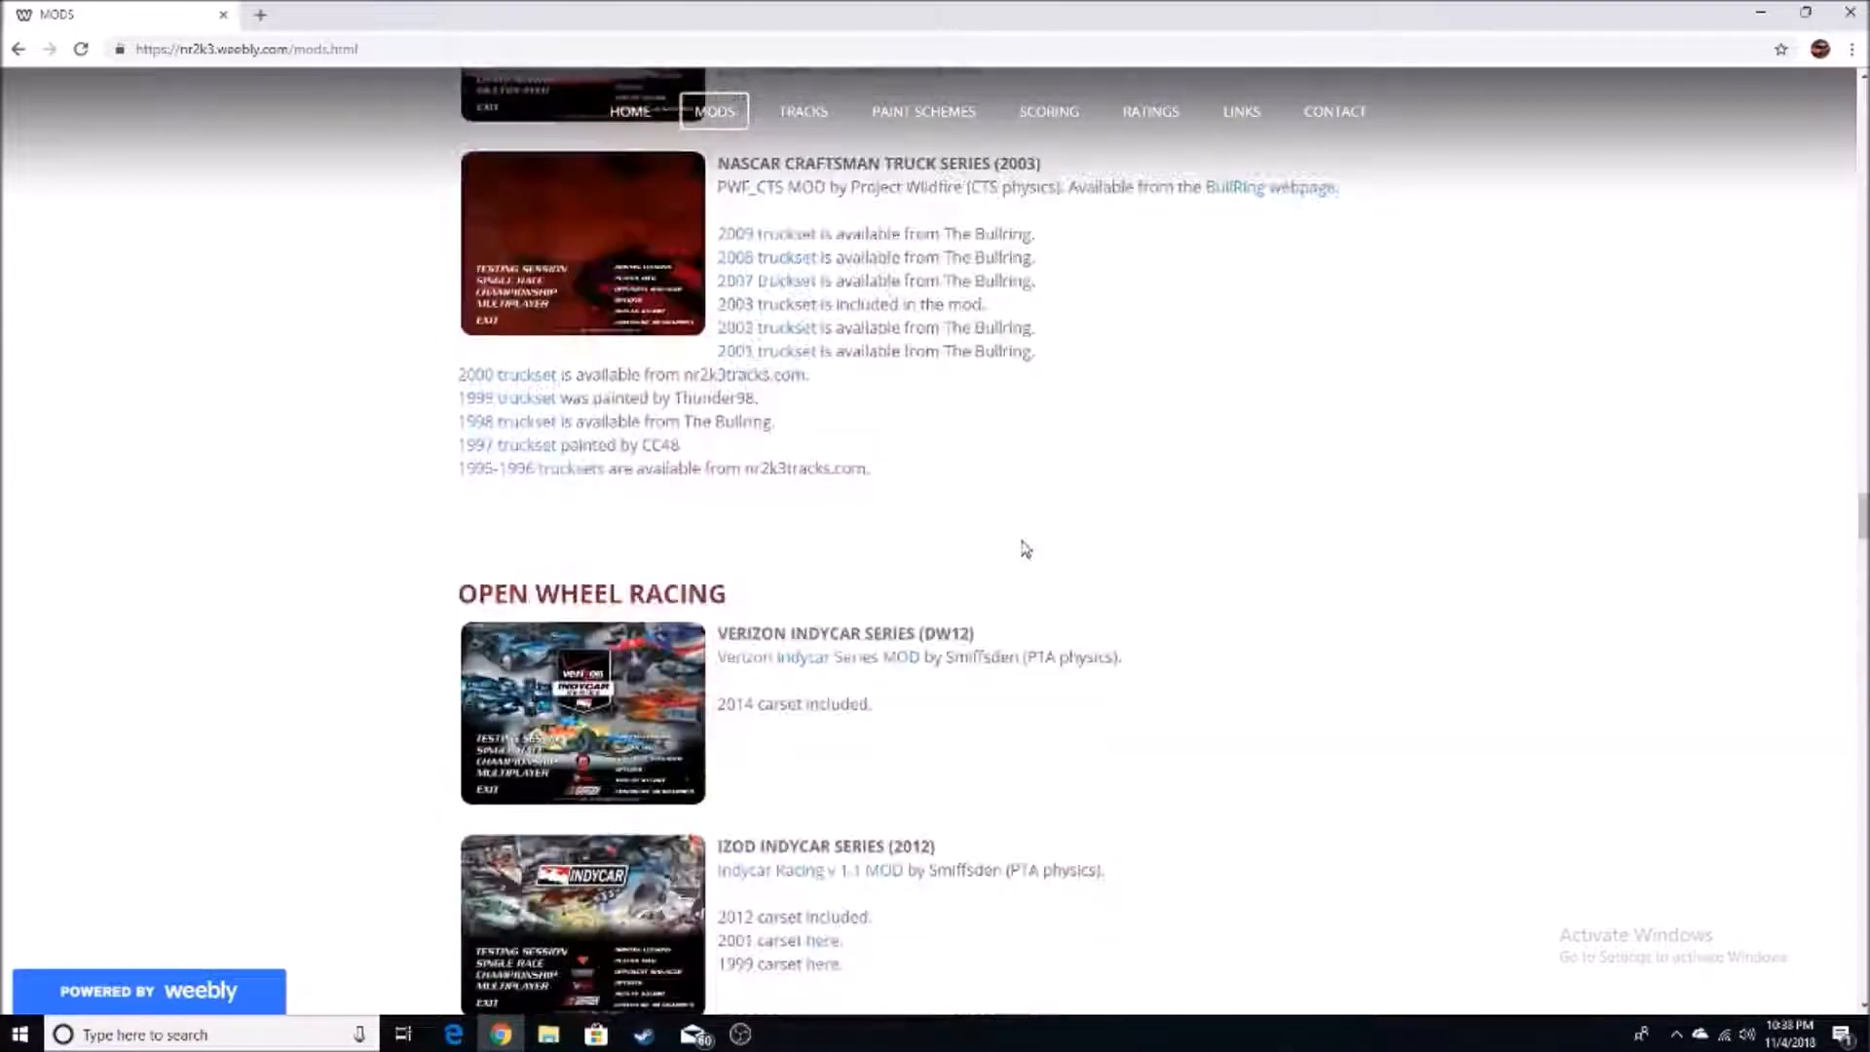
scroll(down, 3)
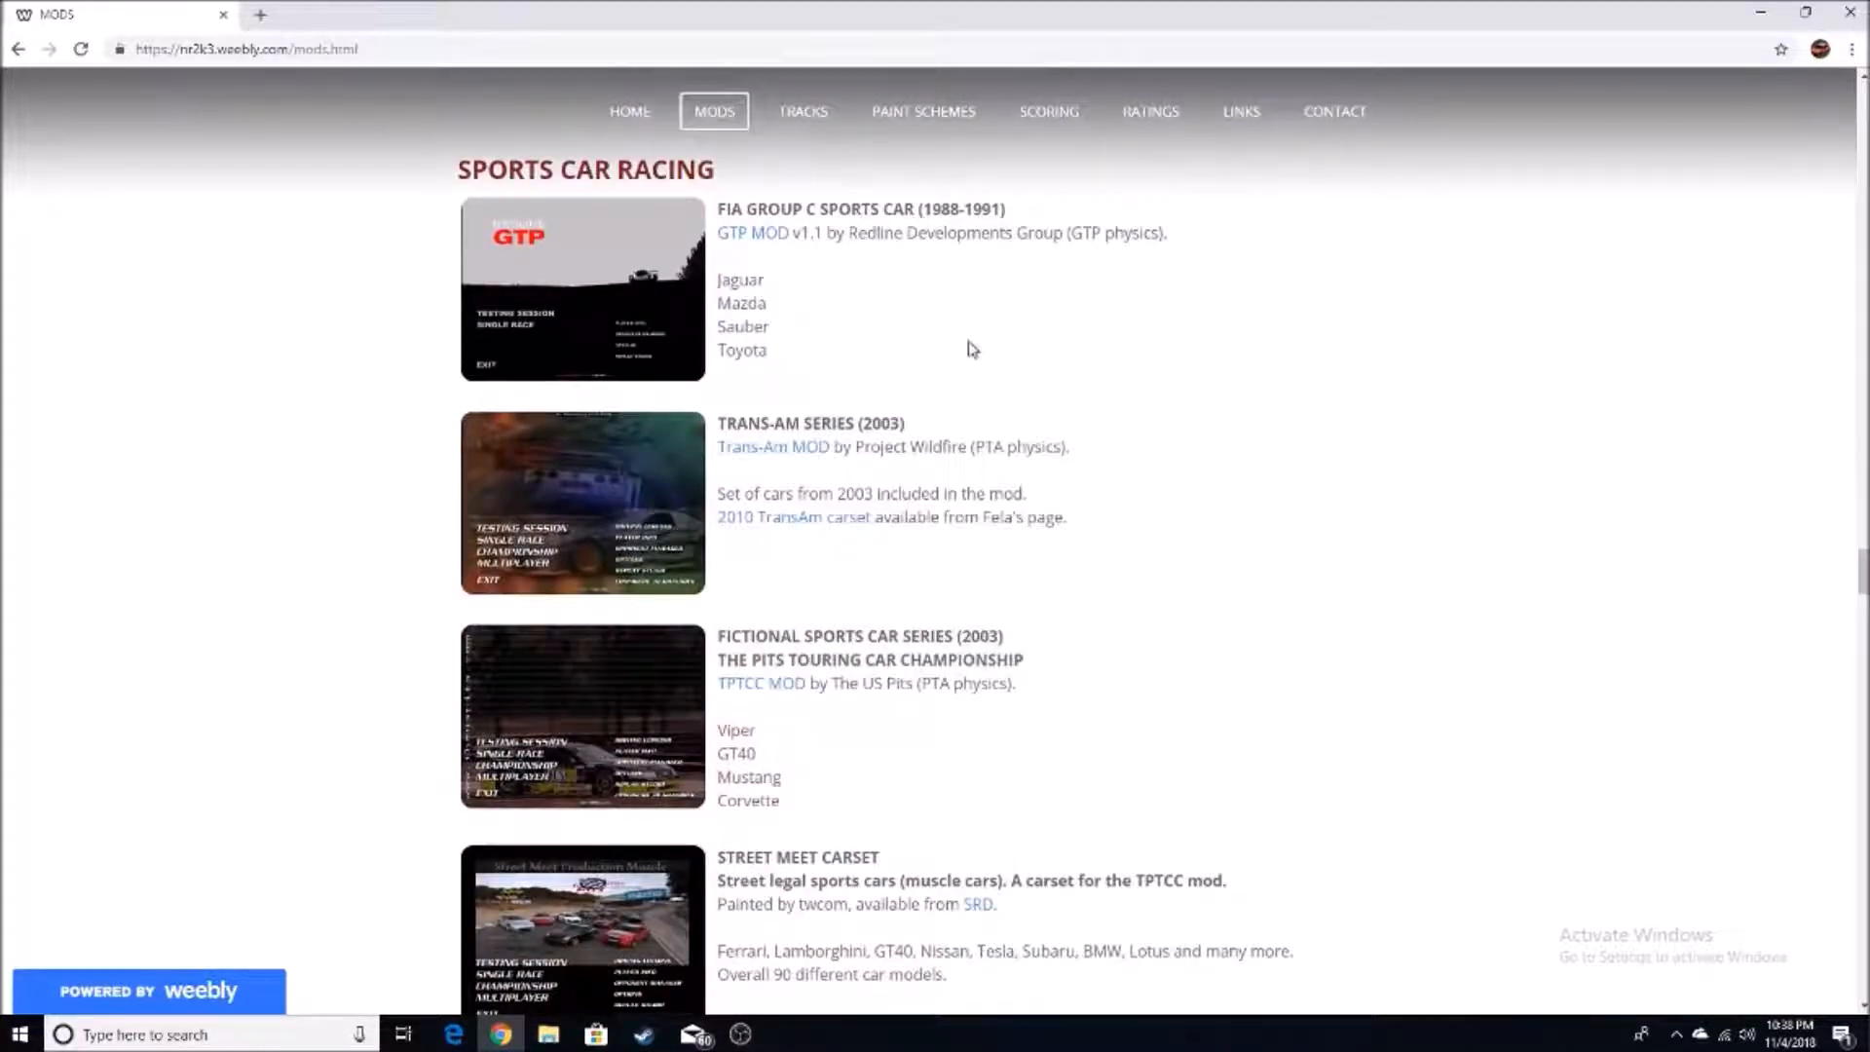
scroll(down, 3)
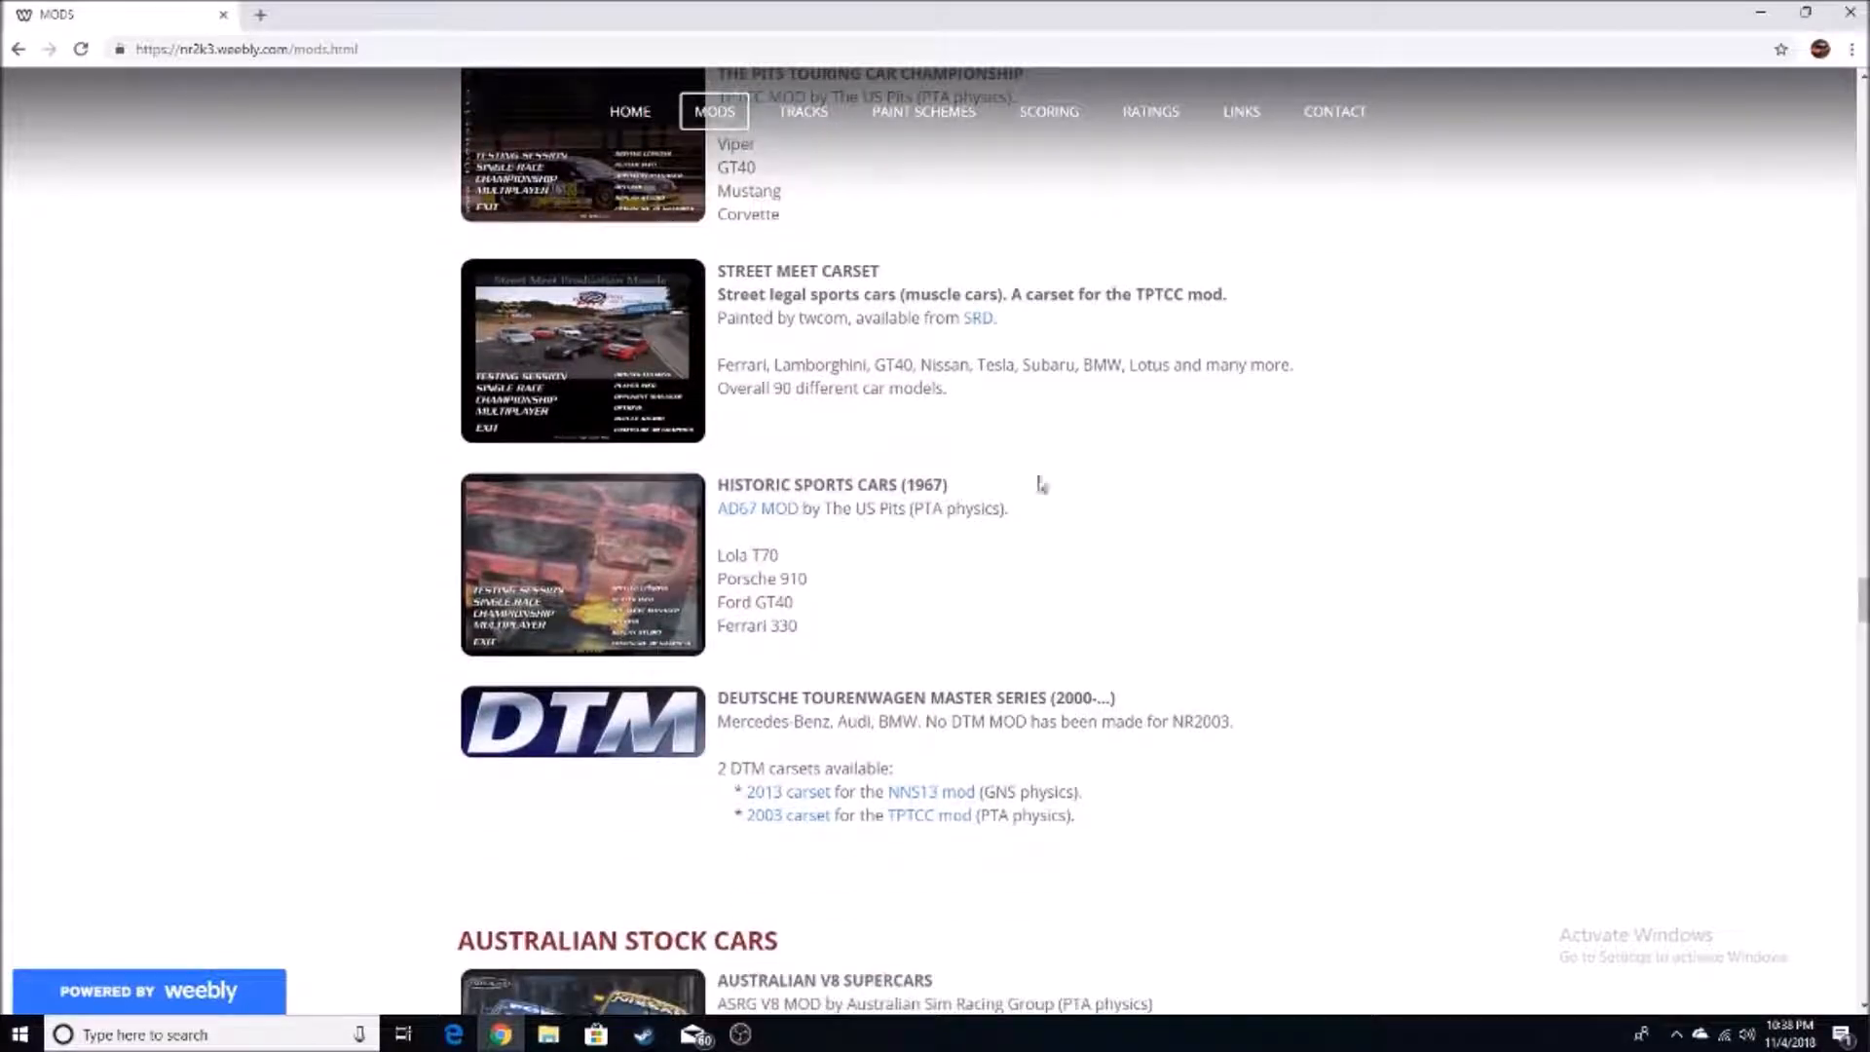
scroll(down, 3)
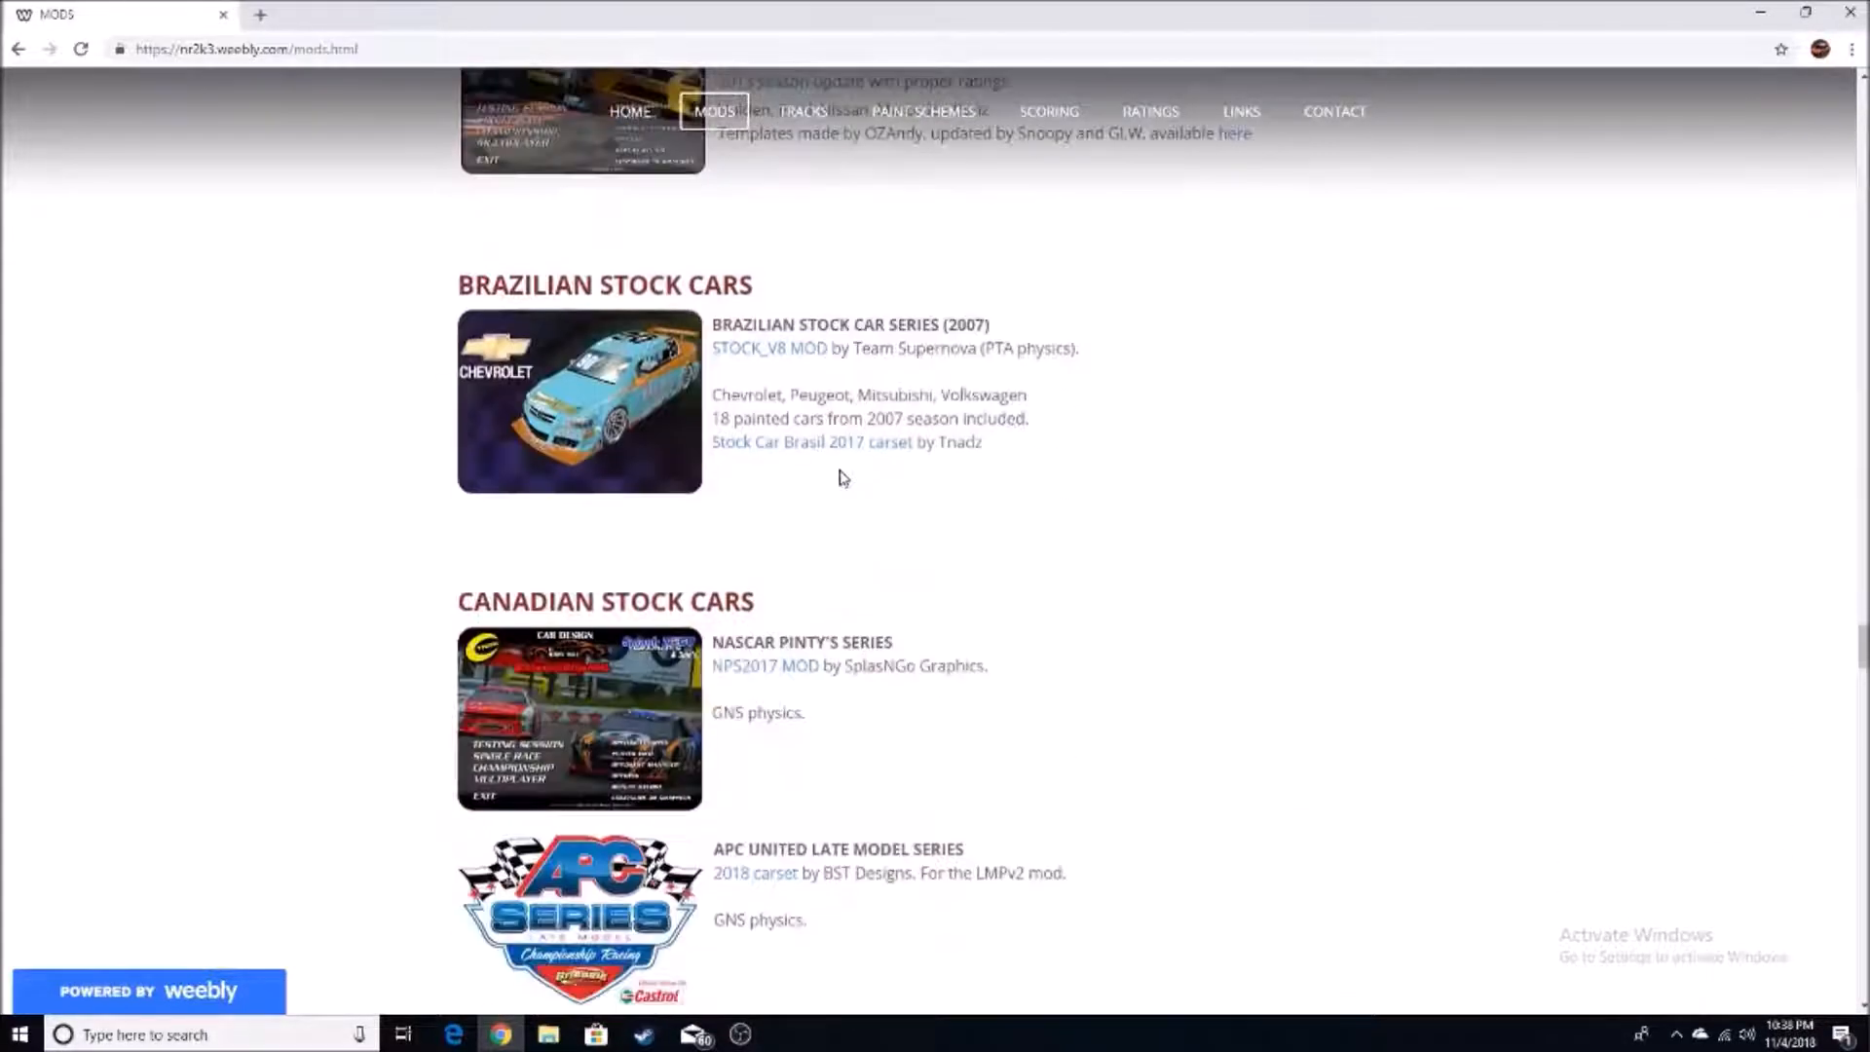
scroll(down, 3)
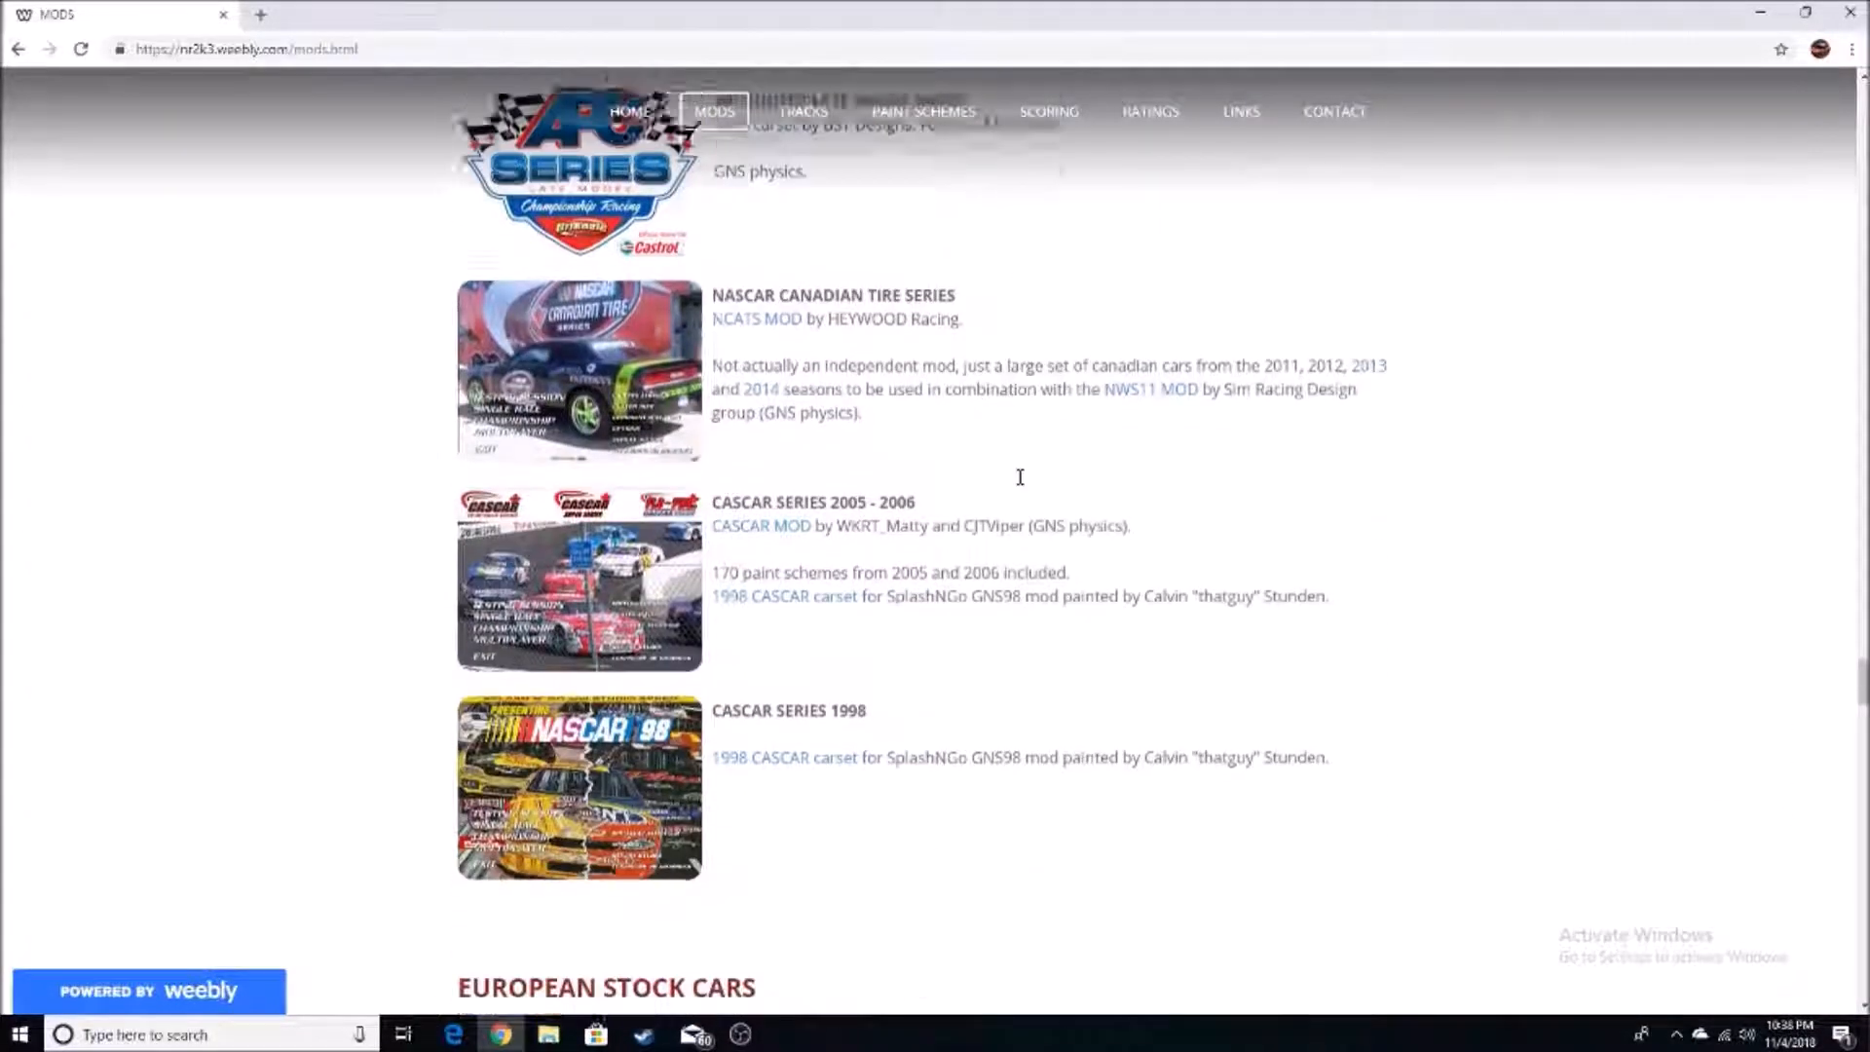
scroll(down, 3)
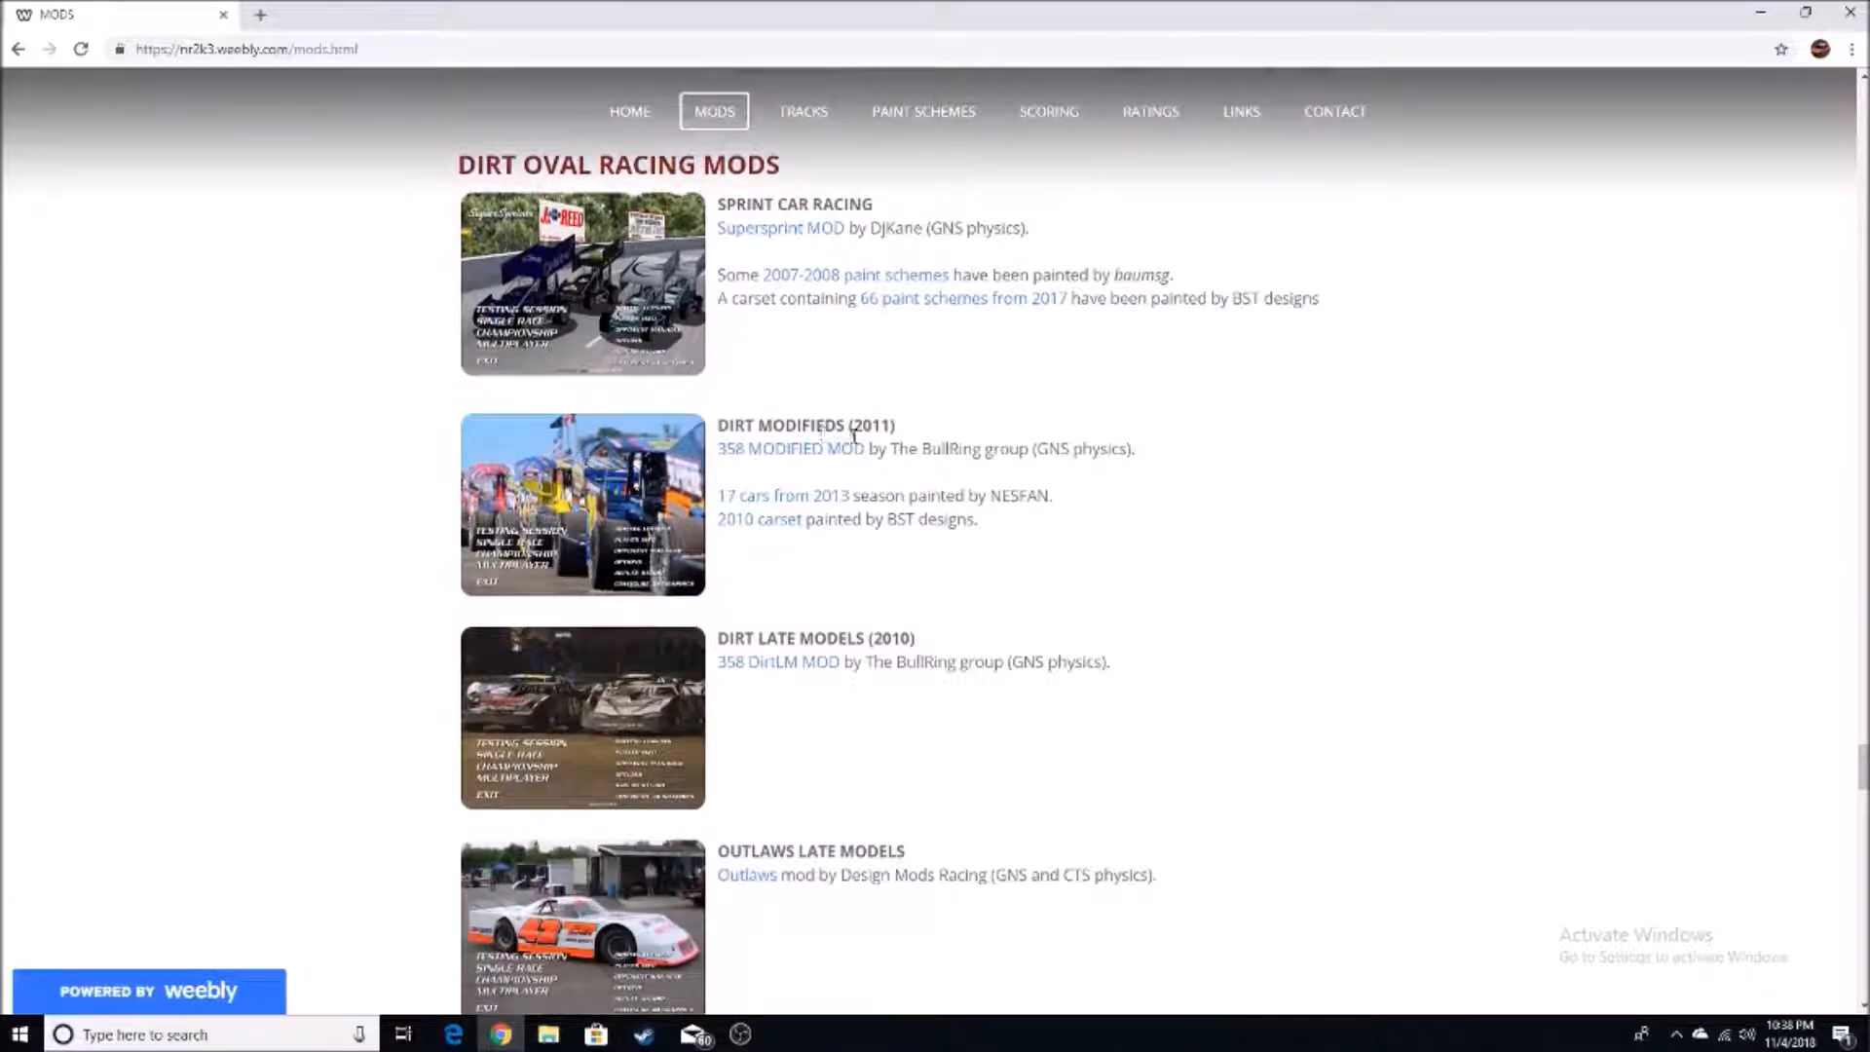
scroll(down, 3)
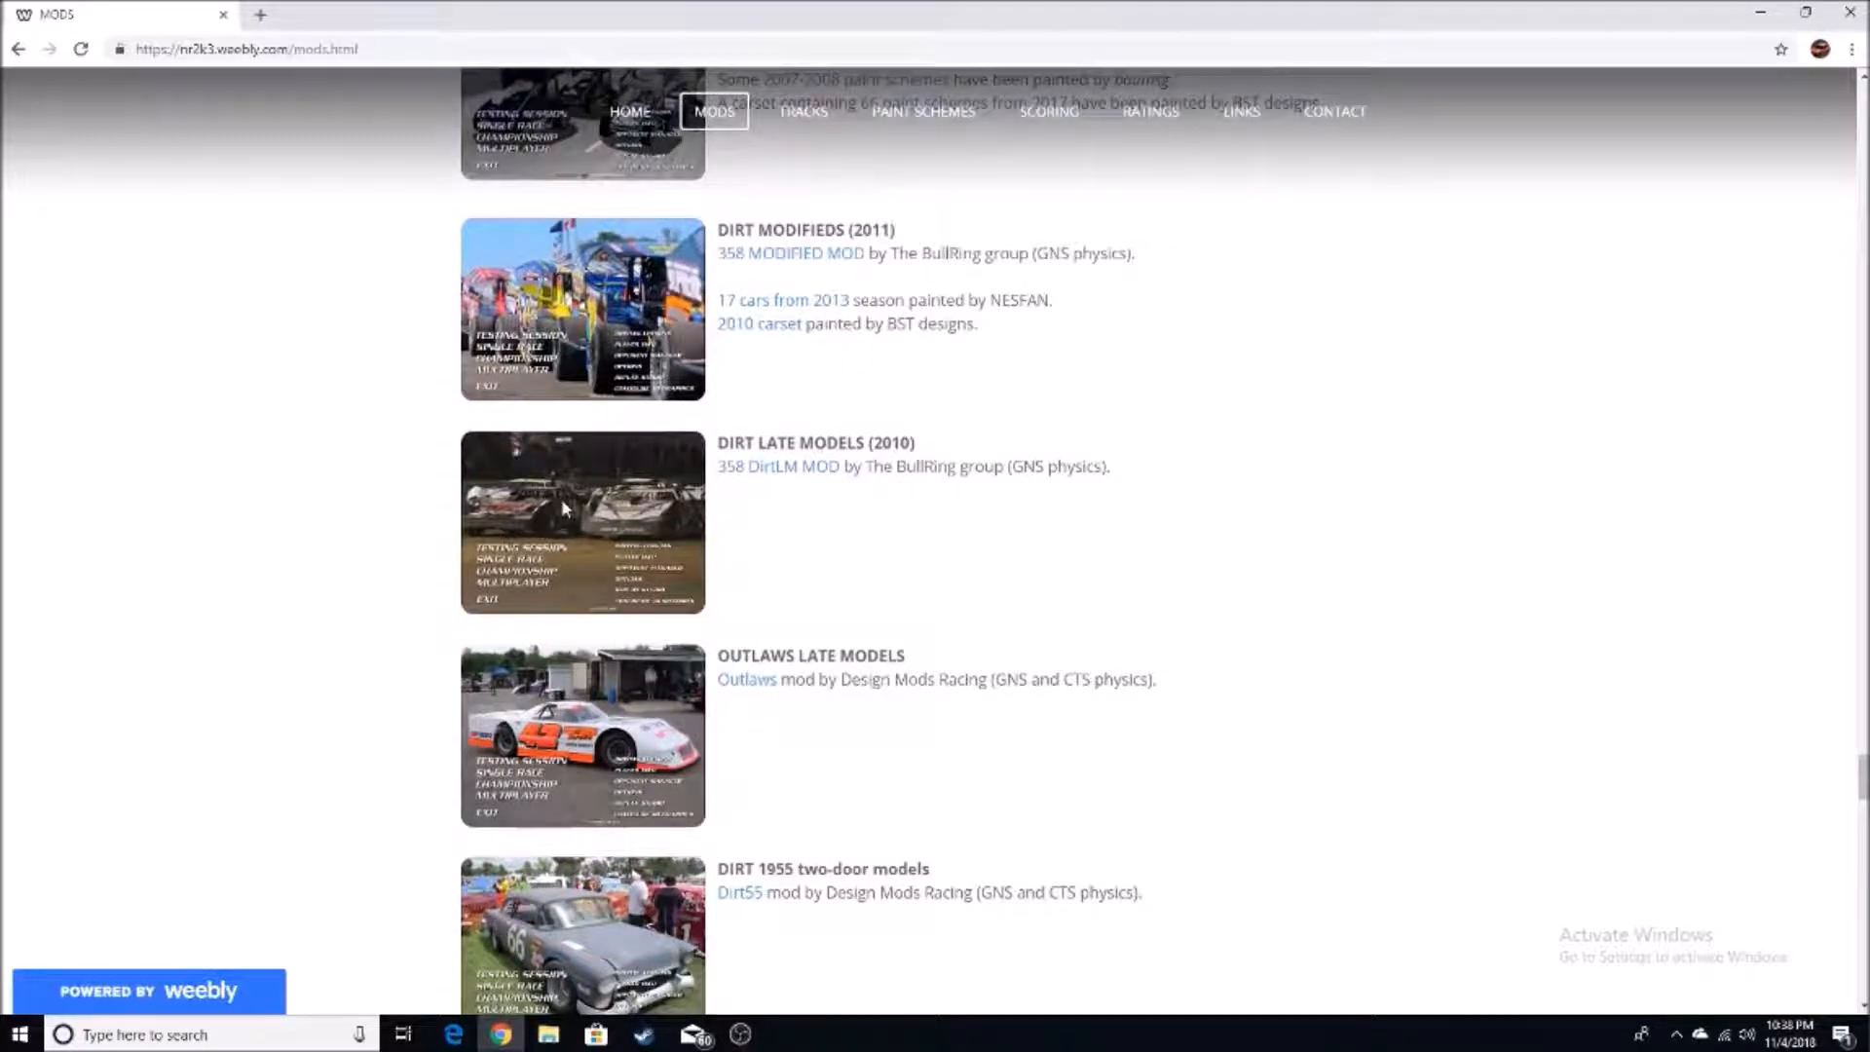
scroll(down, 3)
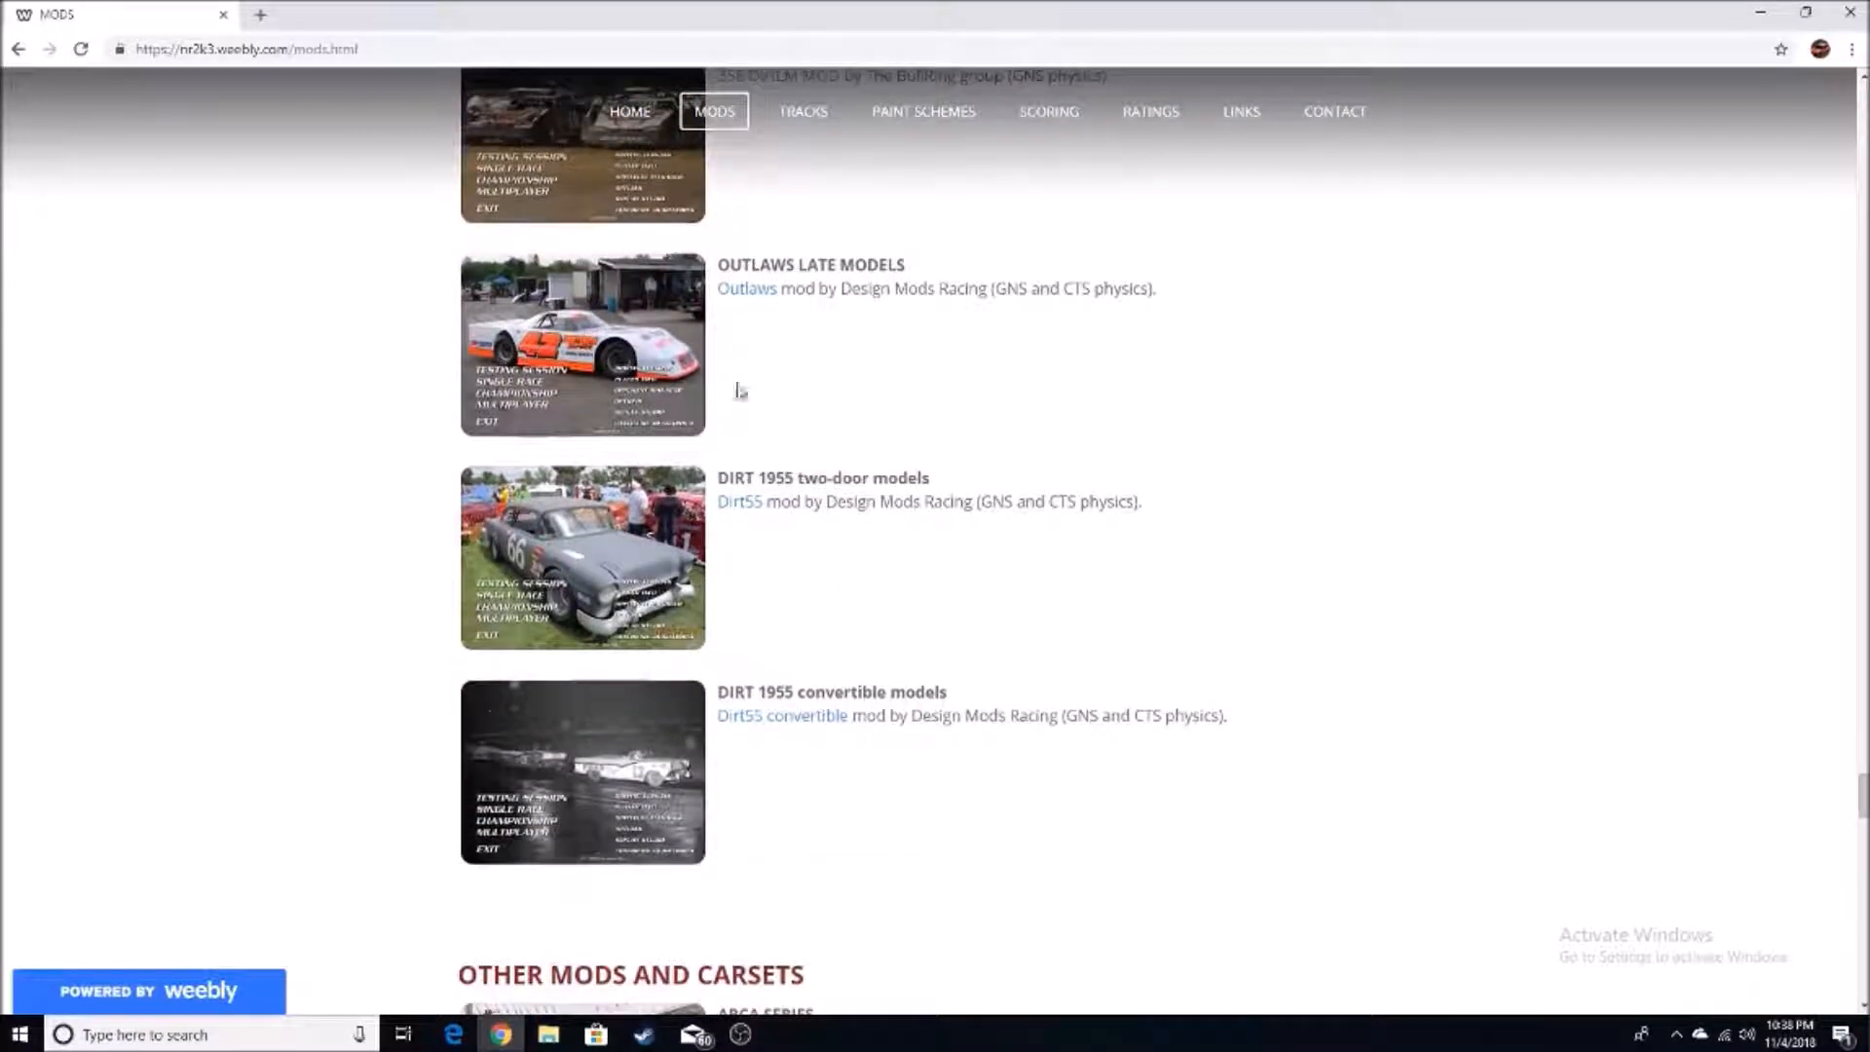
scroll(down, 3)
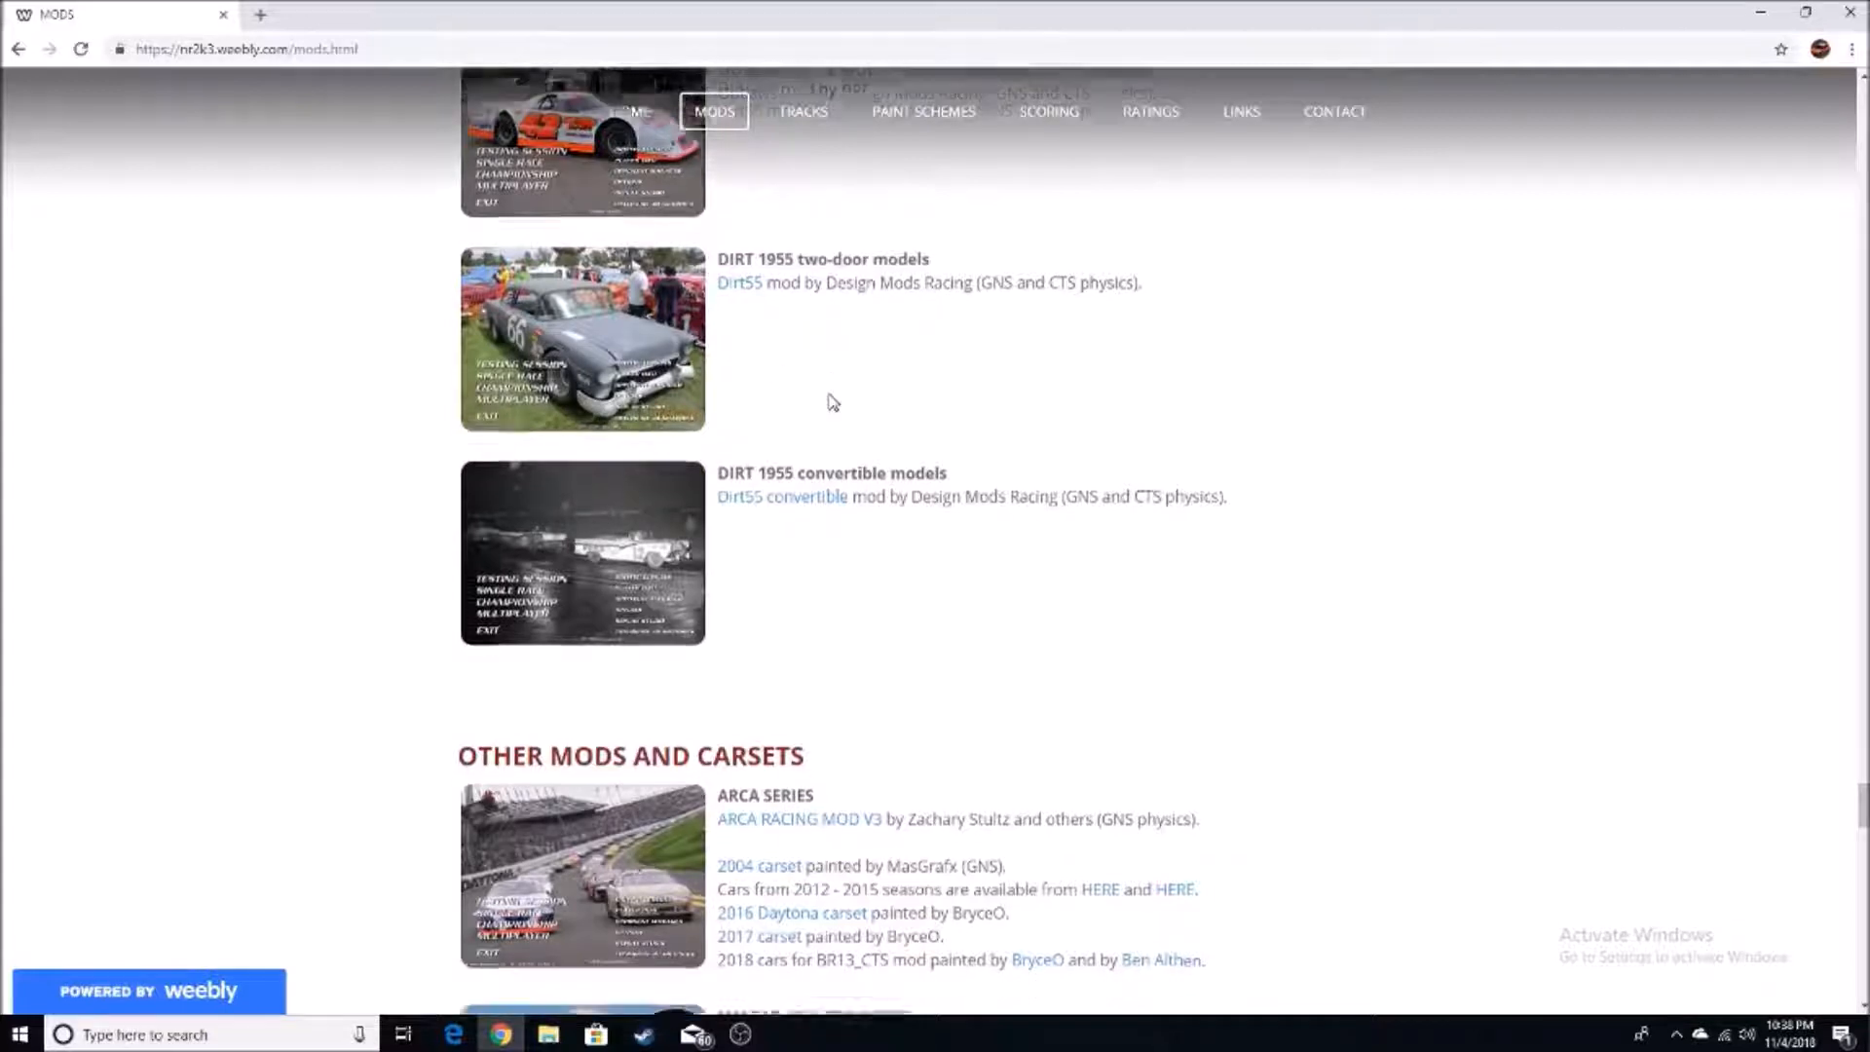
scroll(down, 3)
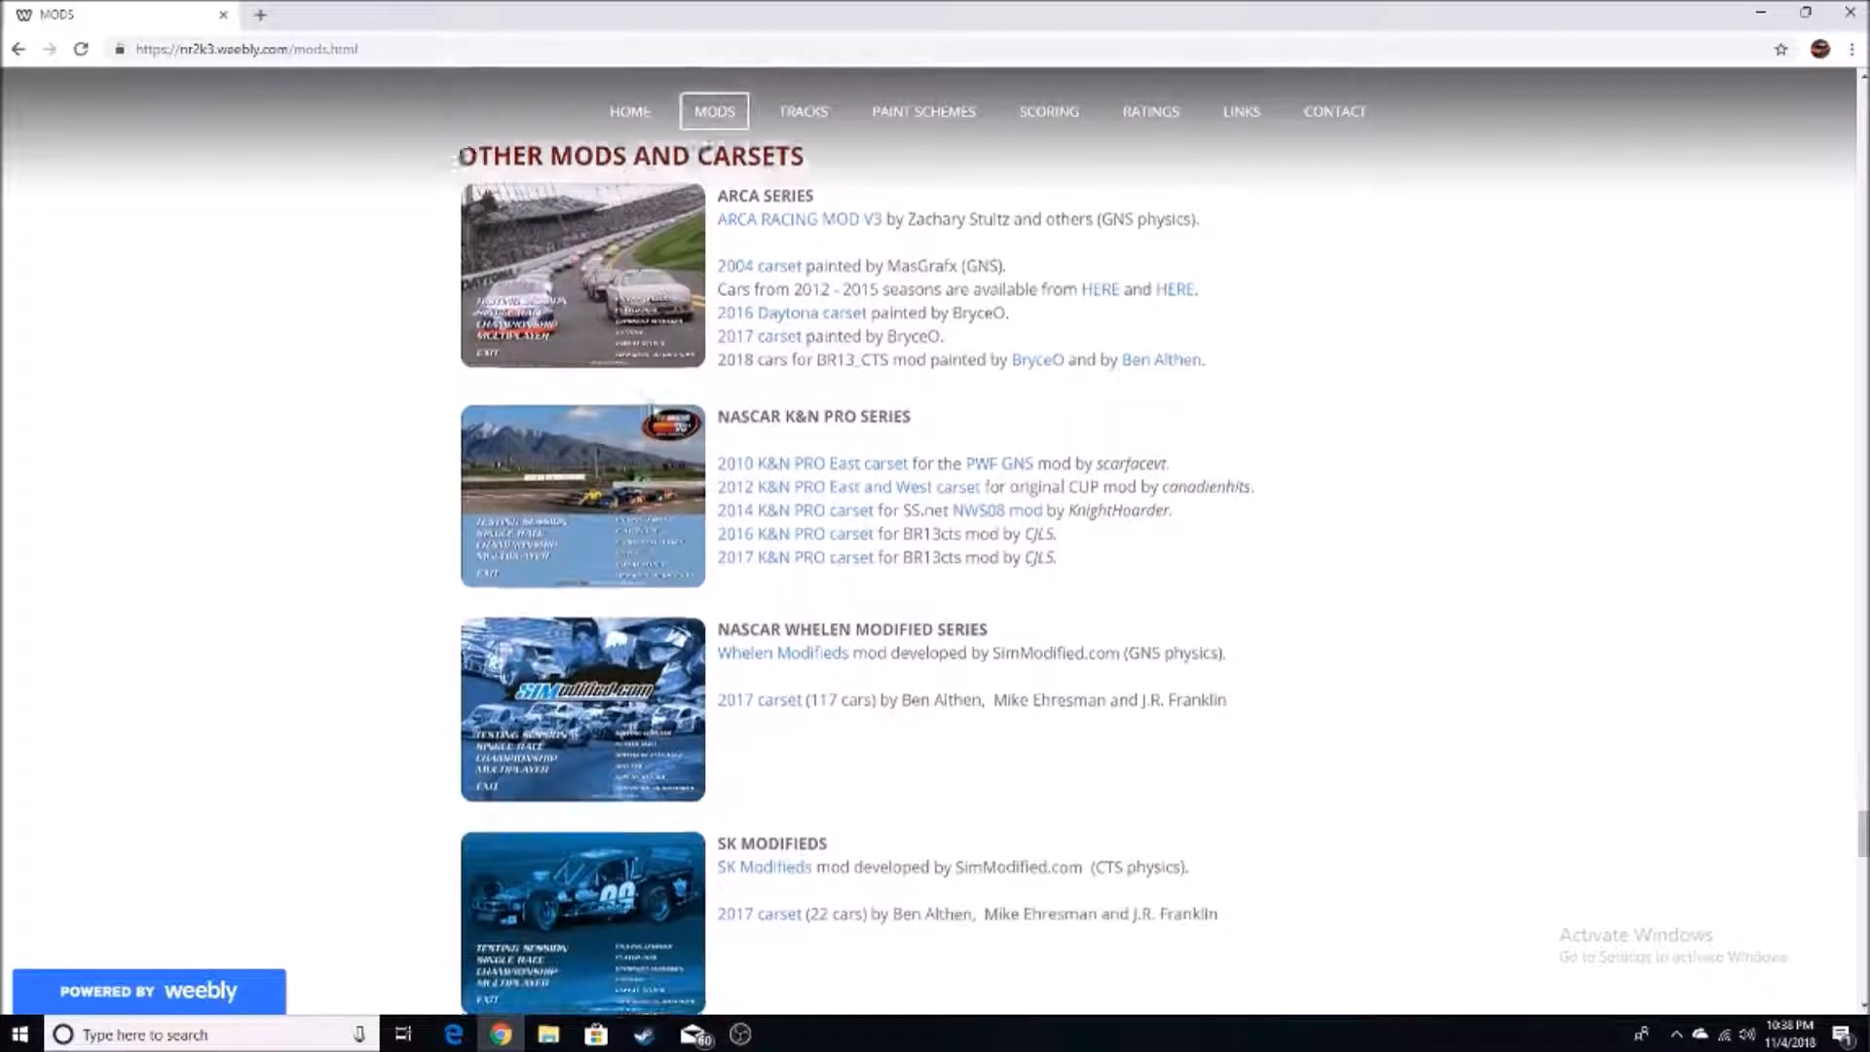
scroll(down, 3)
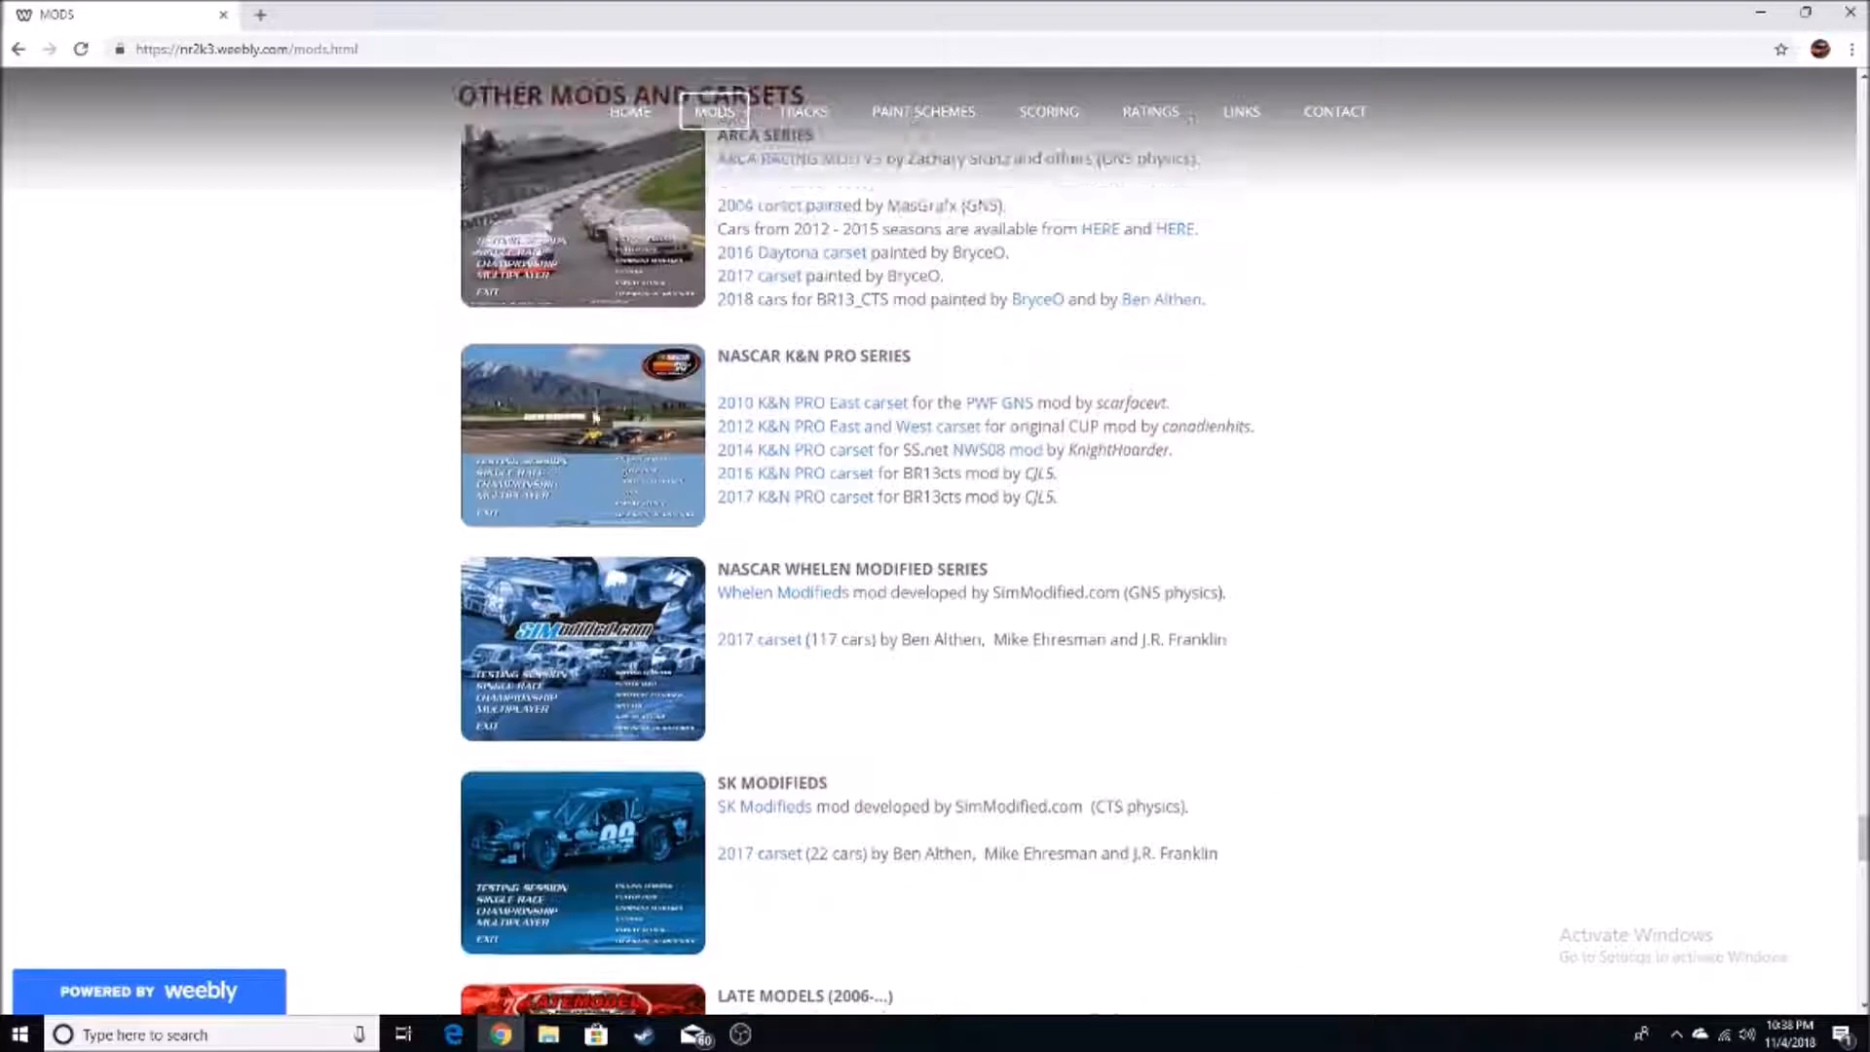
scroll(down, 3)
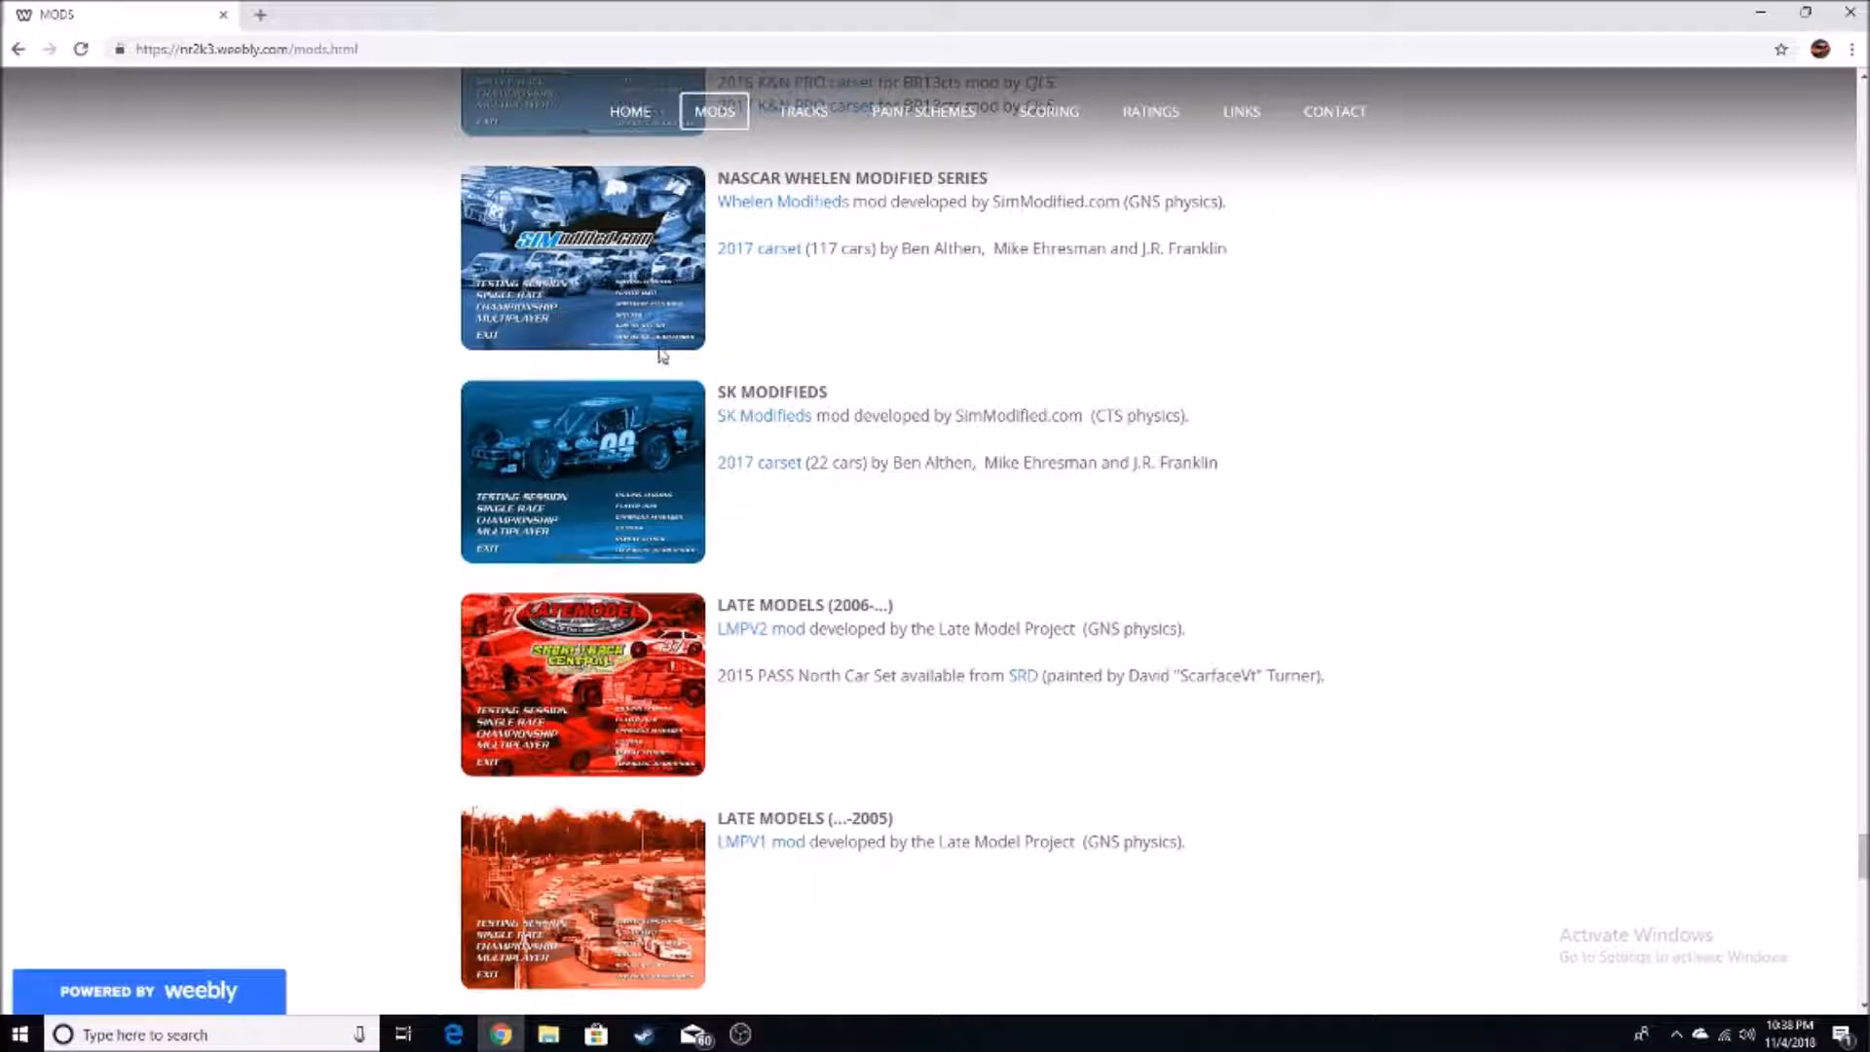
scroll(down, 3)
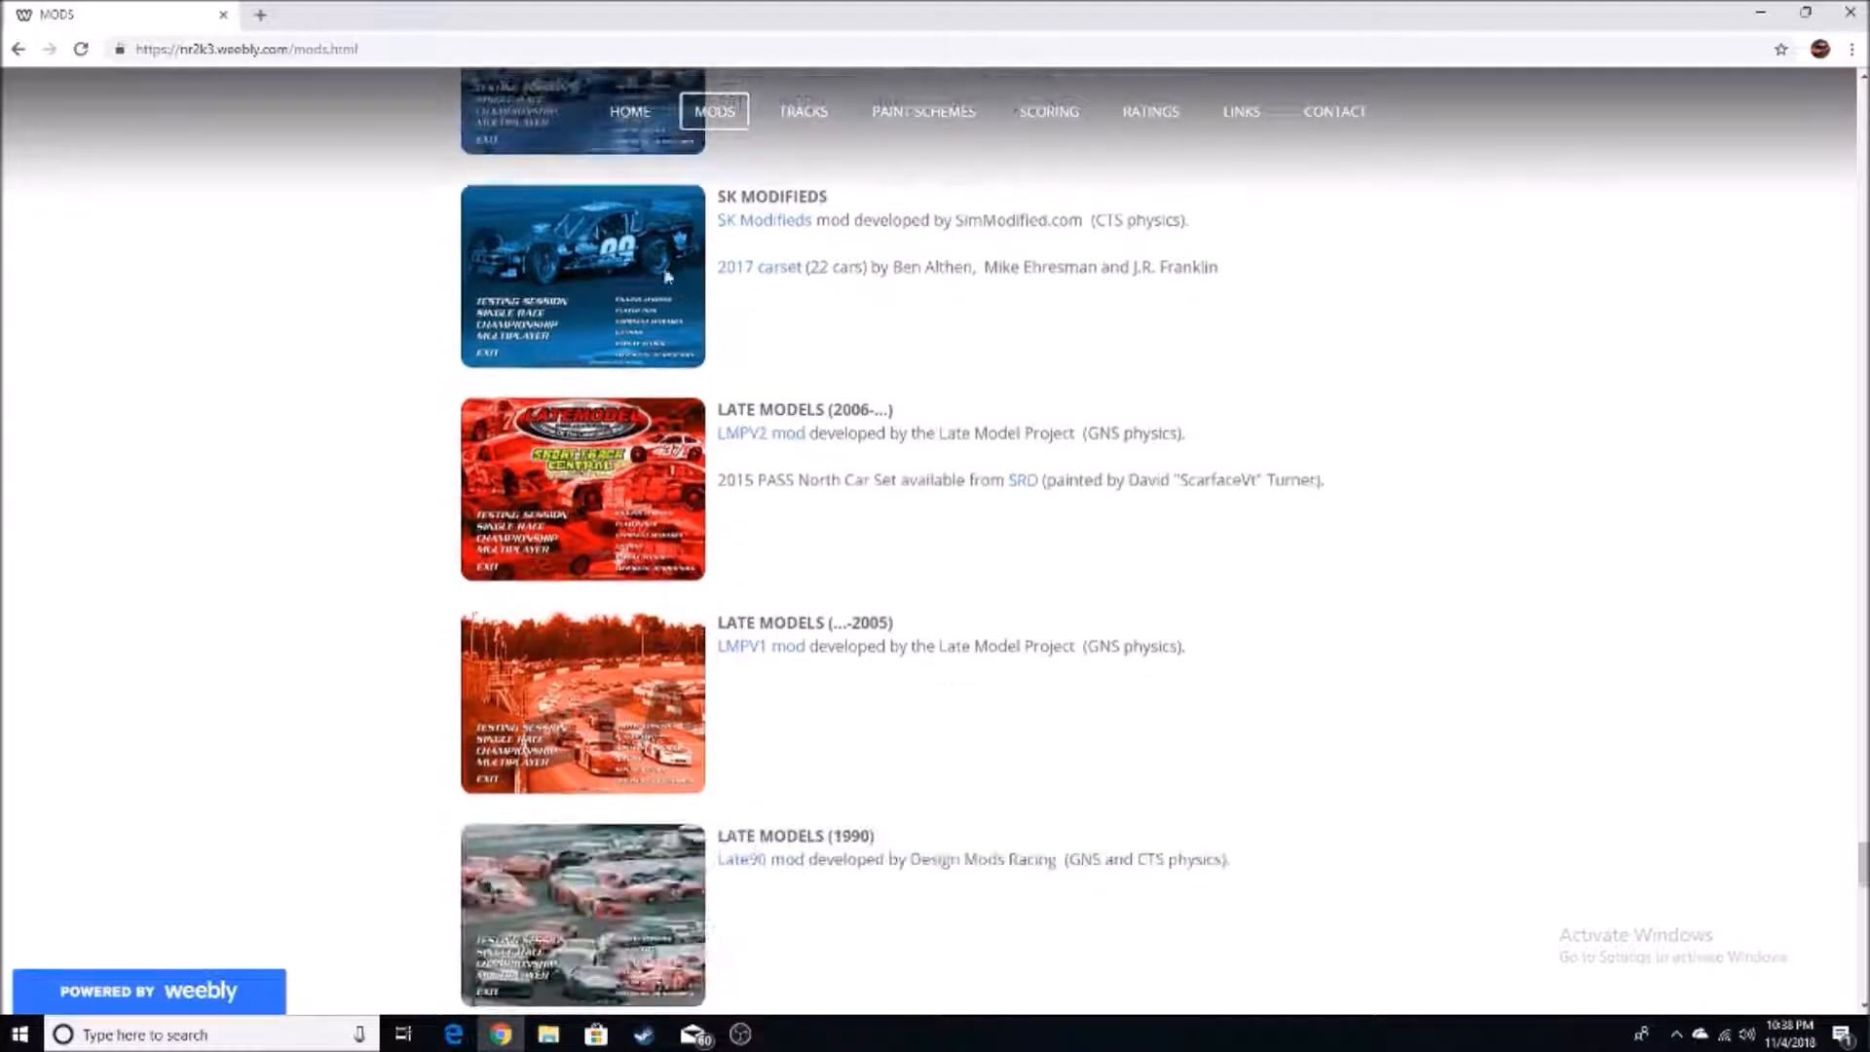
scroll(down, 3)
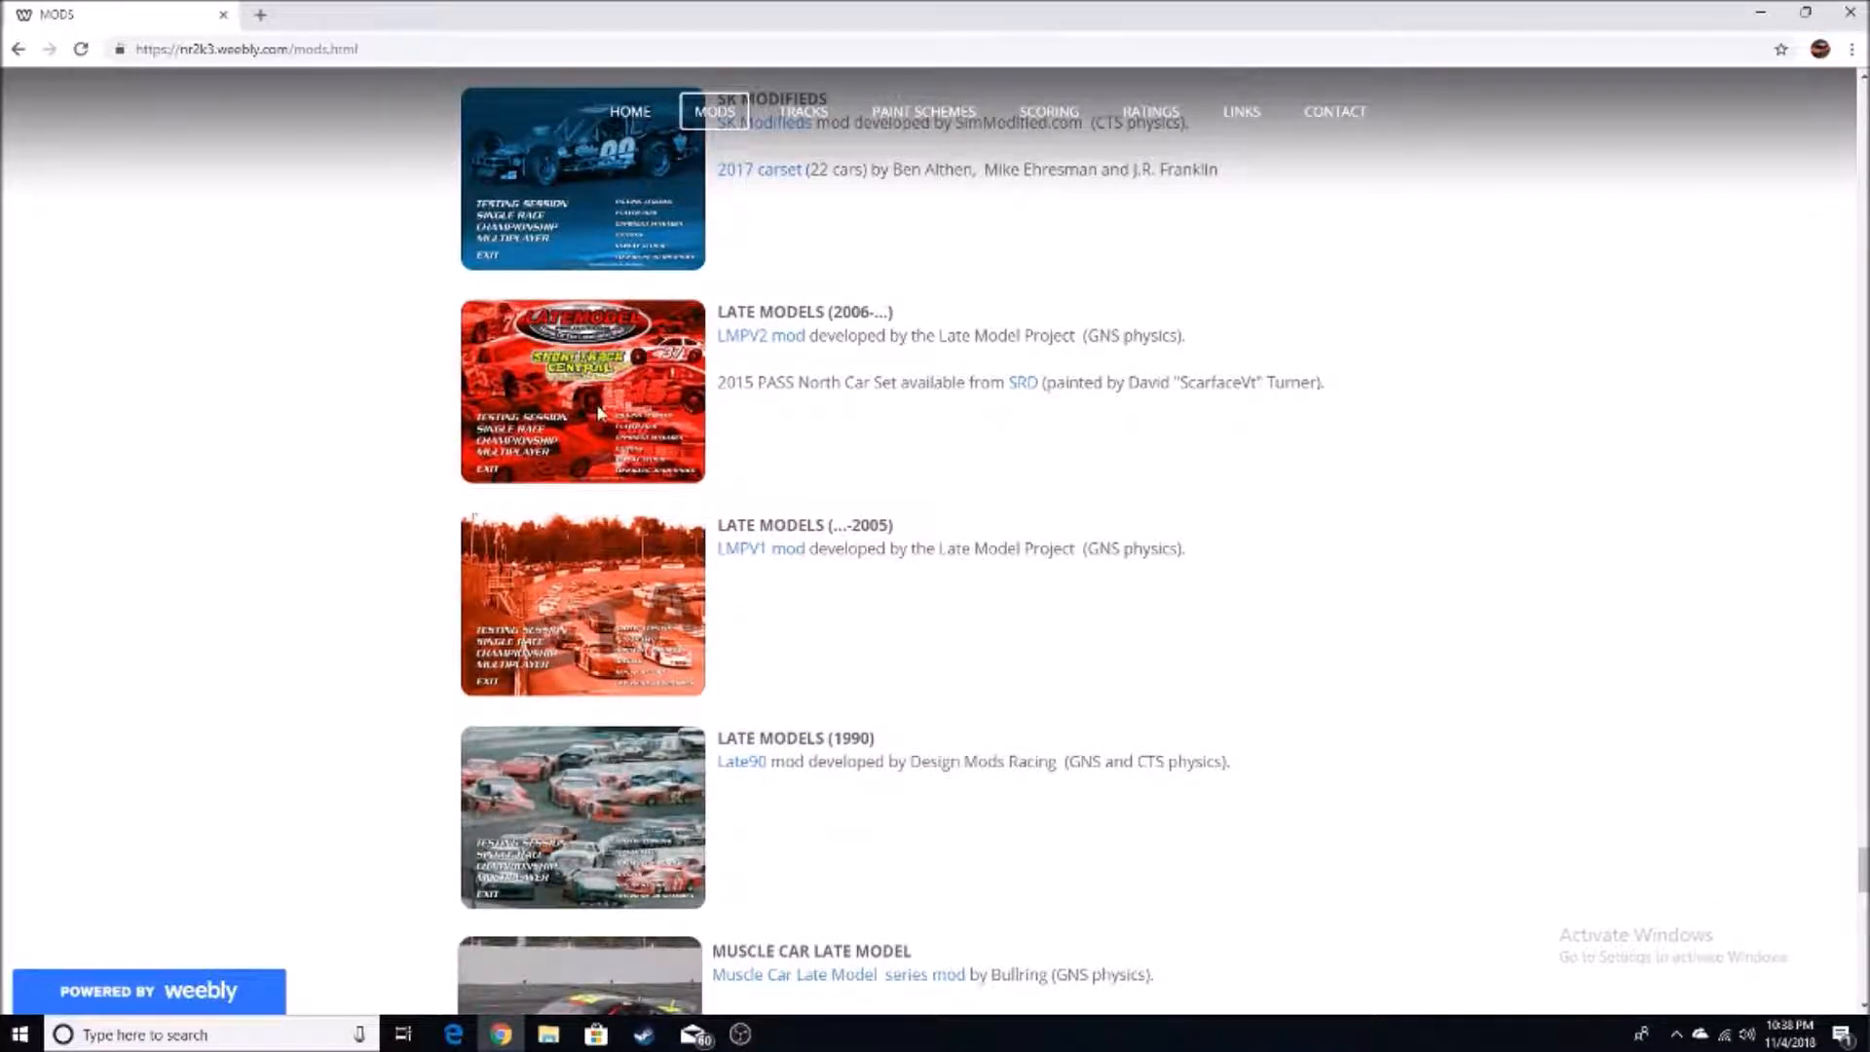
scroll(down, 3)
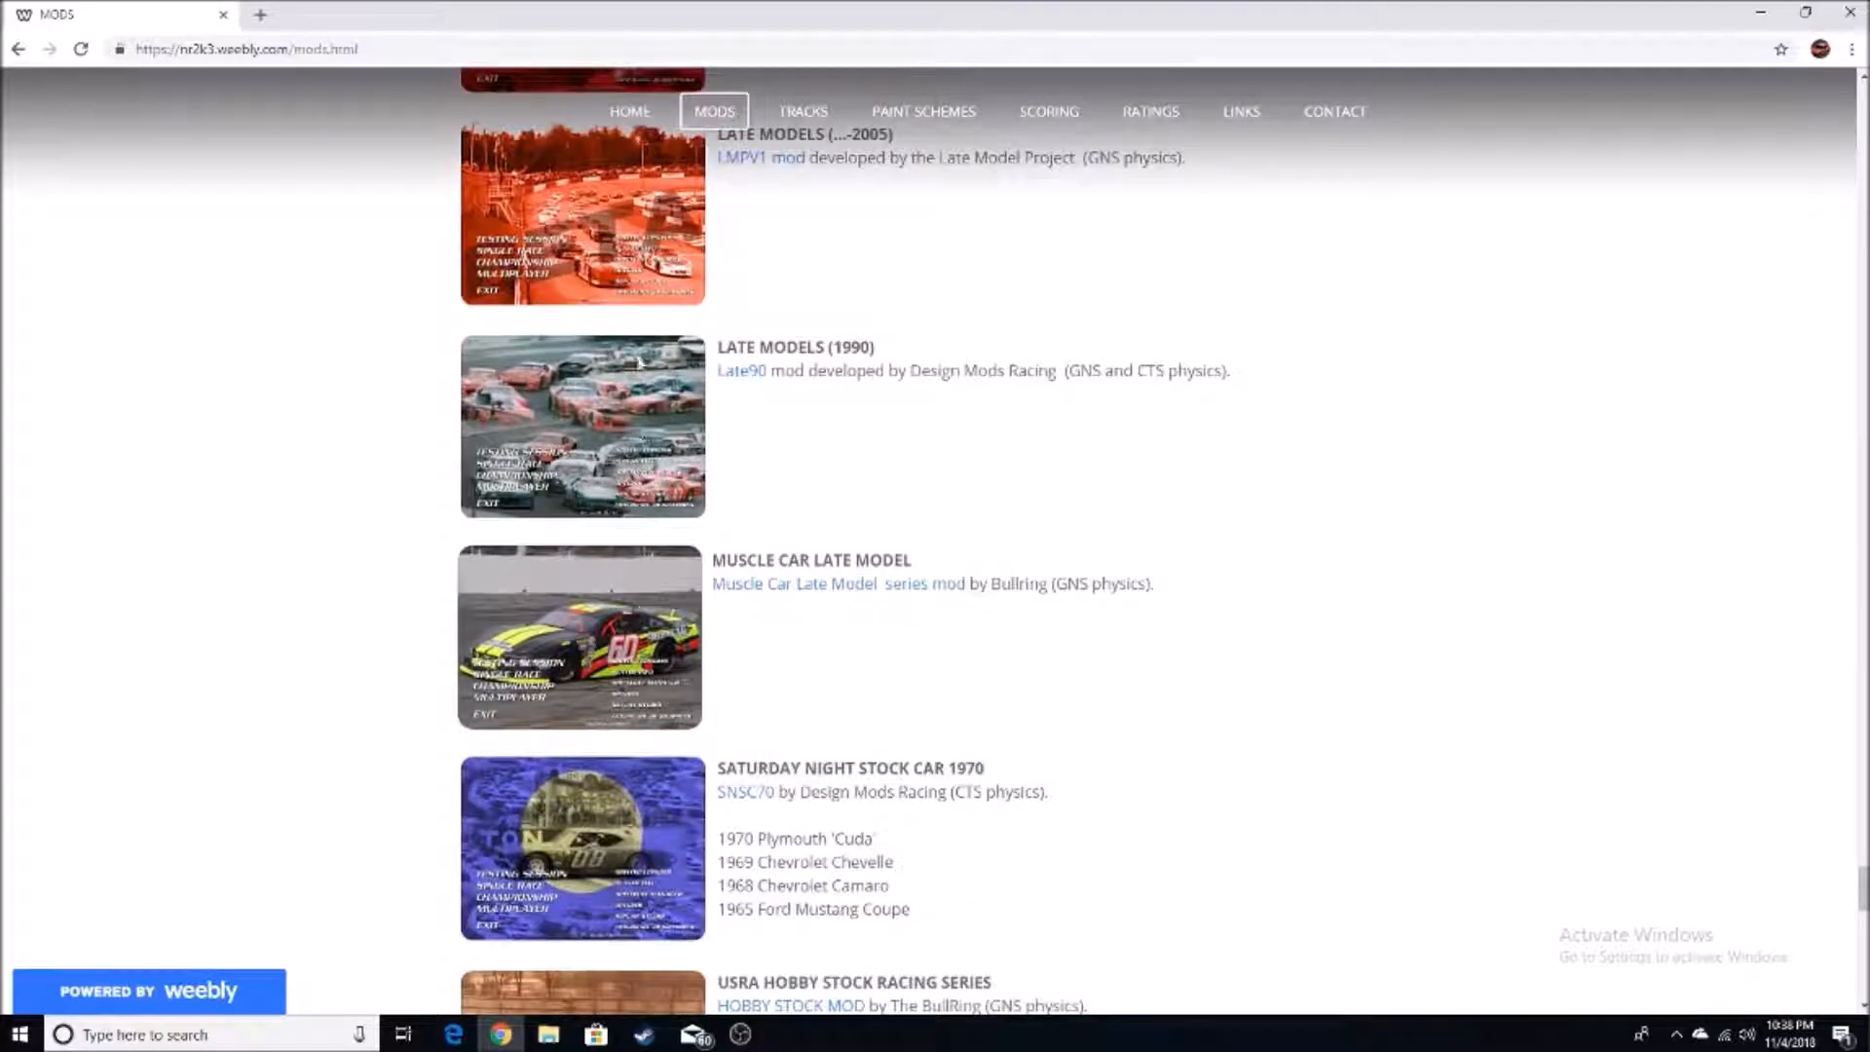
scroll(up, 3)
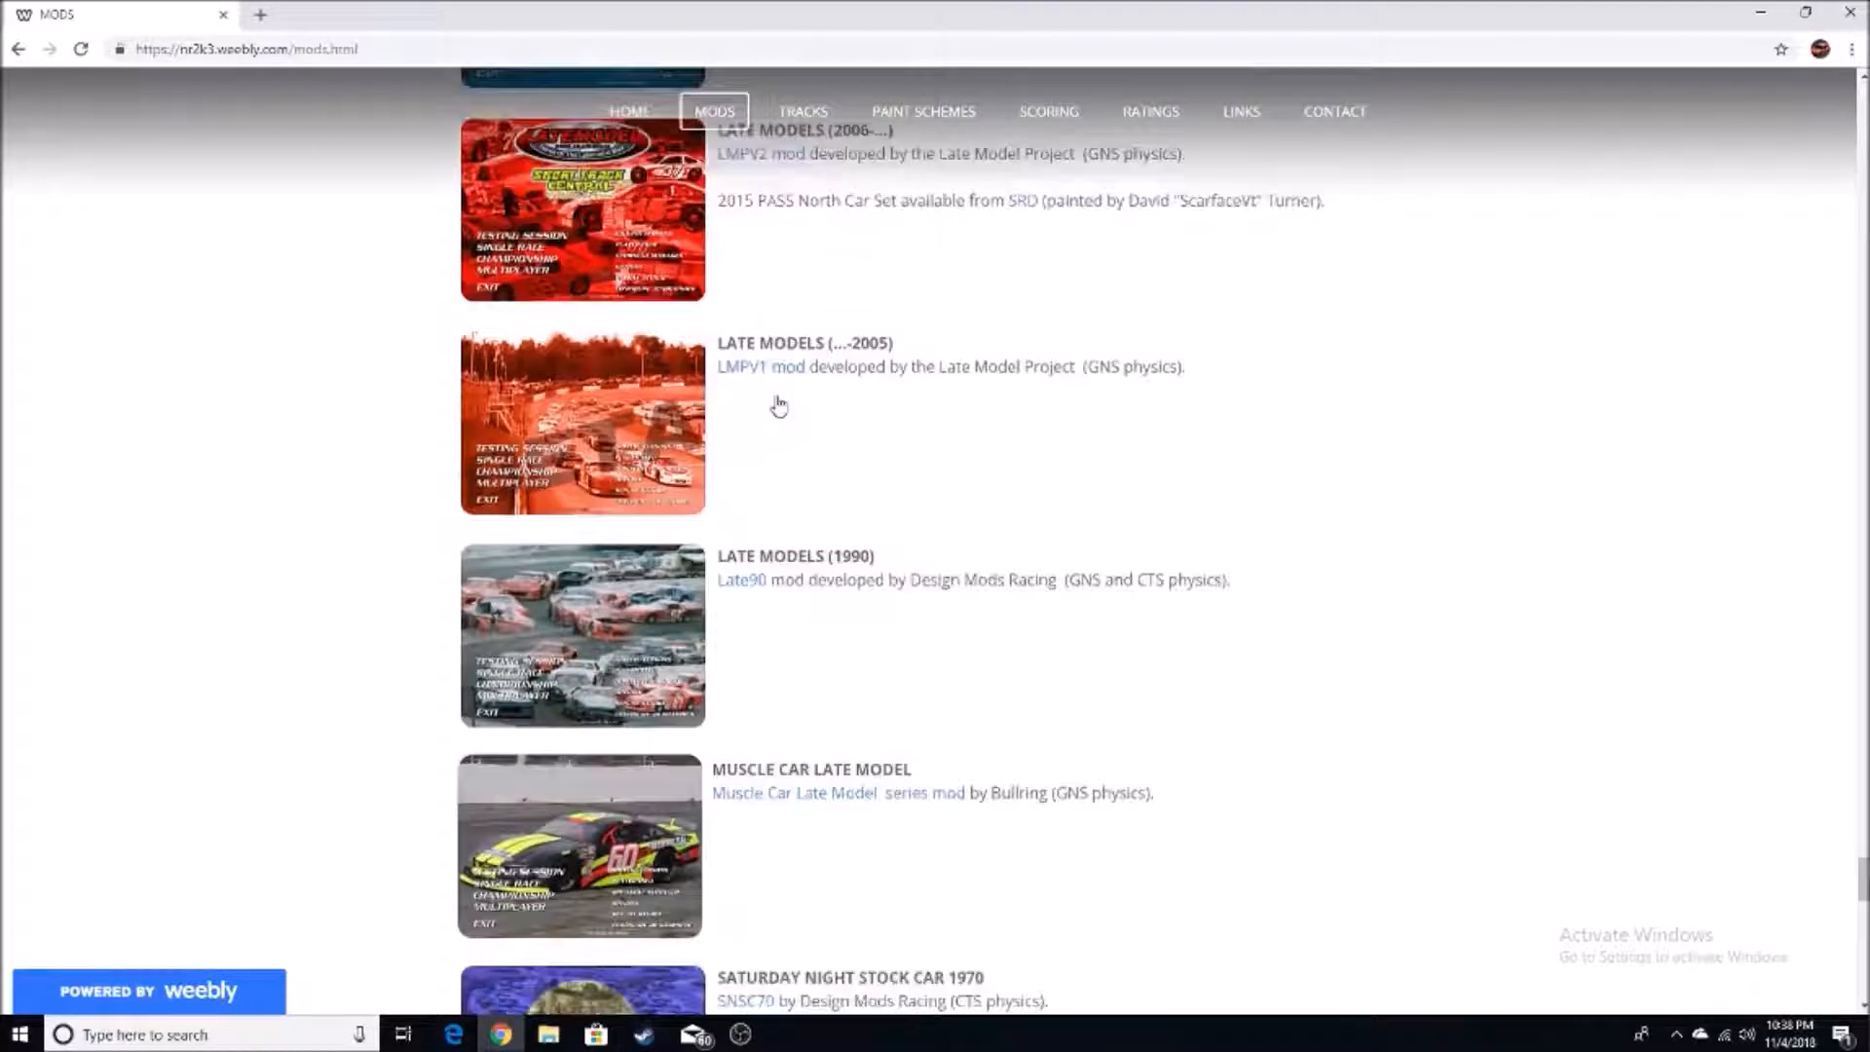
scroll(down, 3)
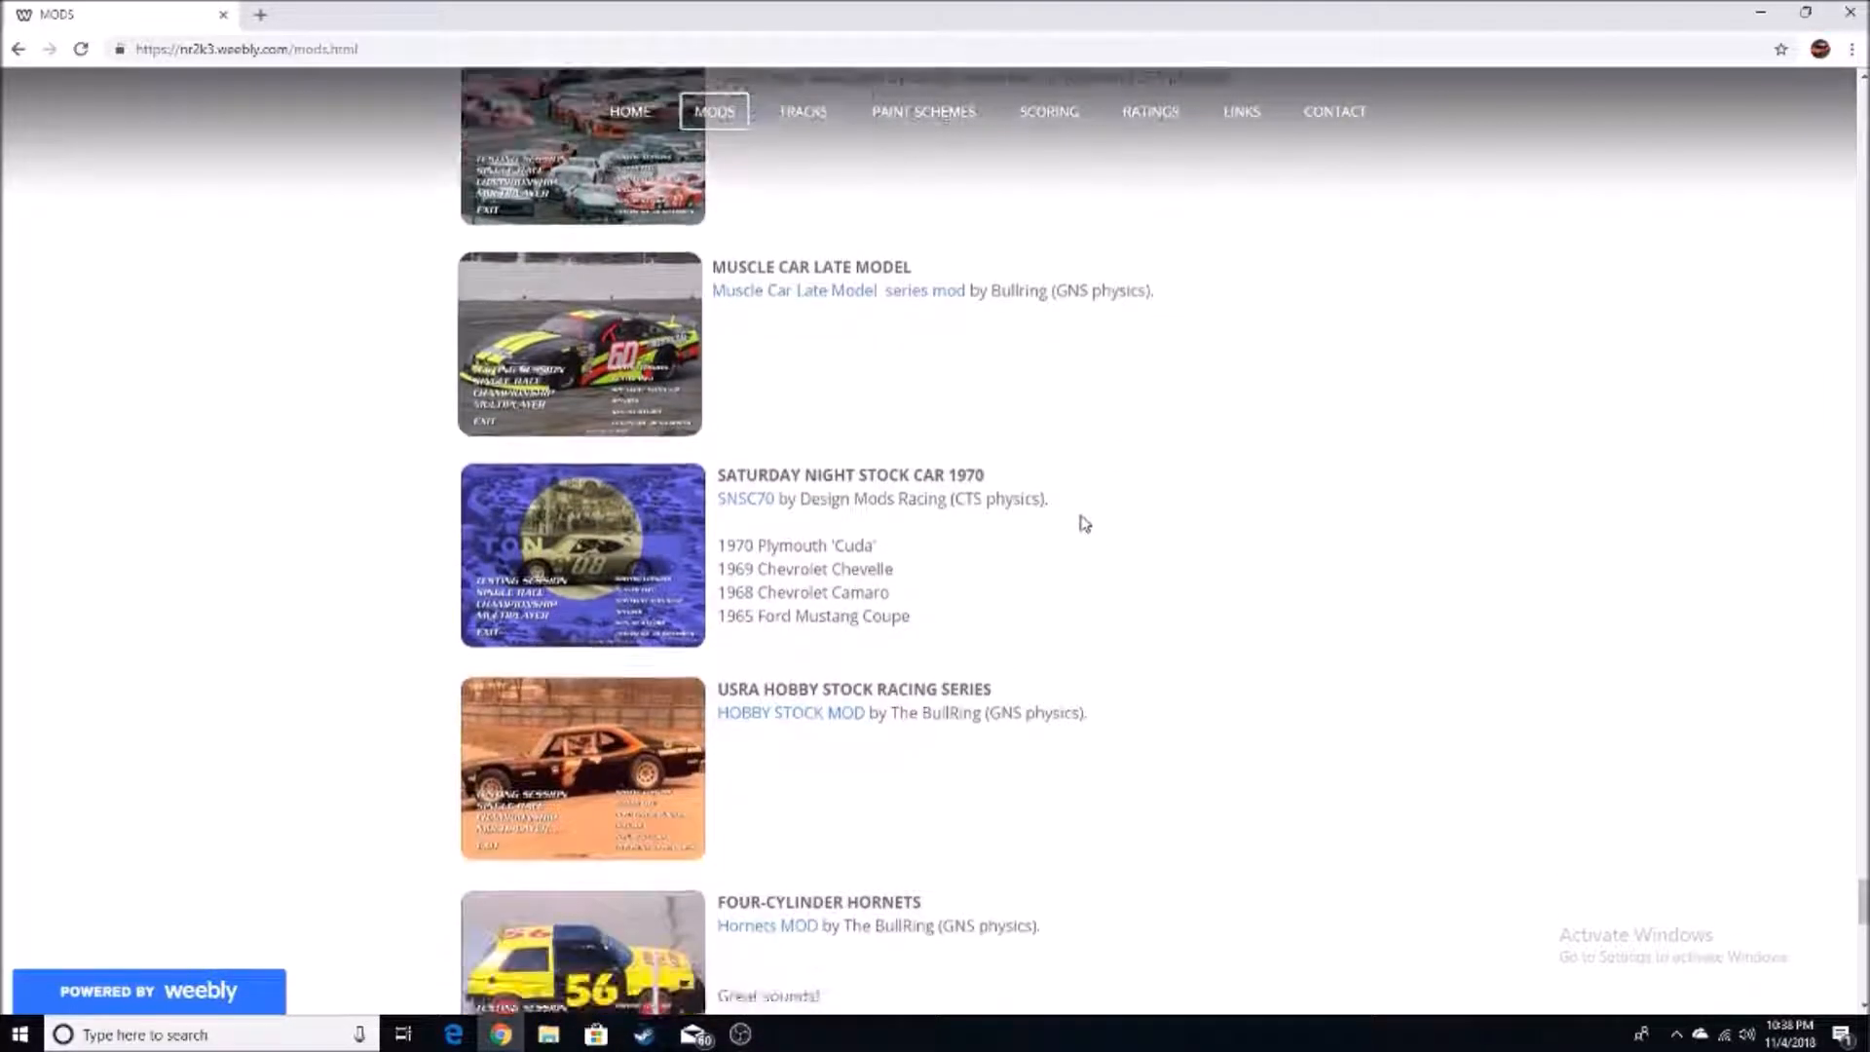
scroll(down, 3)
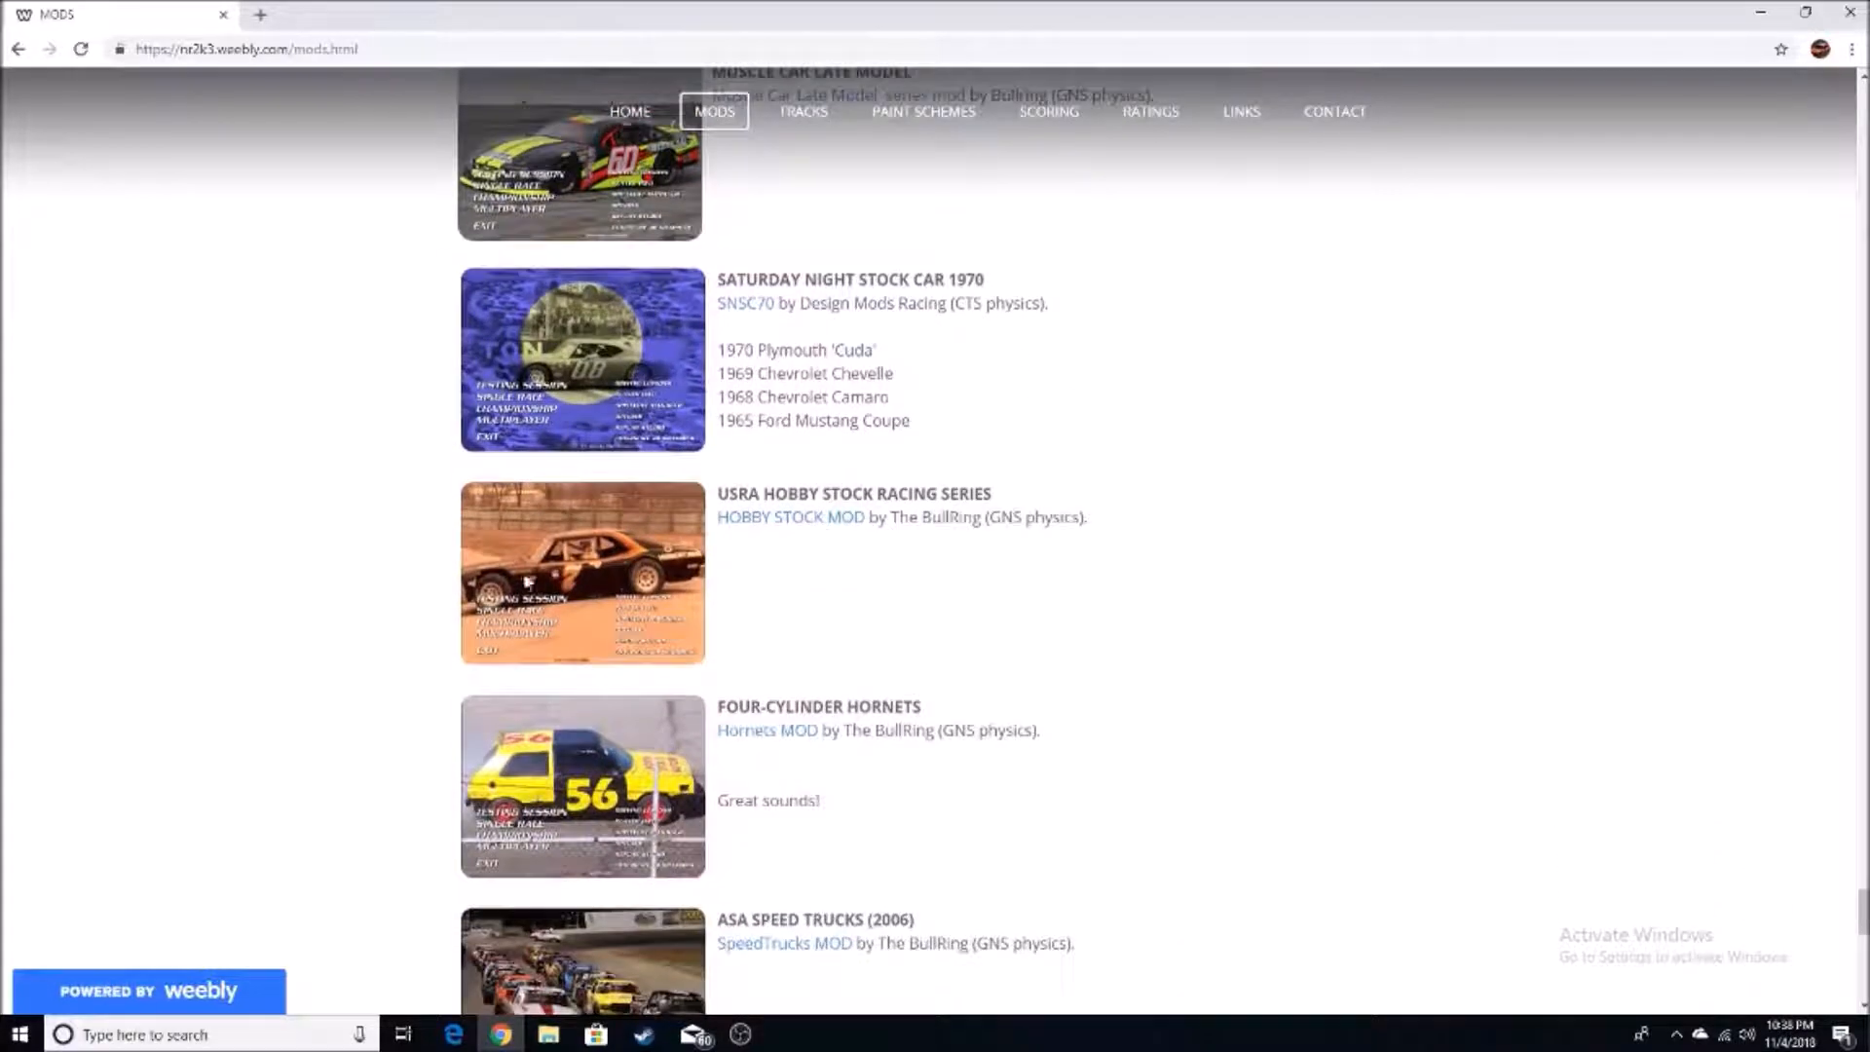
scroll(down, 3)
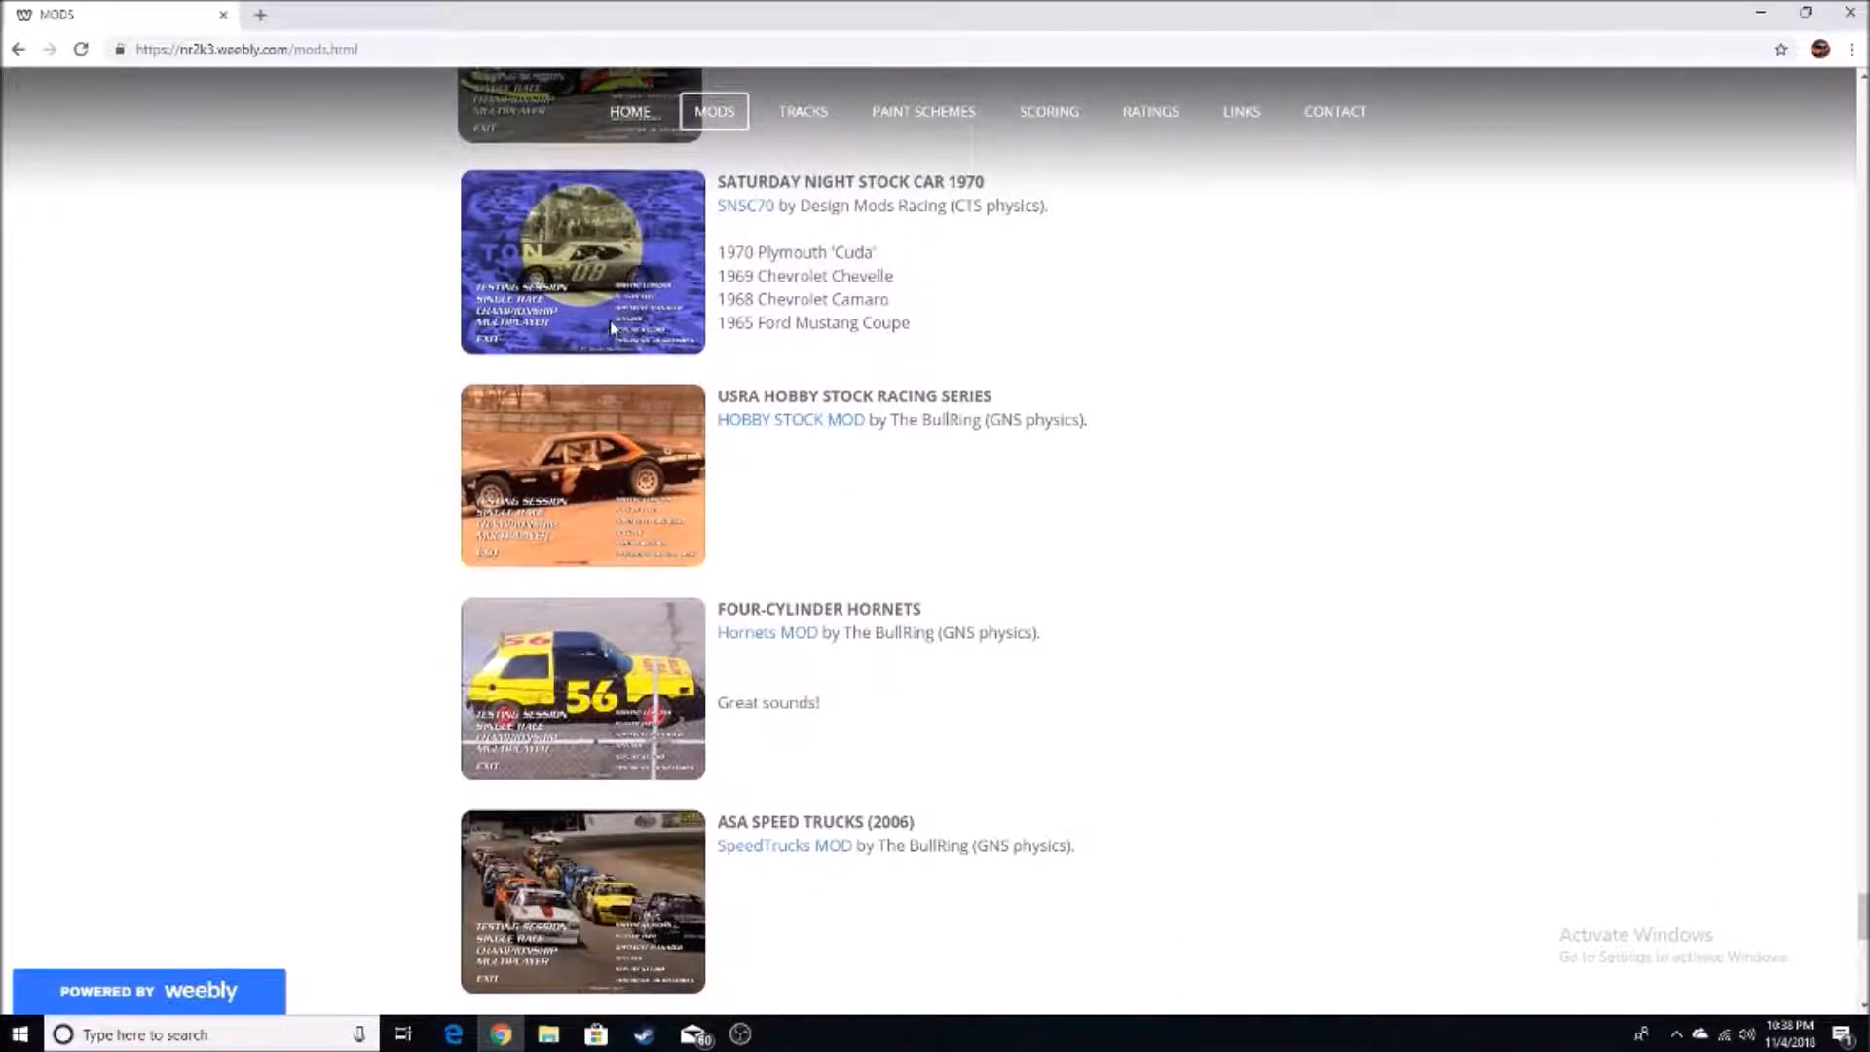
scroll(down, 3)
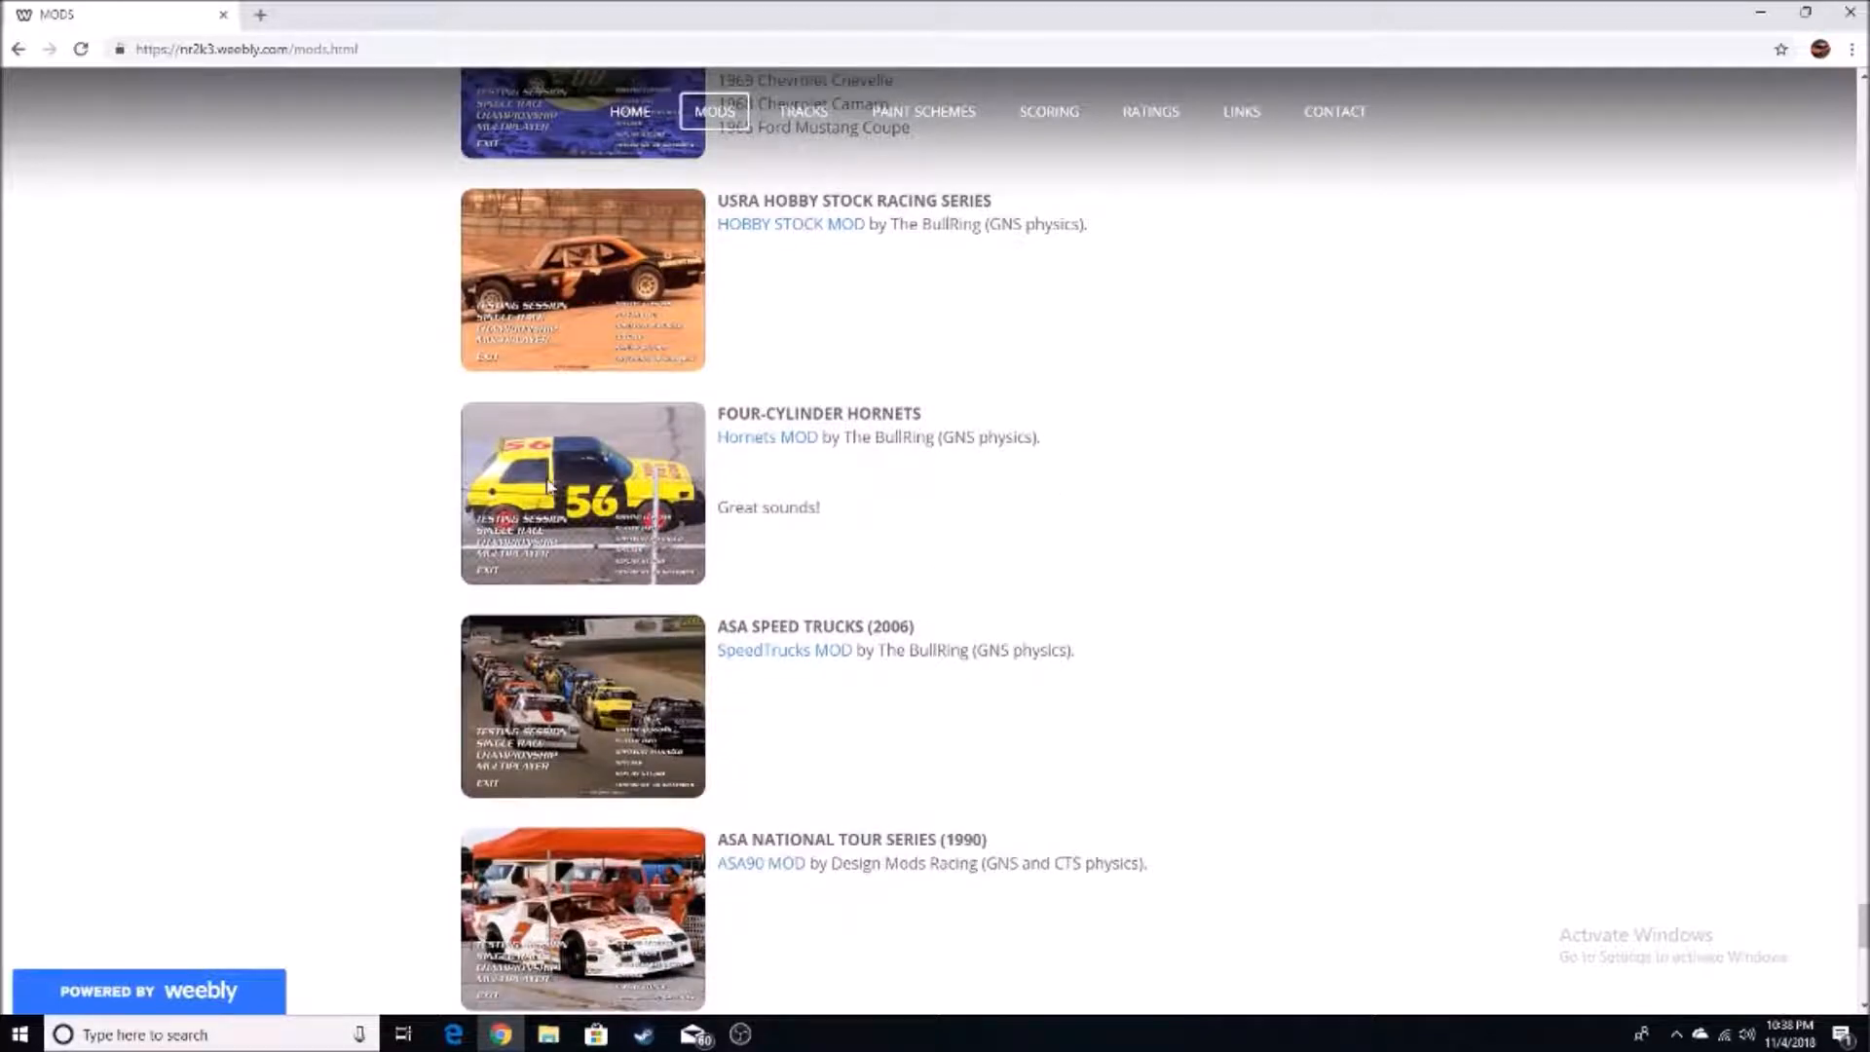
scroll(down, 3)
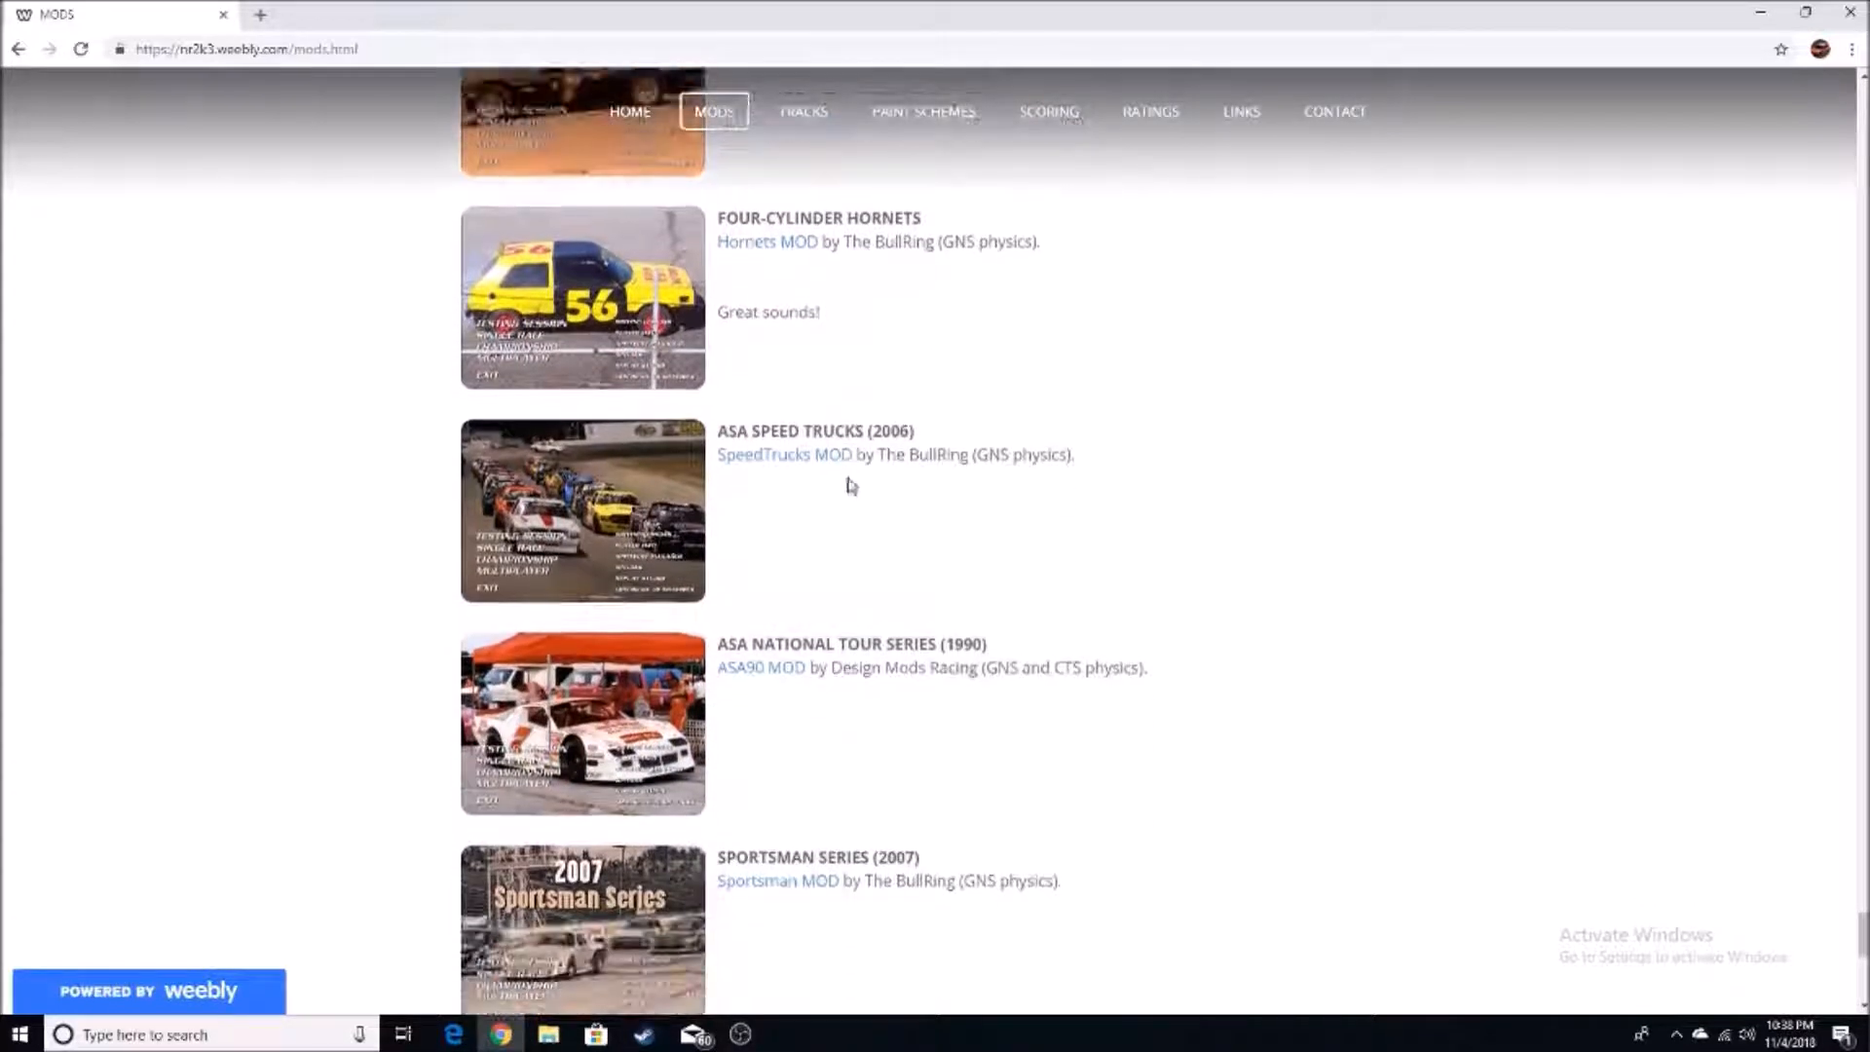
scroll(down, 3)
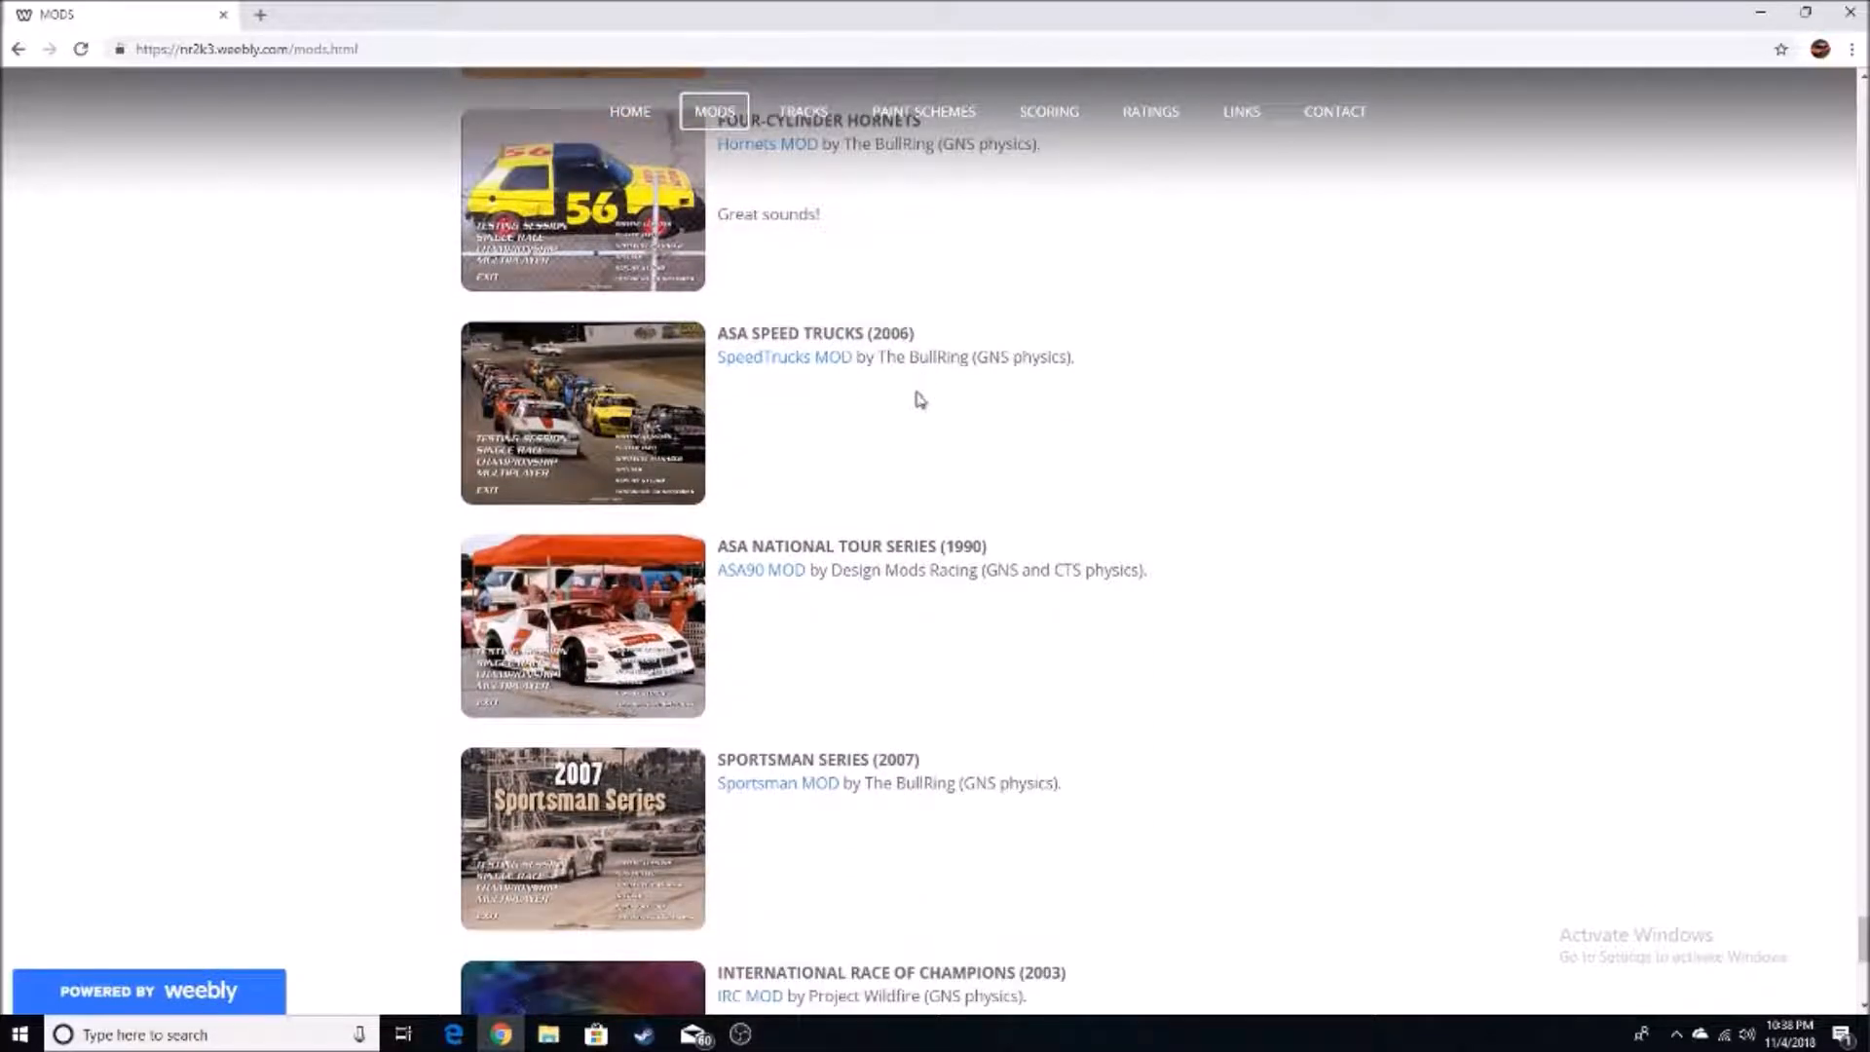
scroll(down, 3)
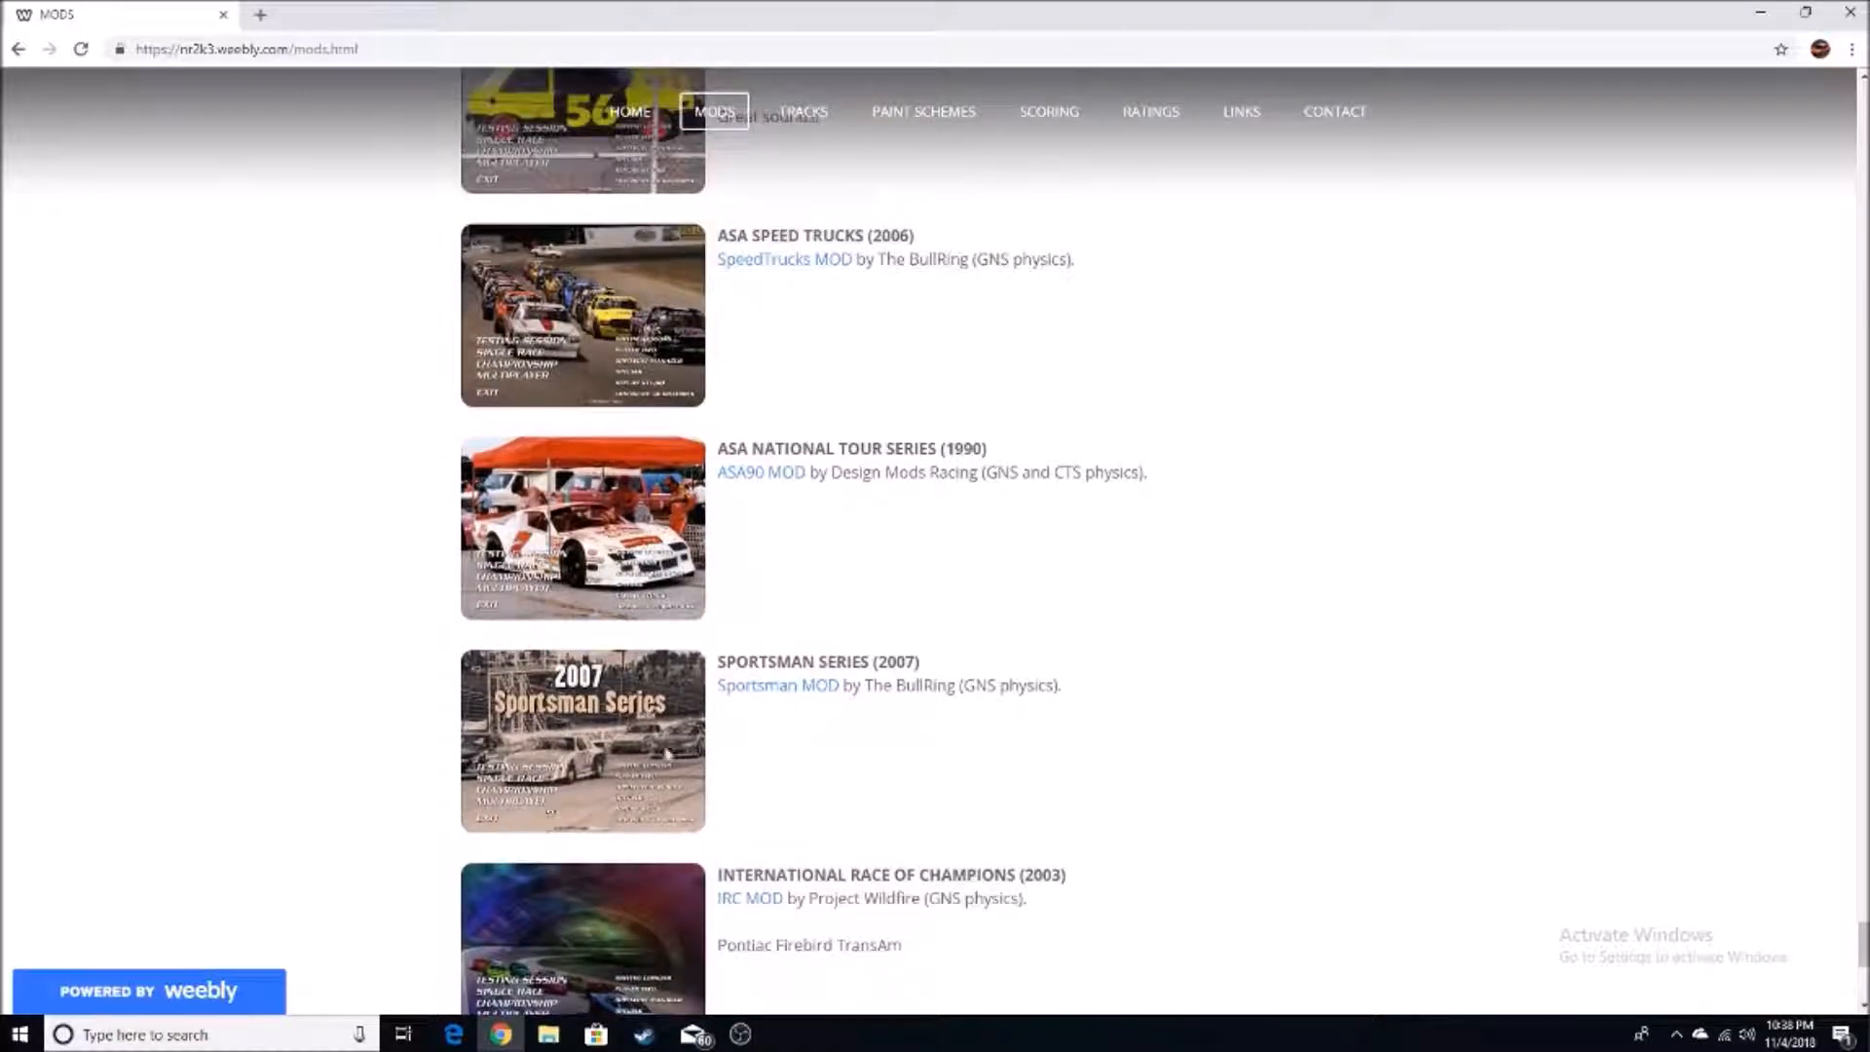
scroll(down, 3)
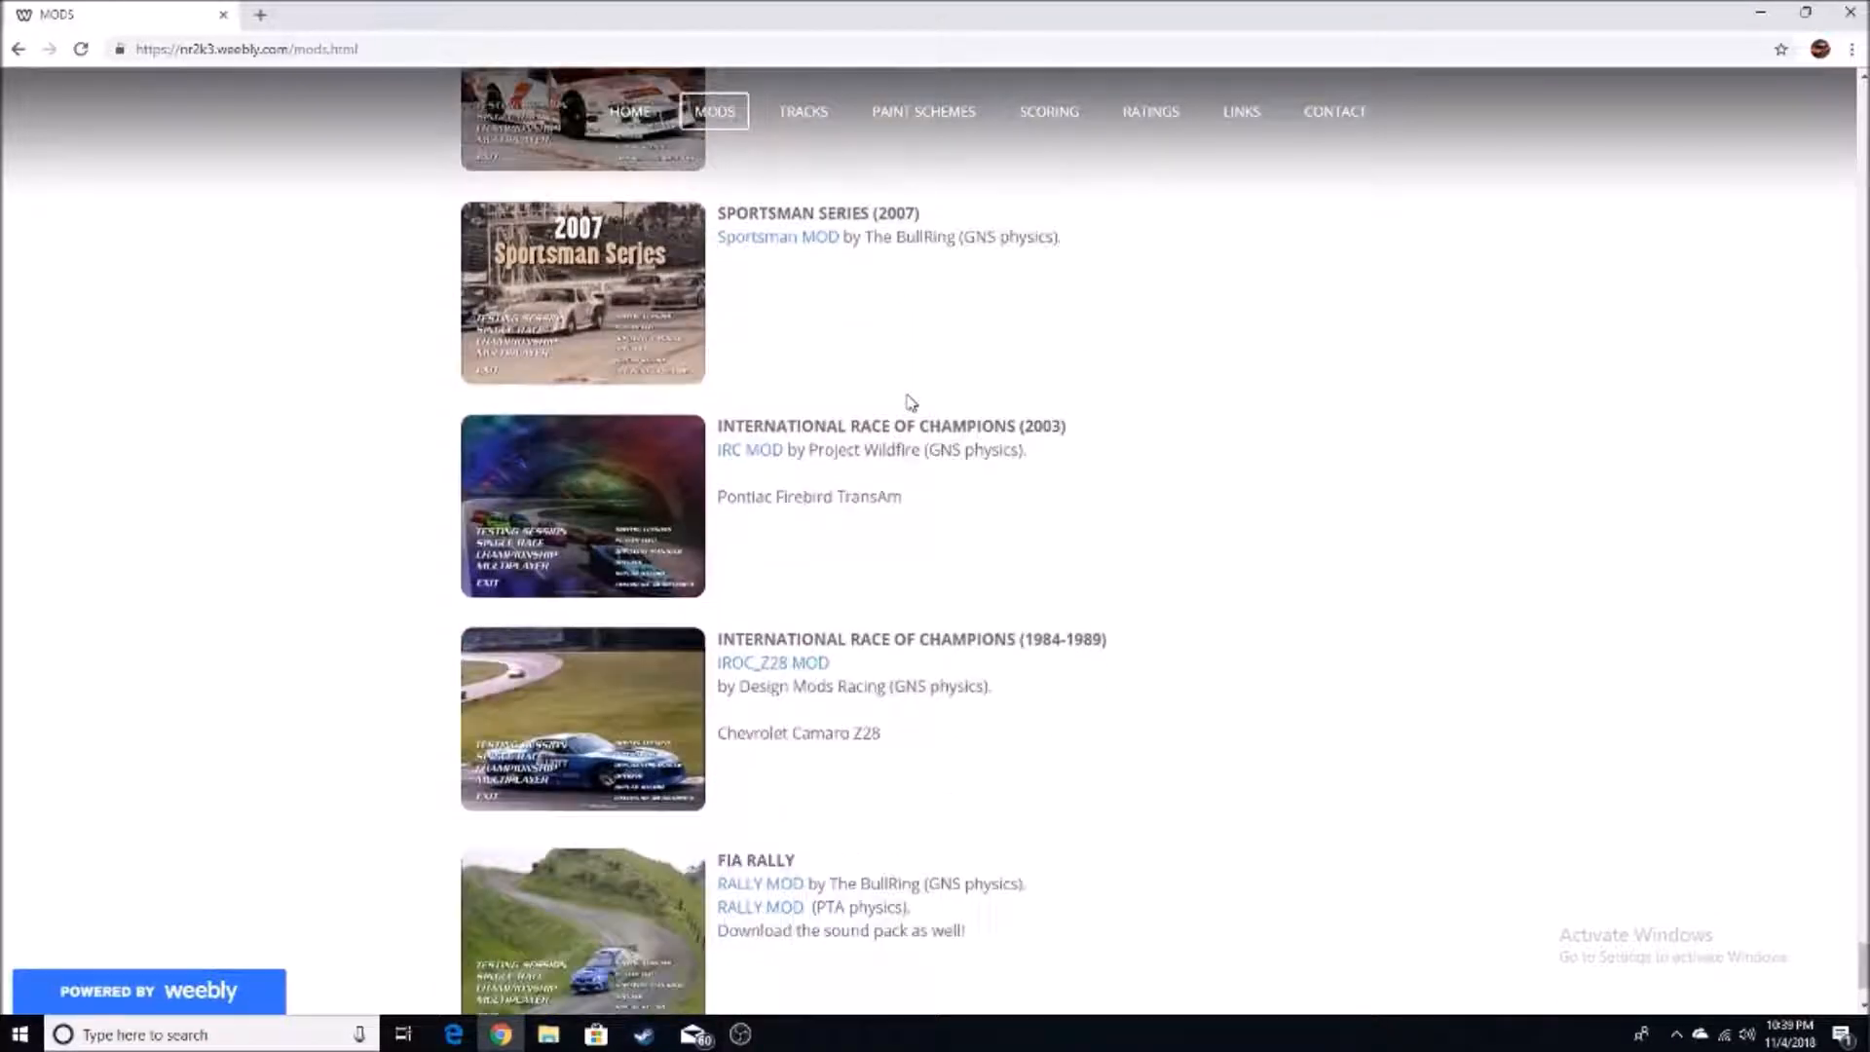
scroll(up, 3)
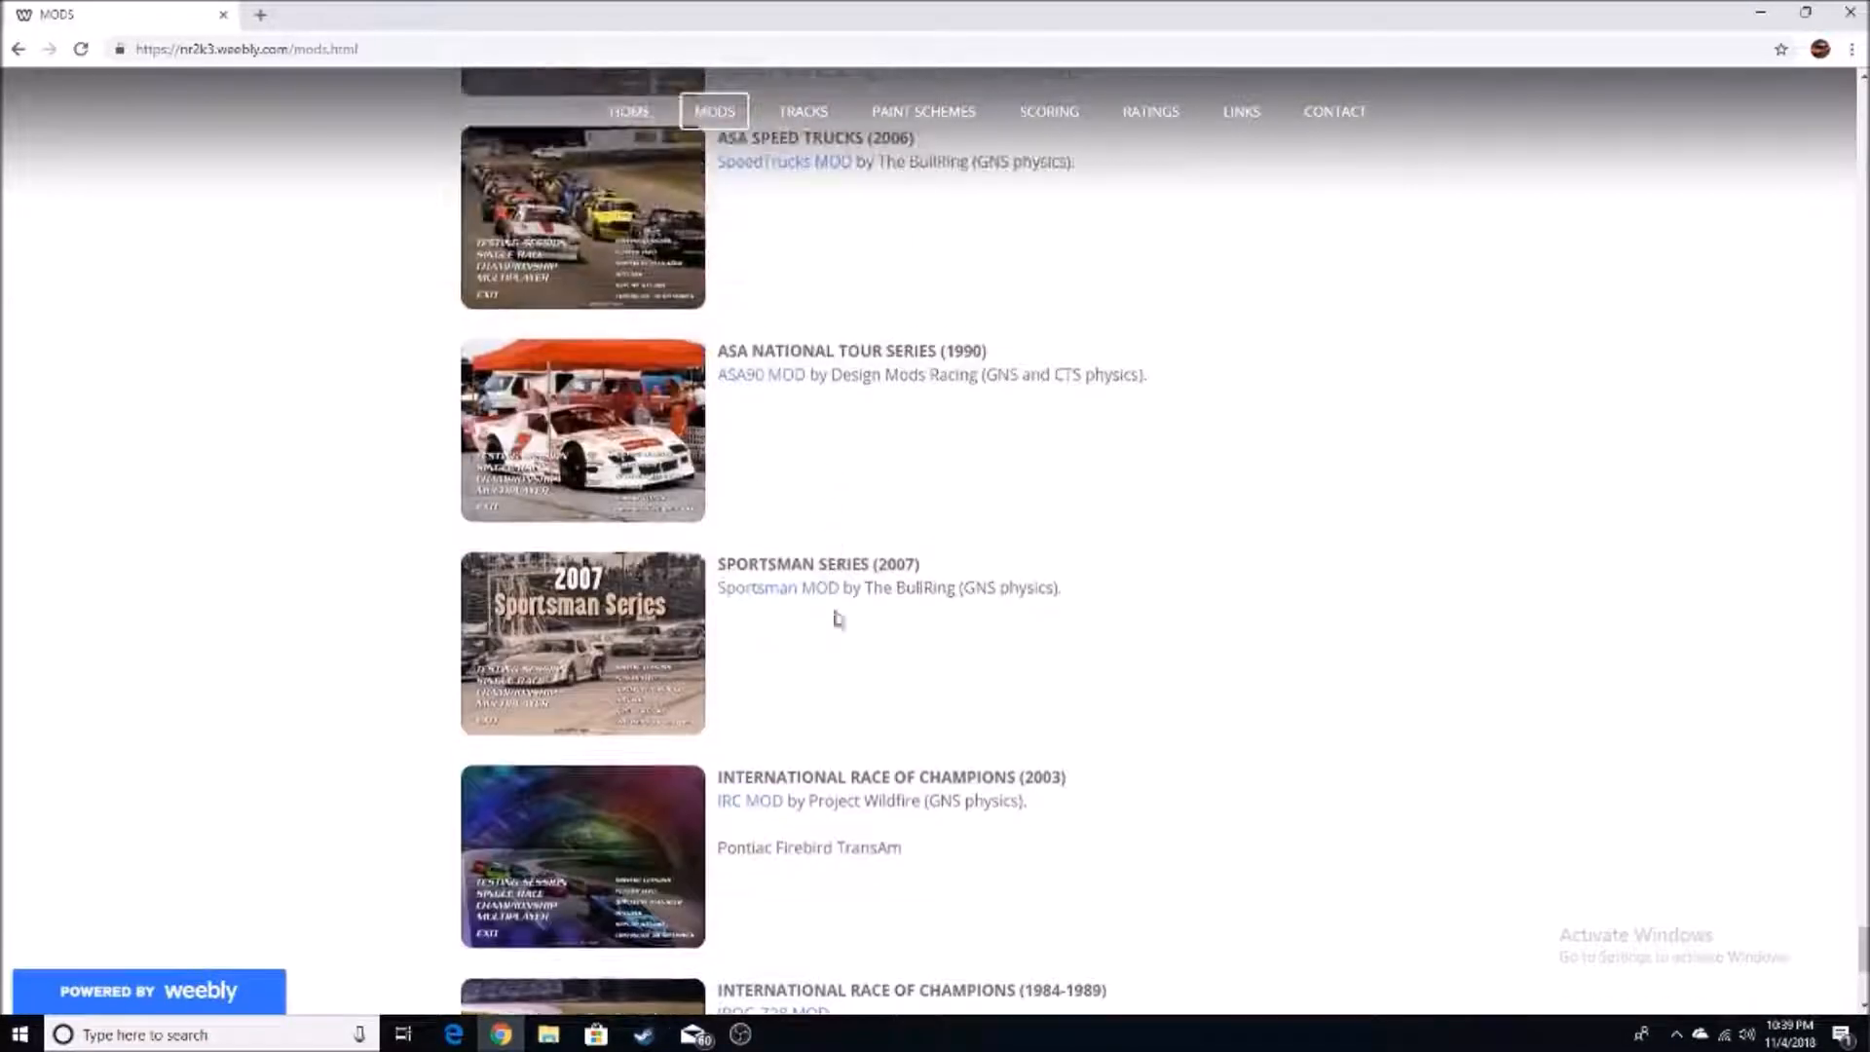
scroll(up, 3)
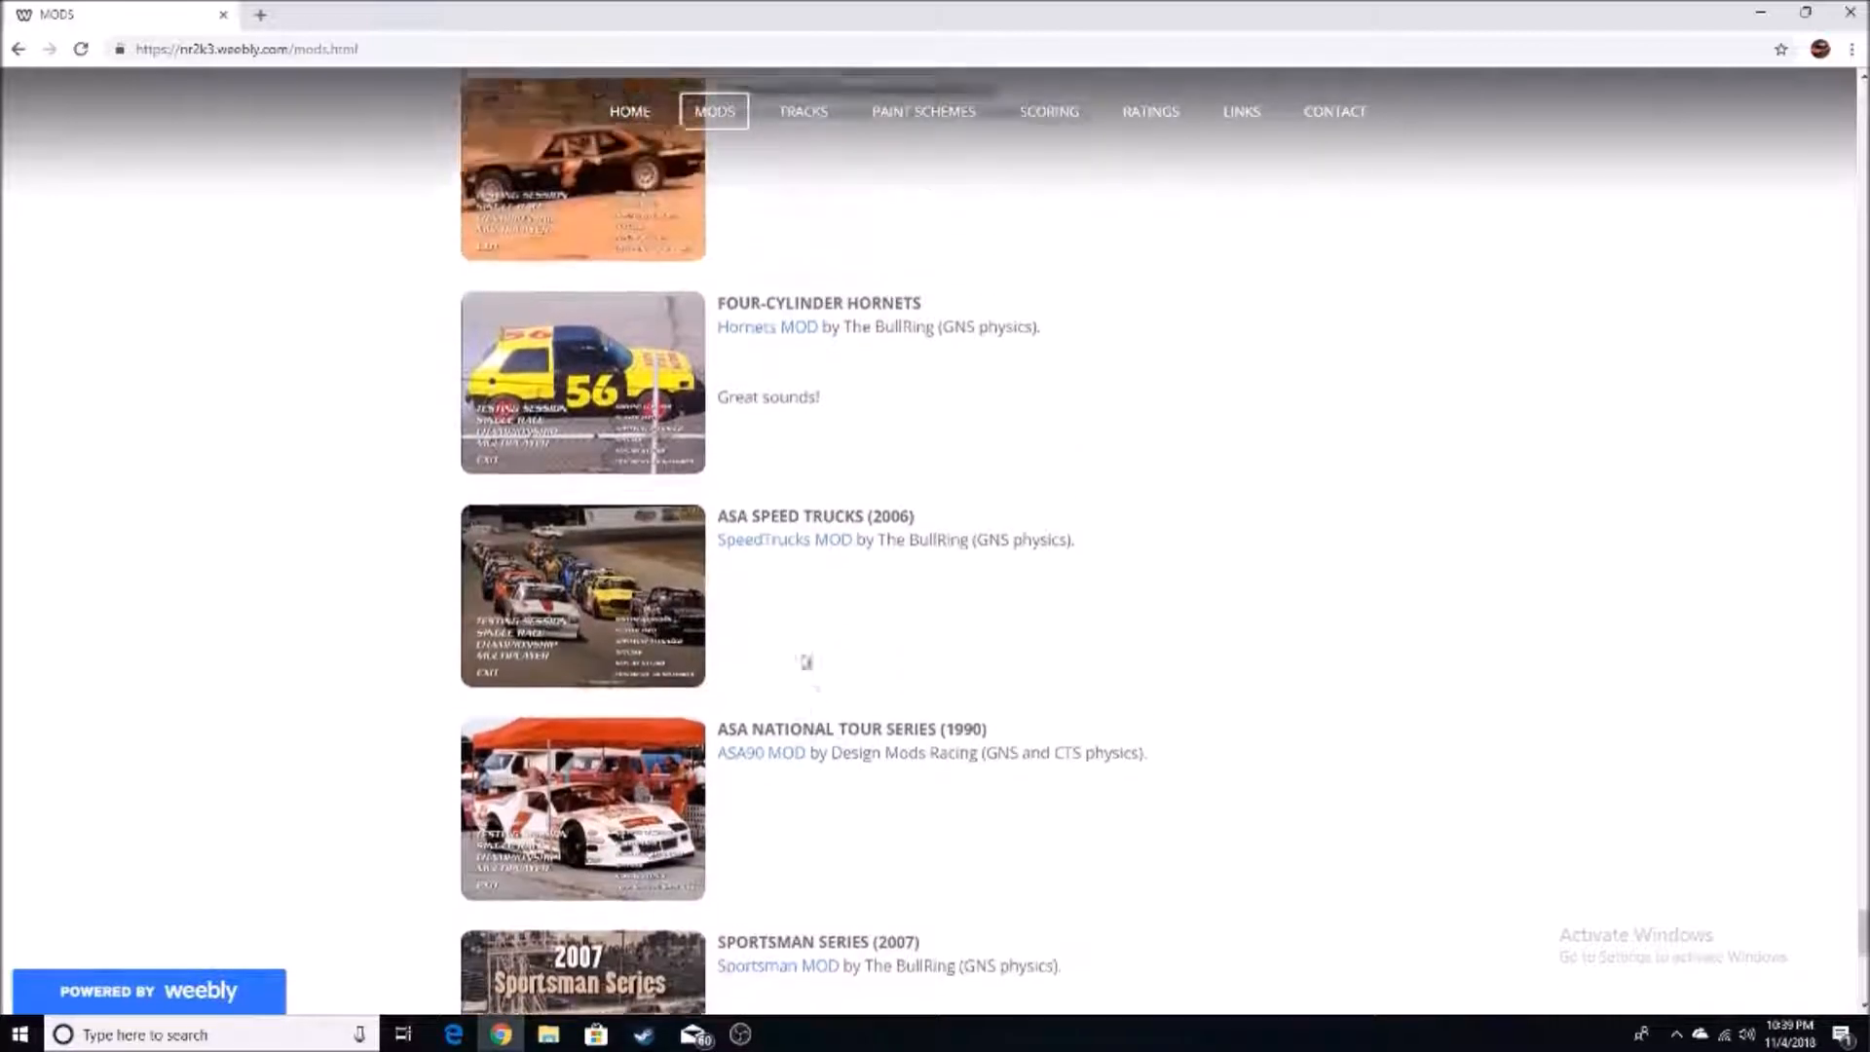
scroll(down, 3)
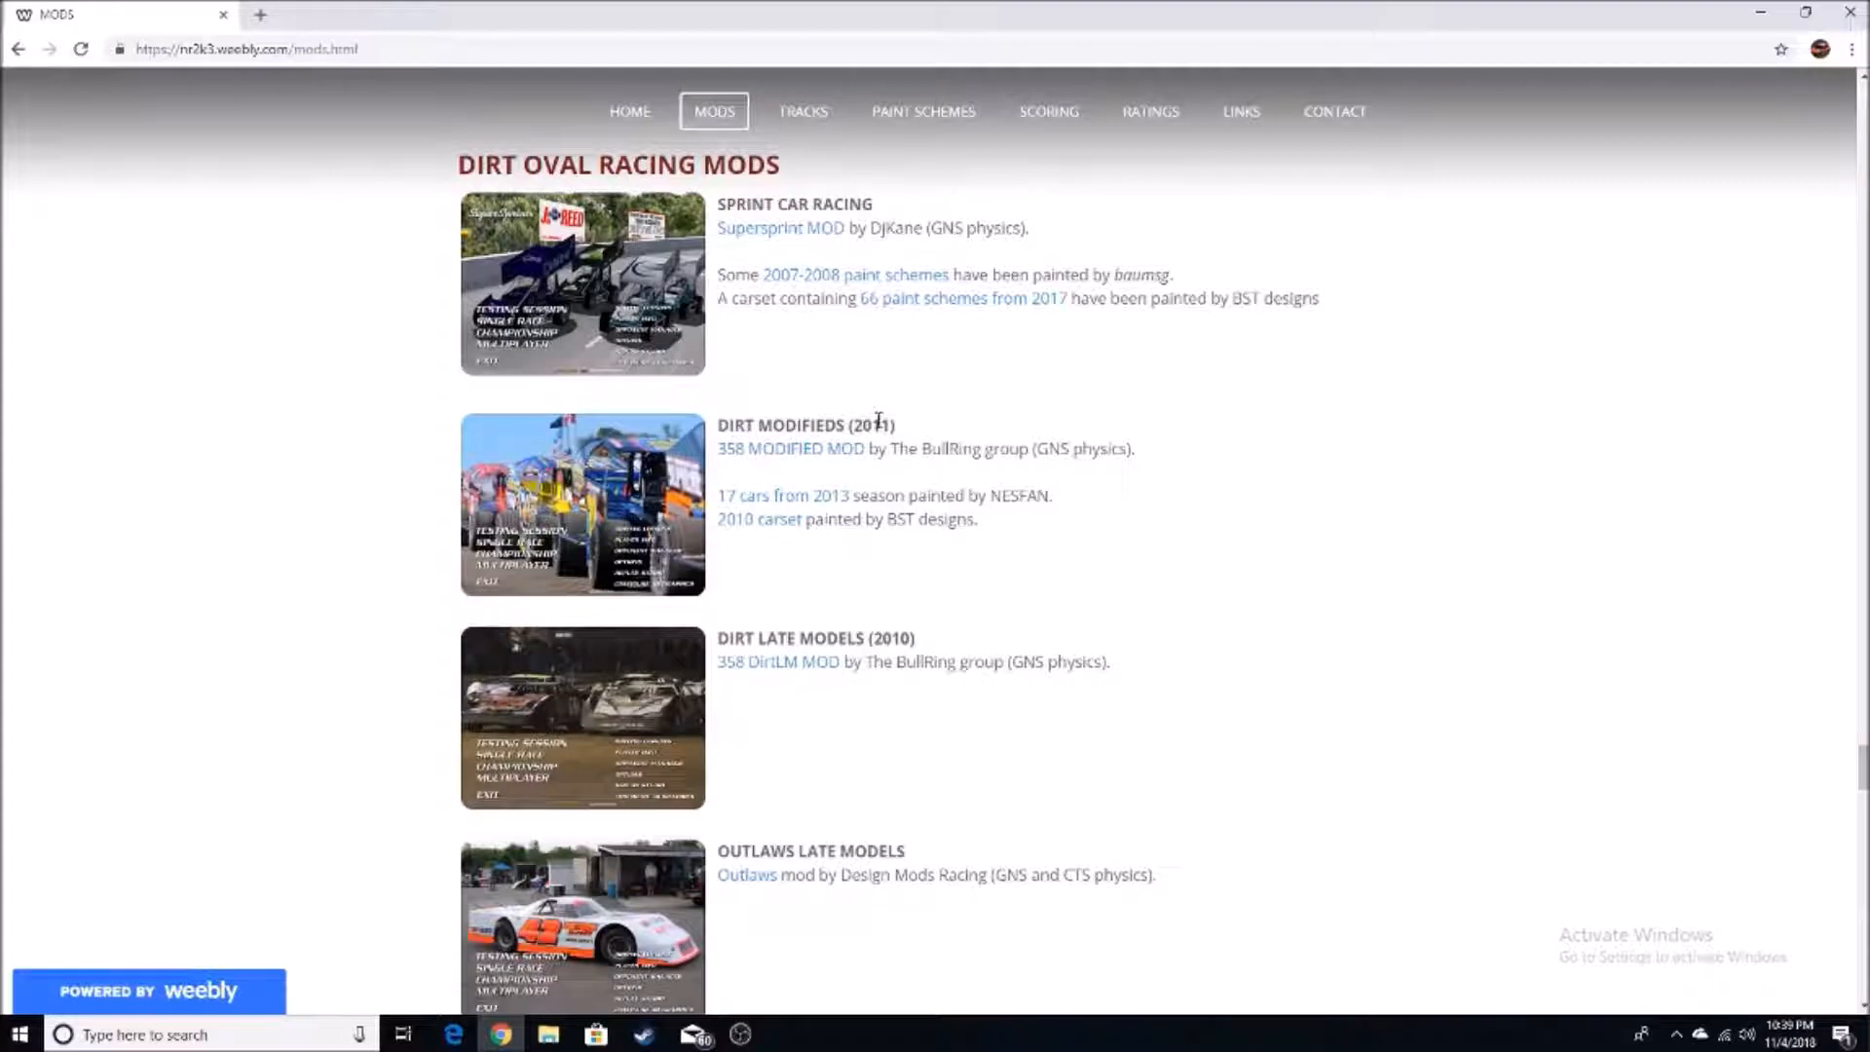
scroll(down, 3)
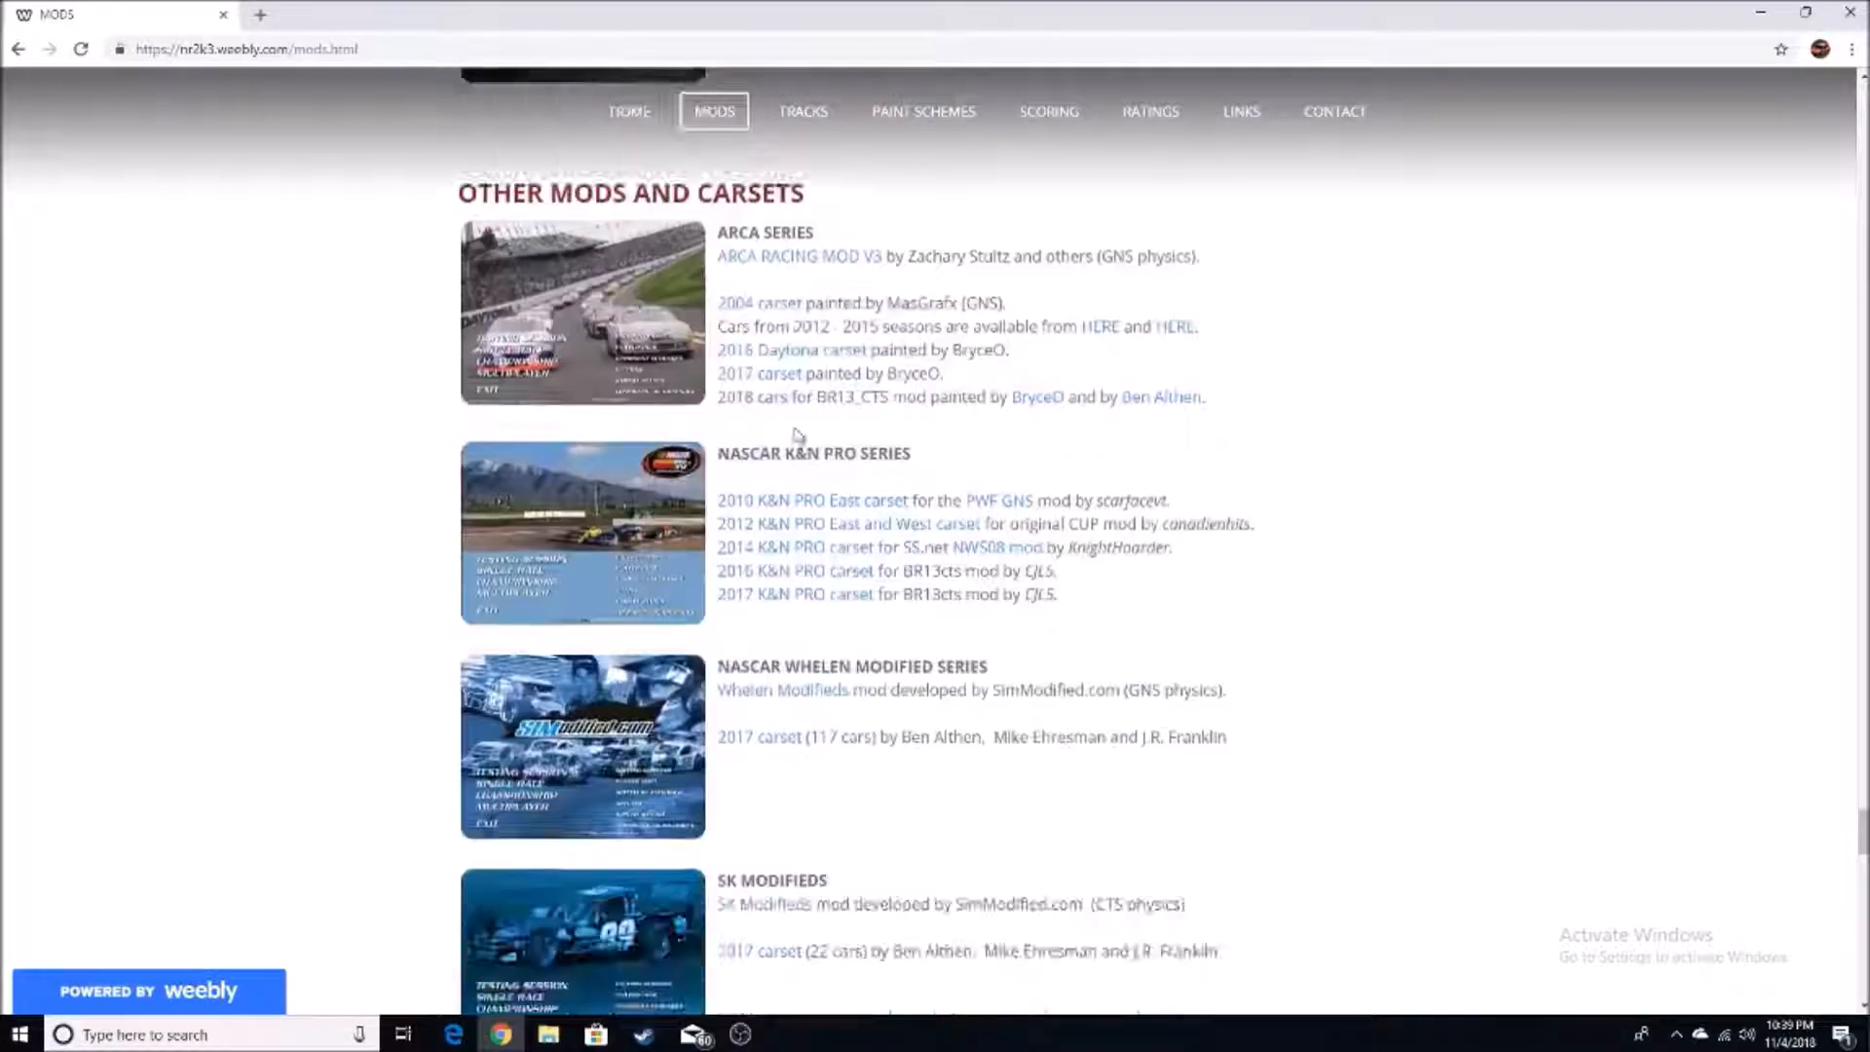
scroll(down, 3)
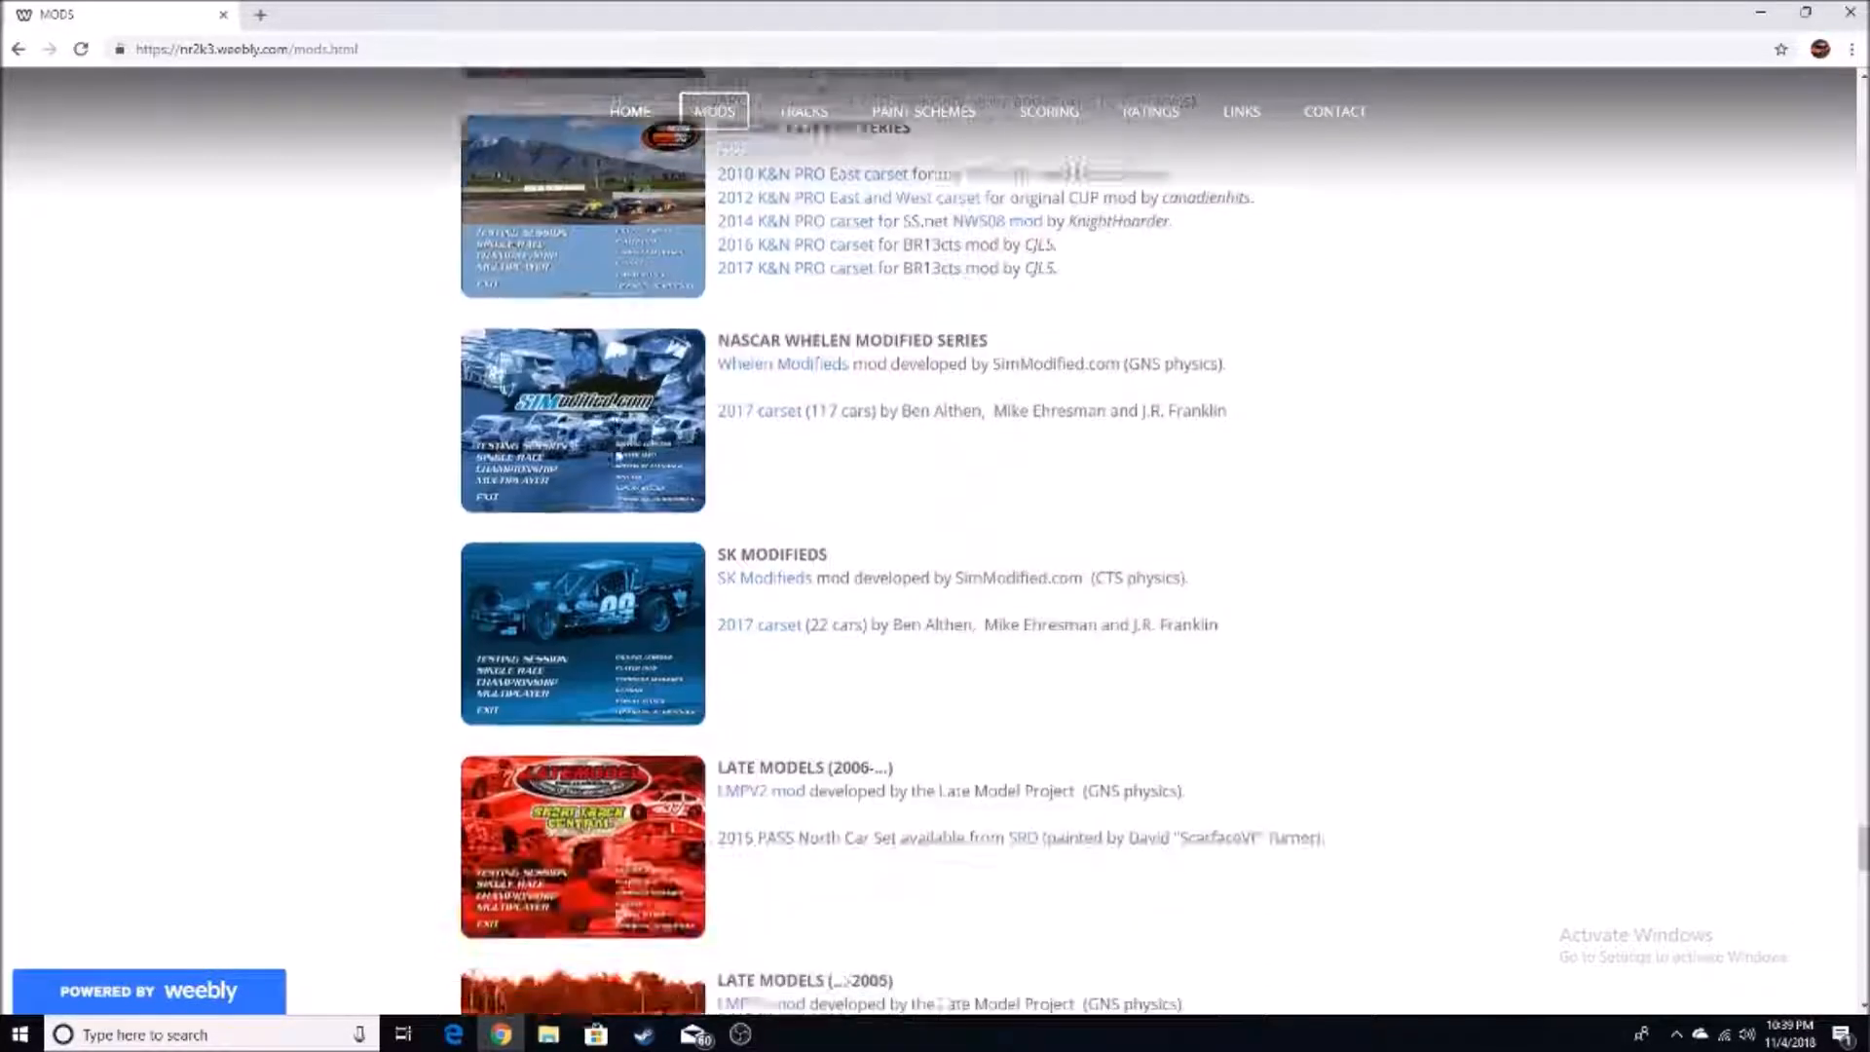
scroll(down, 3)
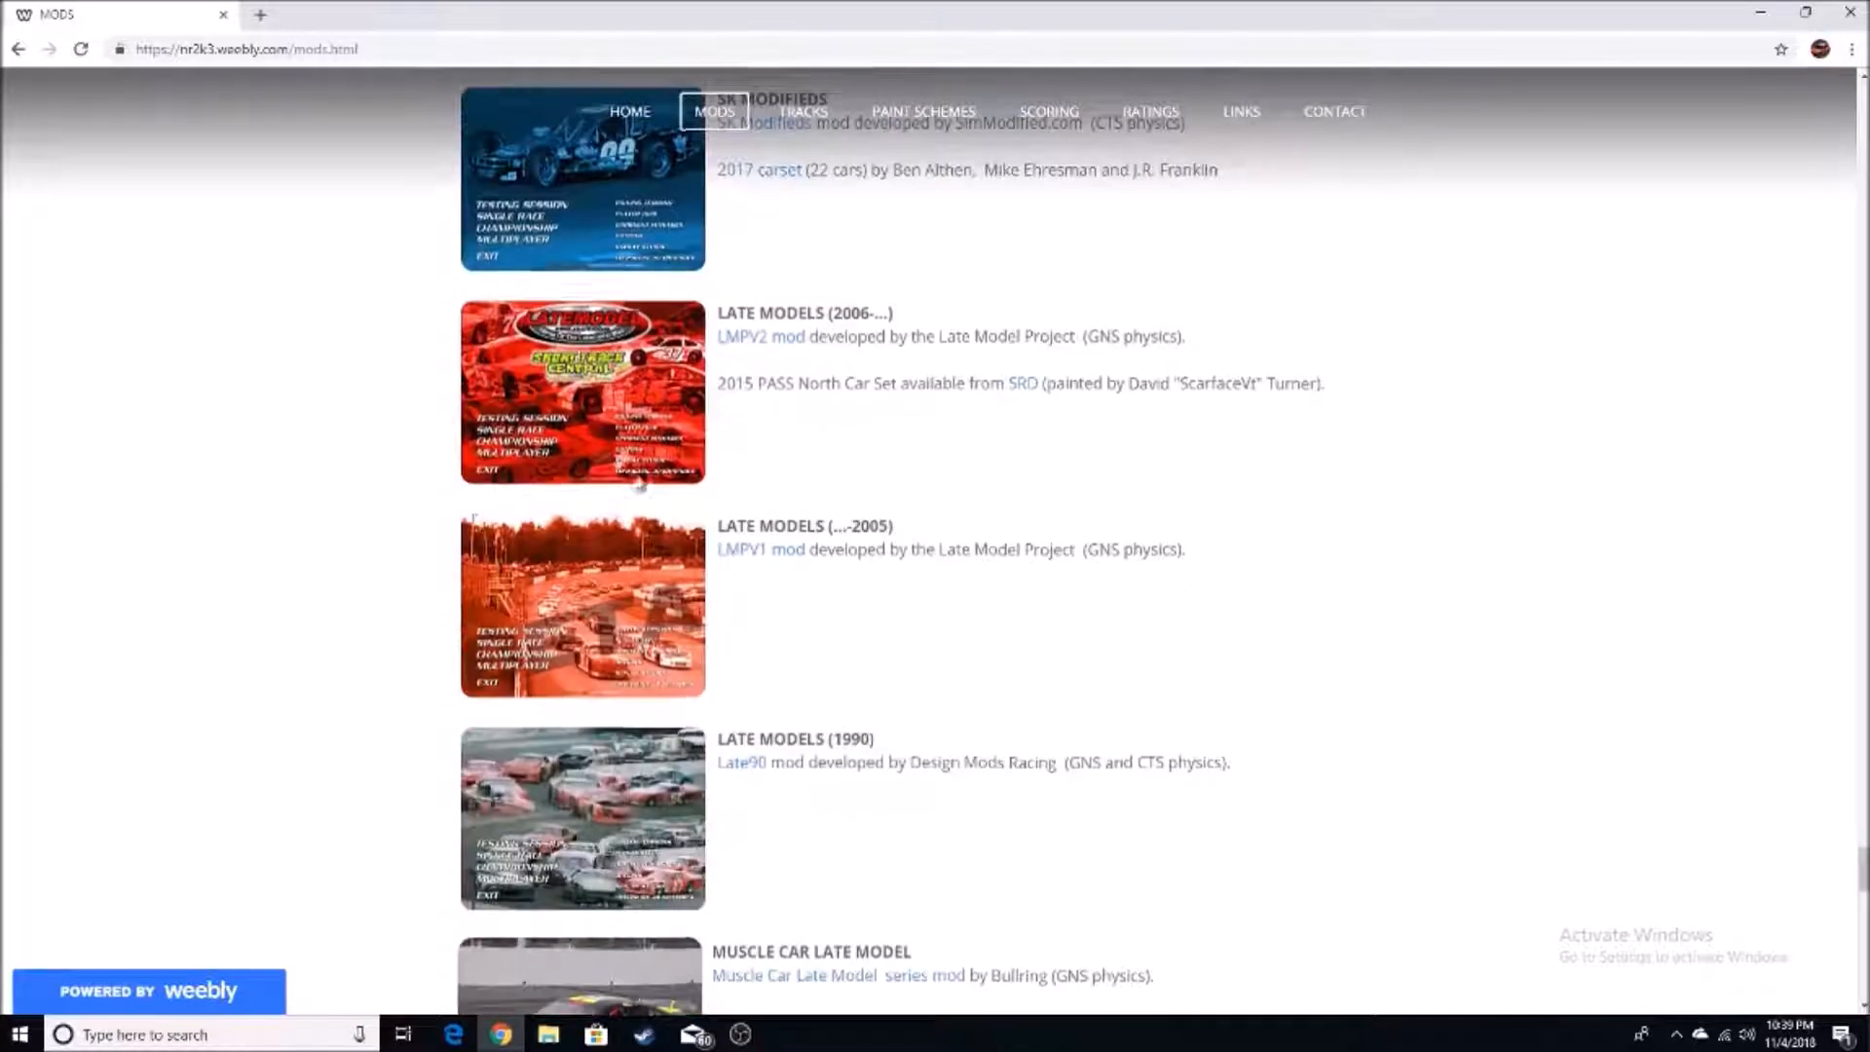
scroll(down, 3)
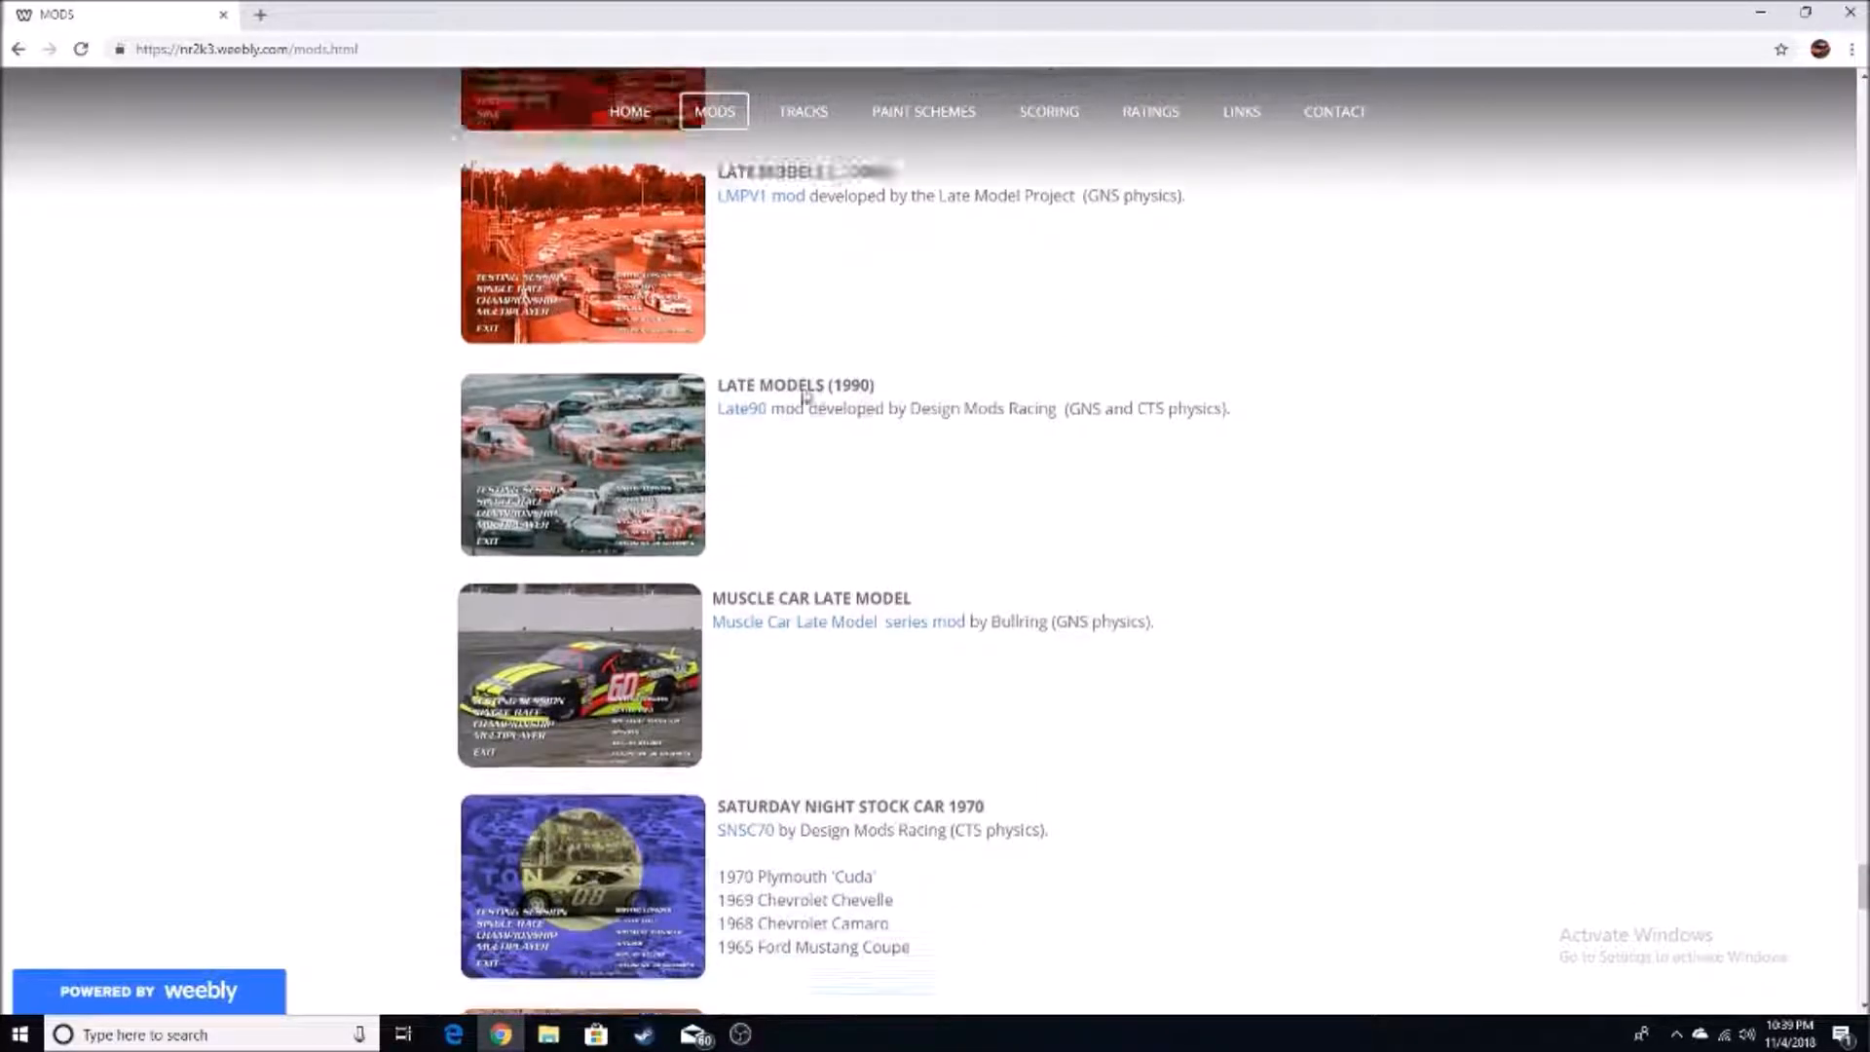
scroll(down, 3)
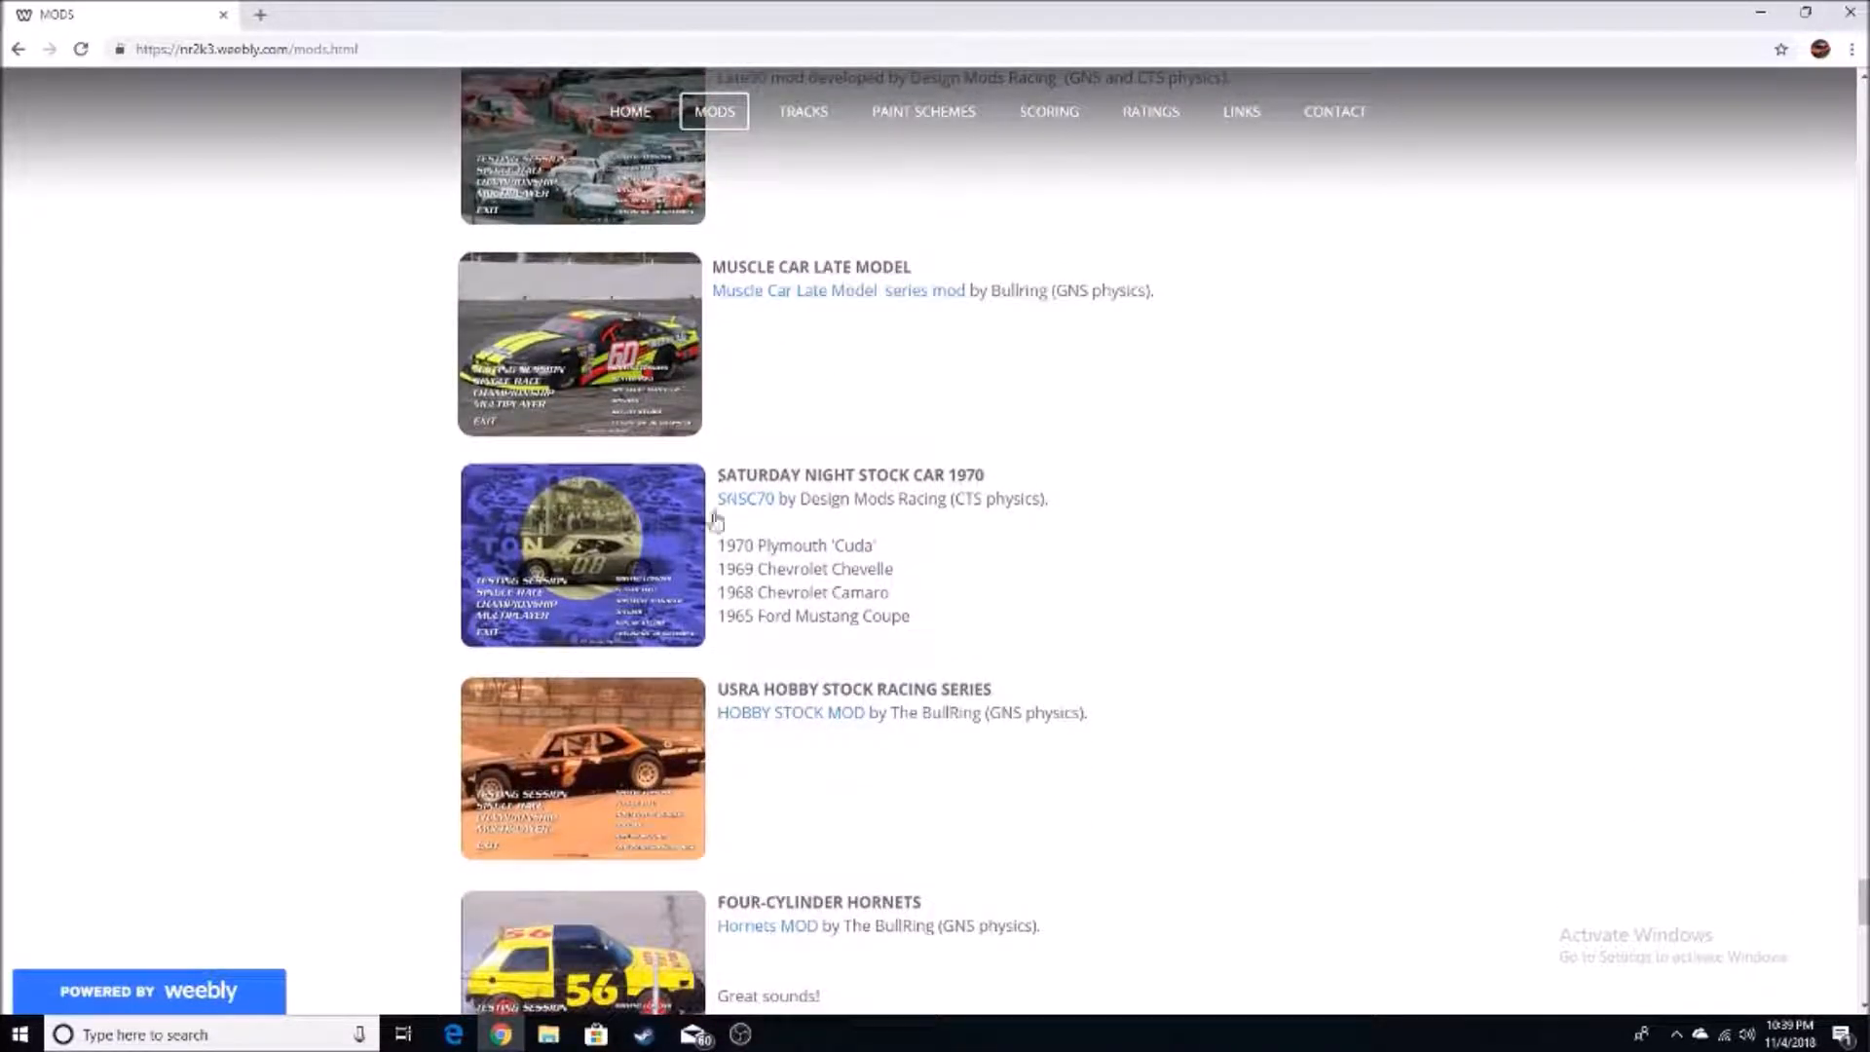
mouse_move(969, 601)
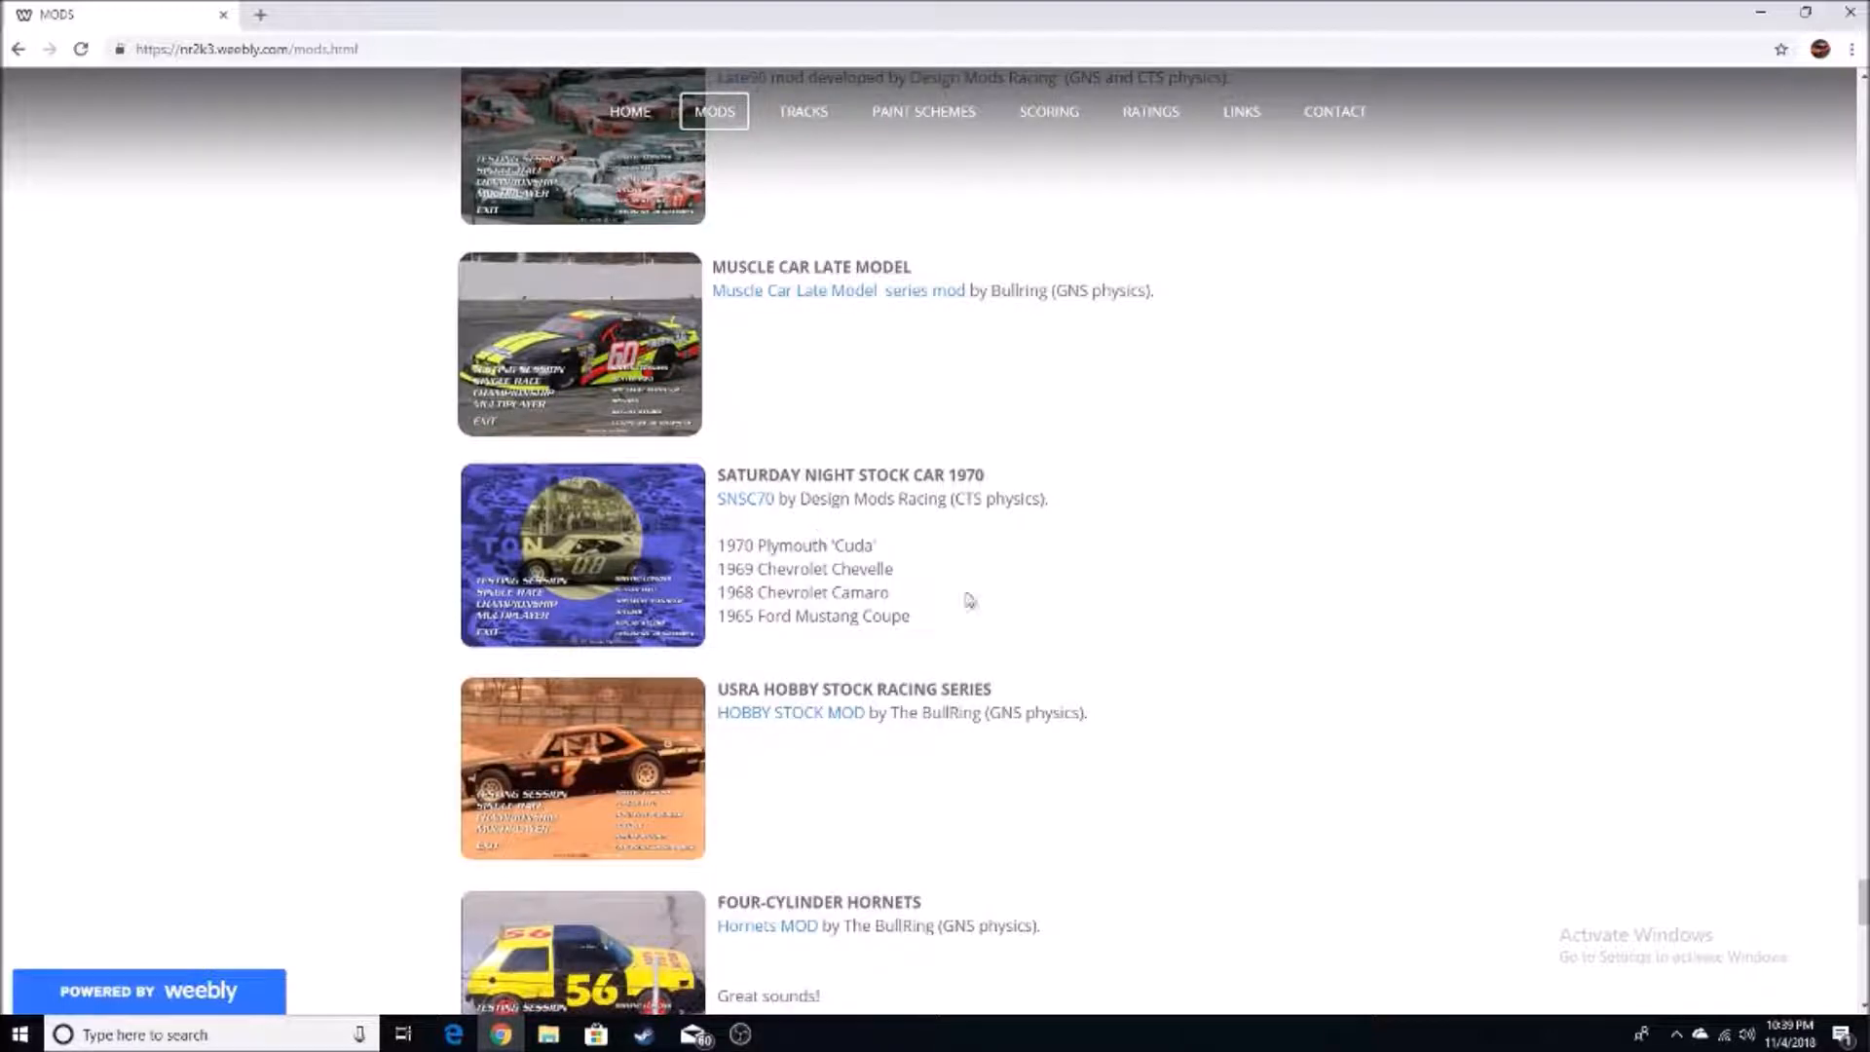
scroll(down, 3)
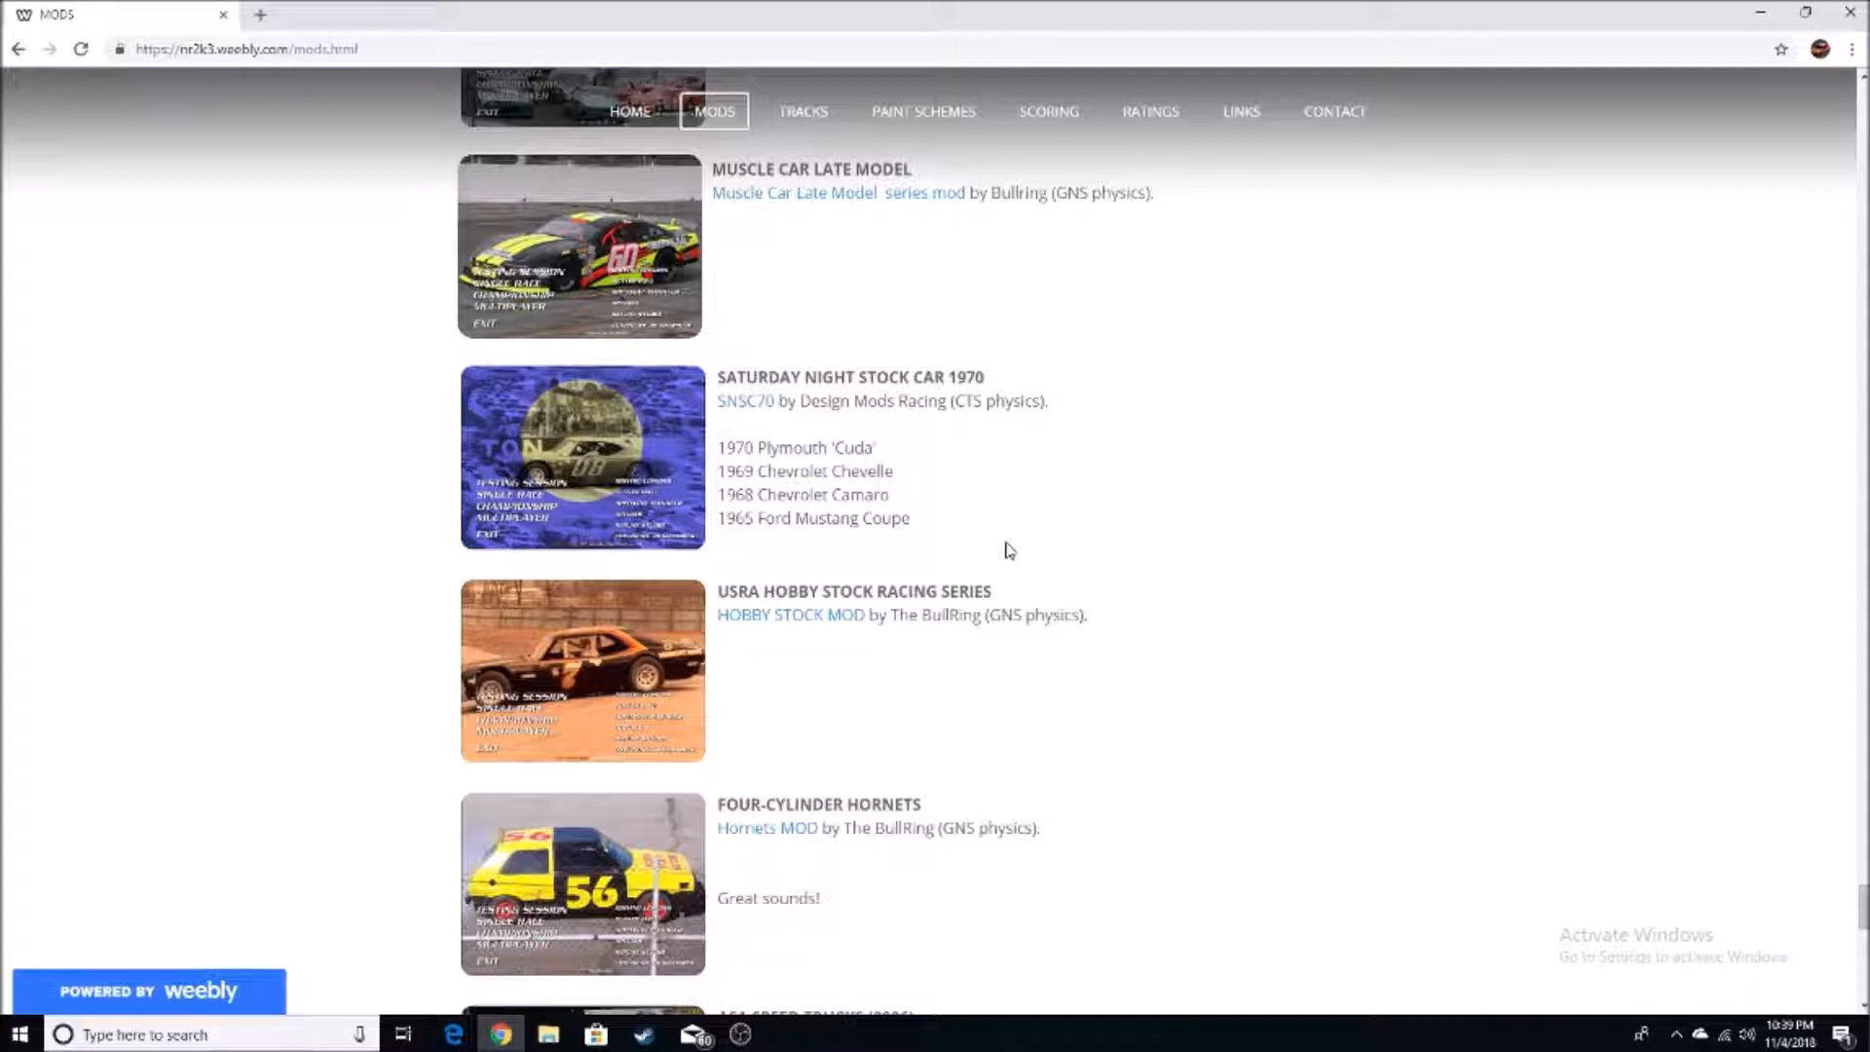
scroll(down, 3)
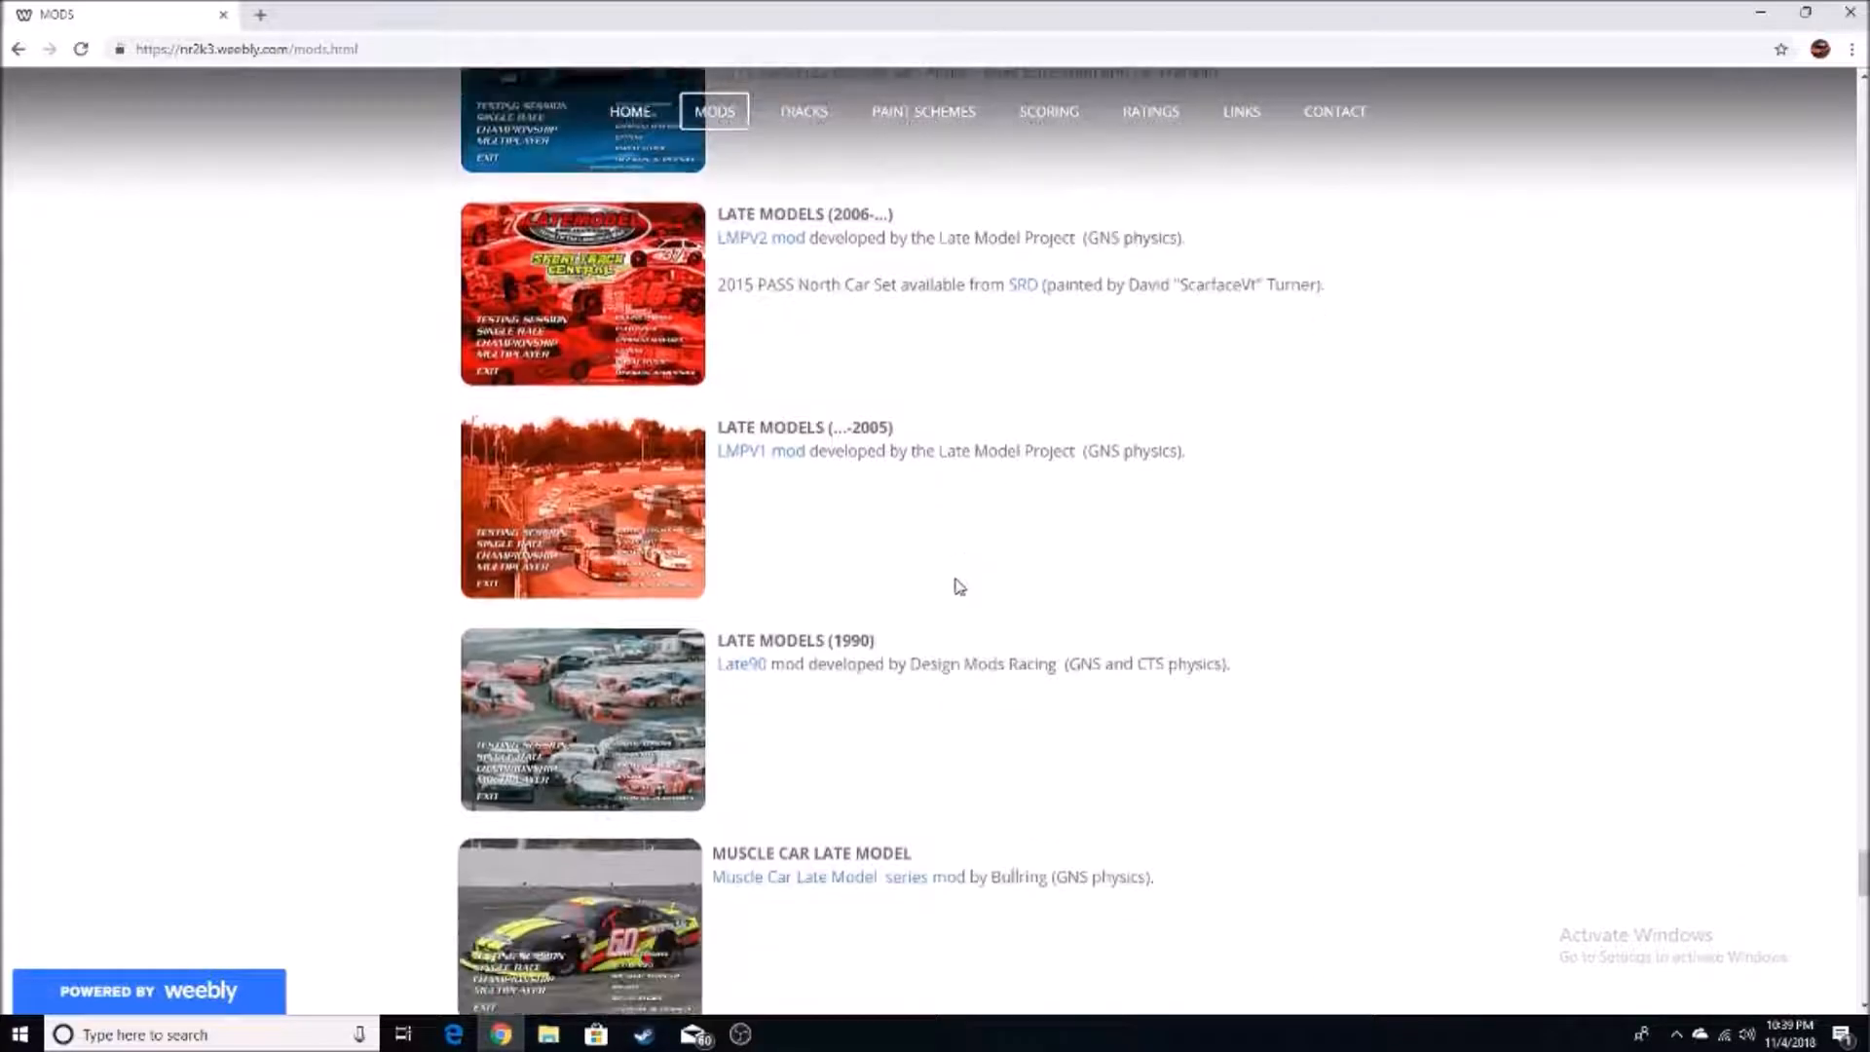
scroll(down, 3)
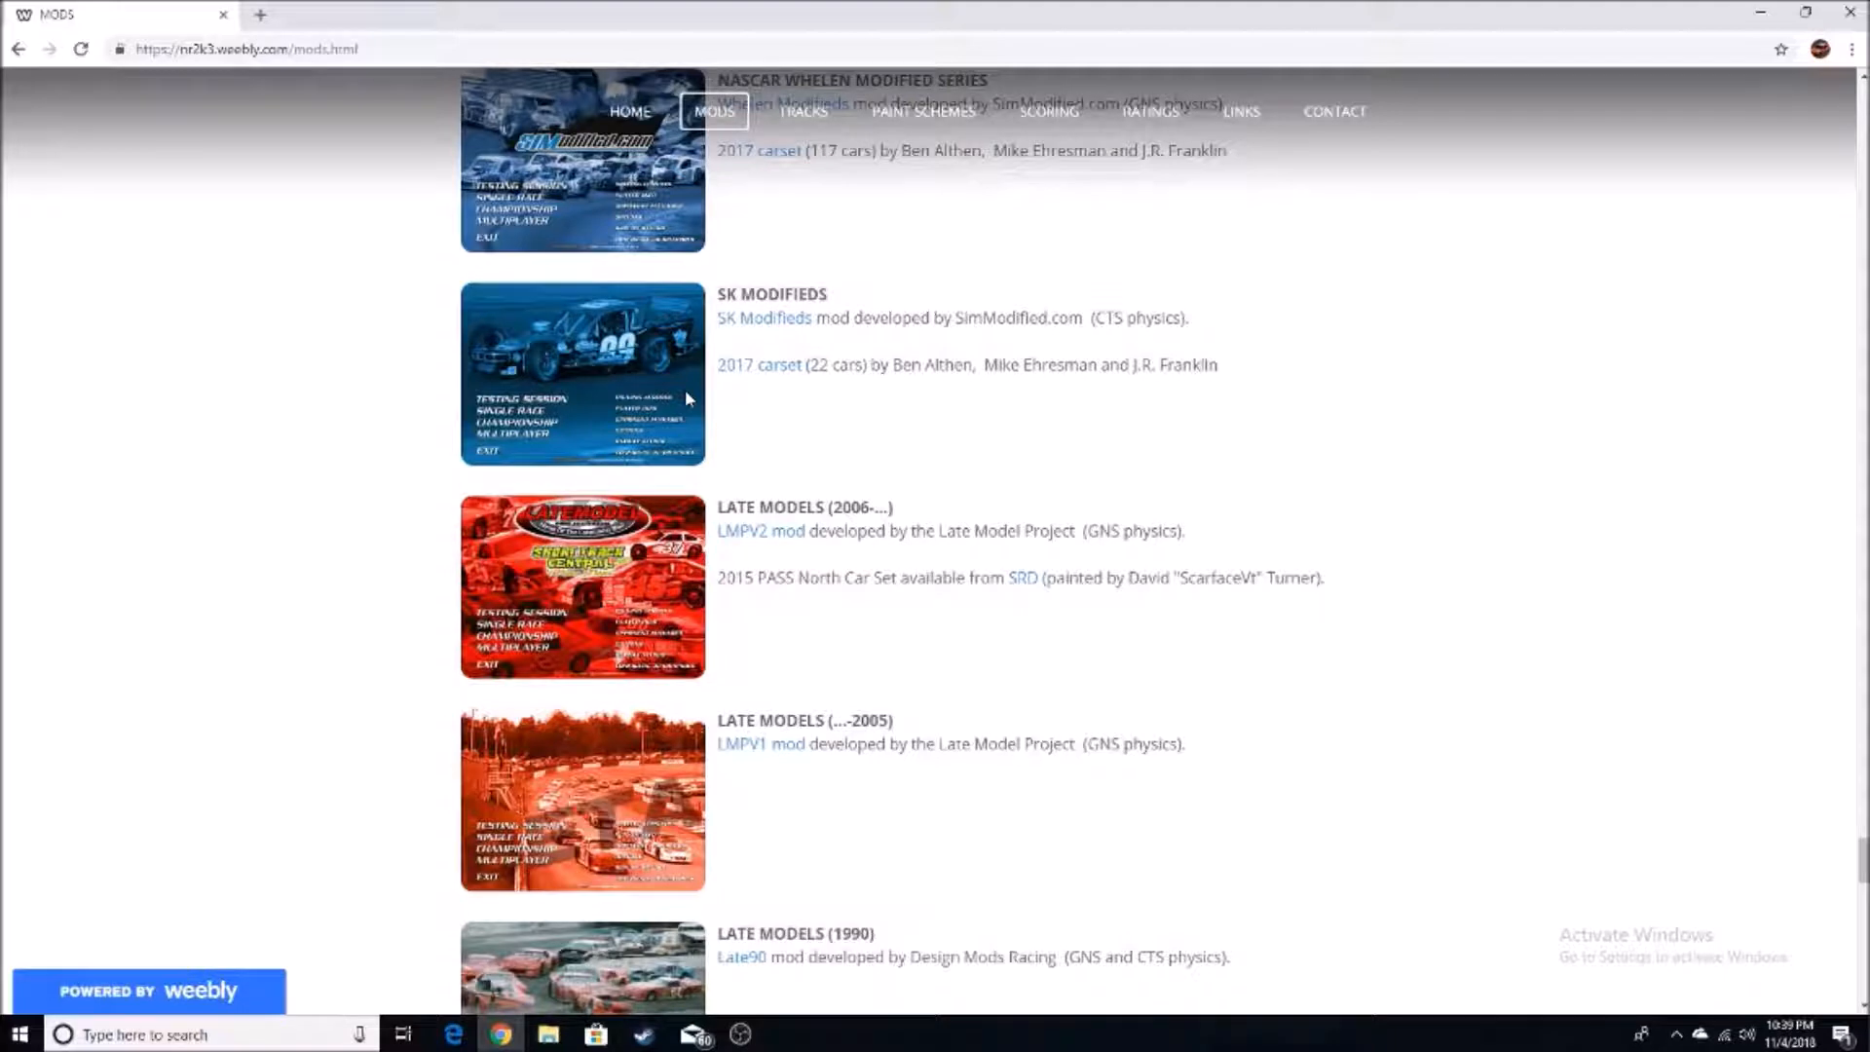
mouse_move(943, 353)
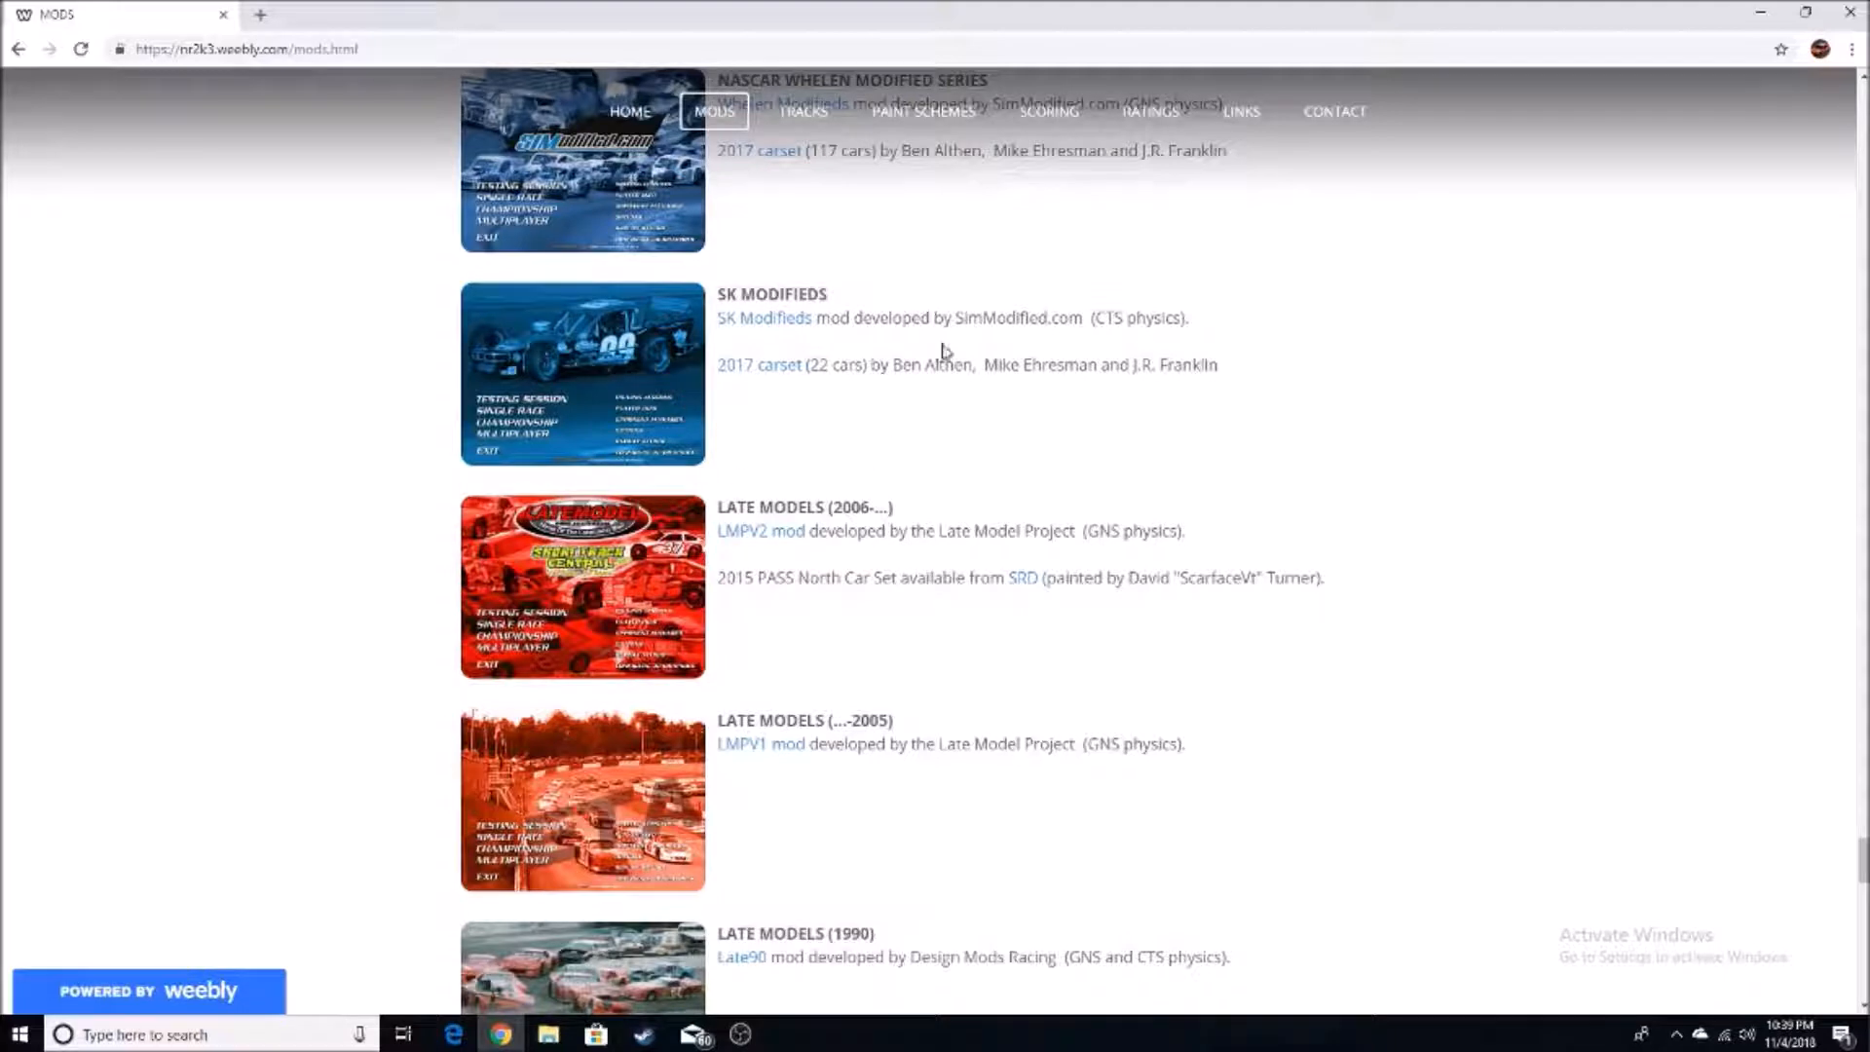
mouse_move(963, 462)
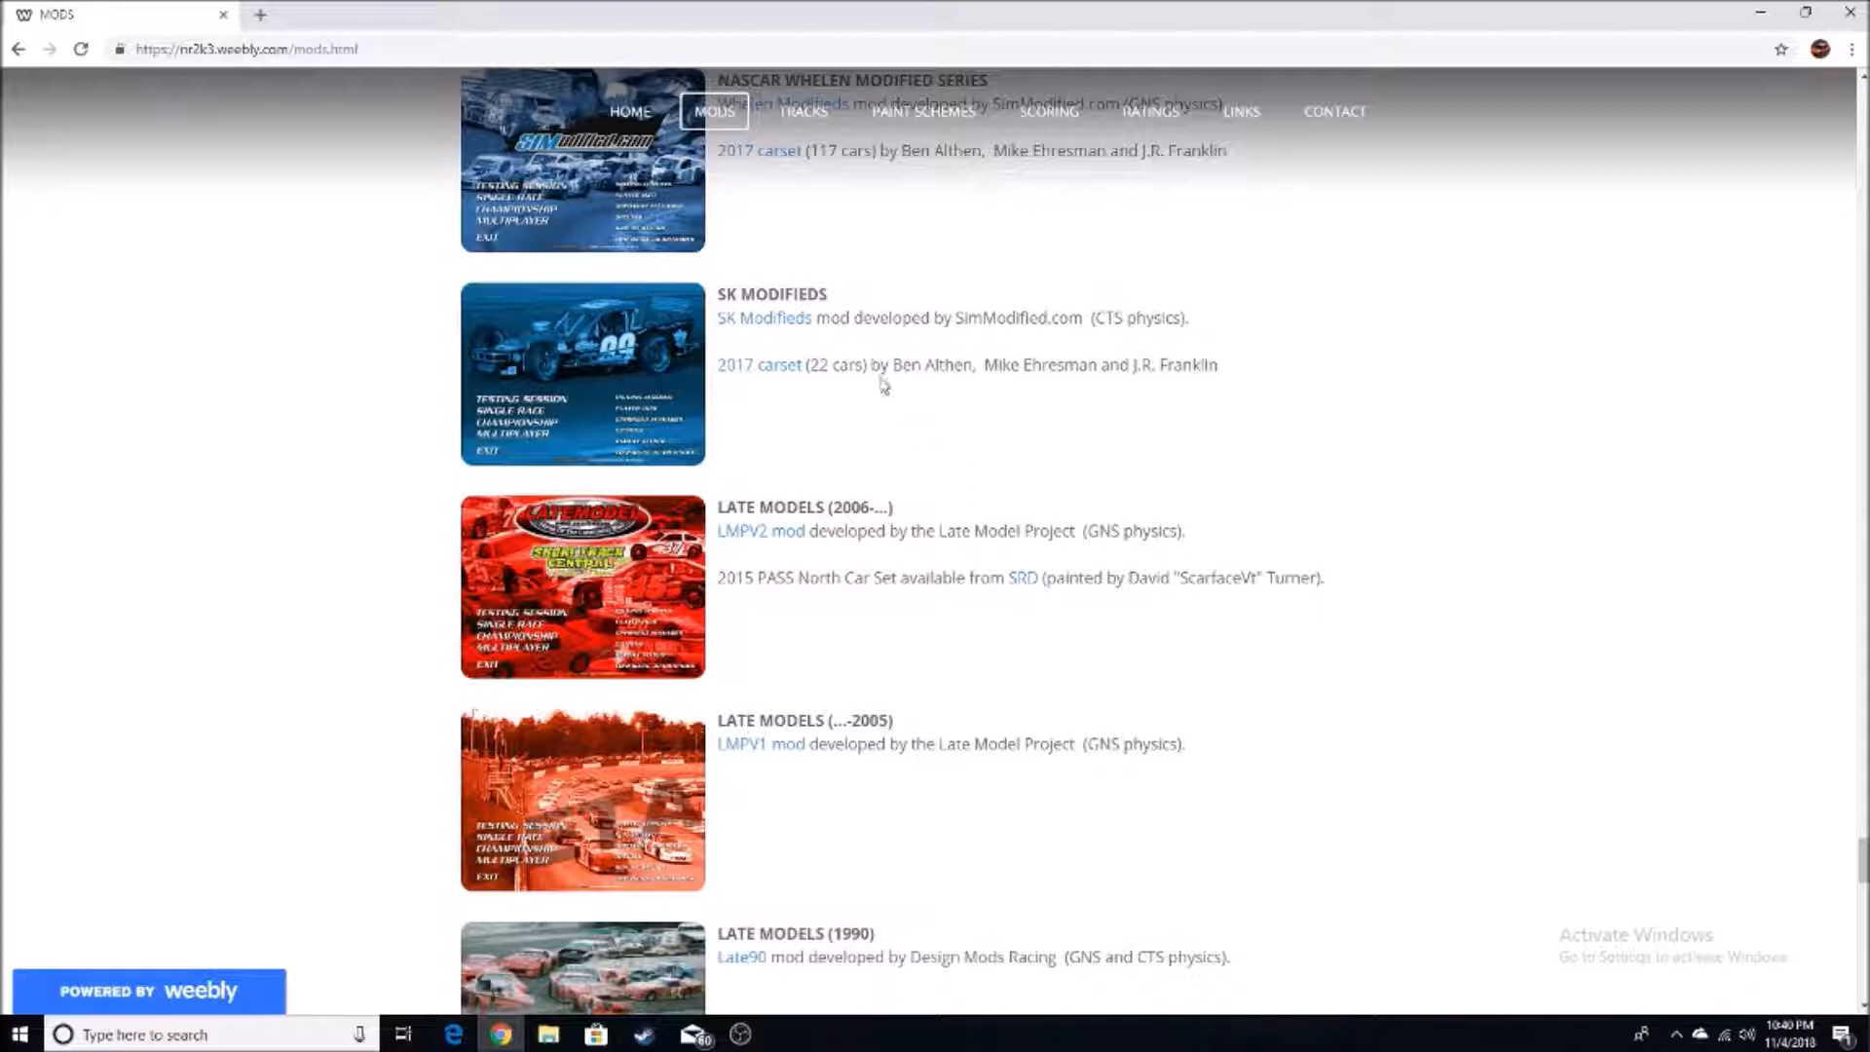
mouse_move(1007, 588)
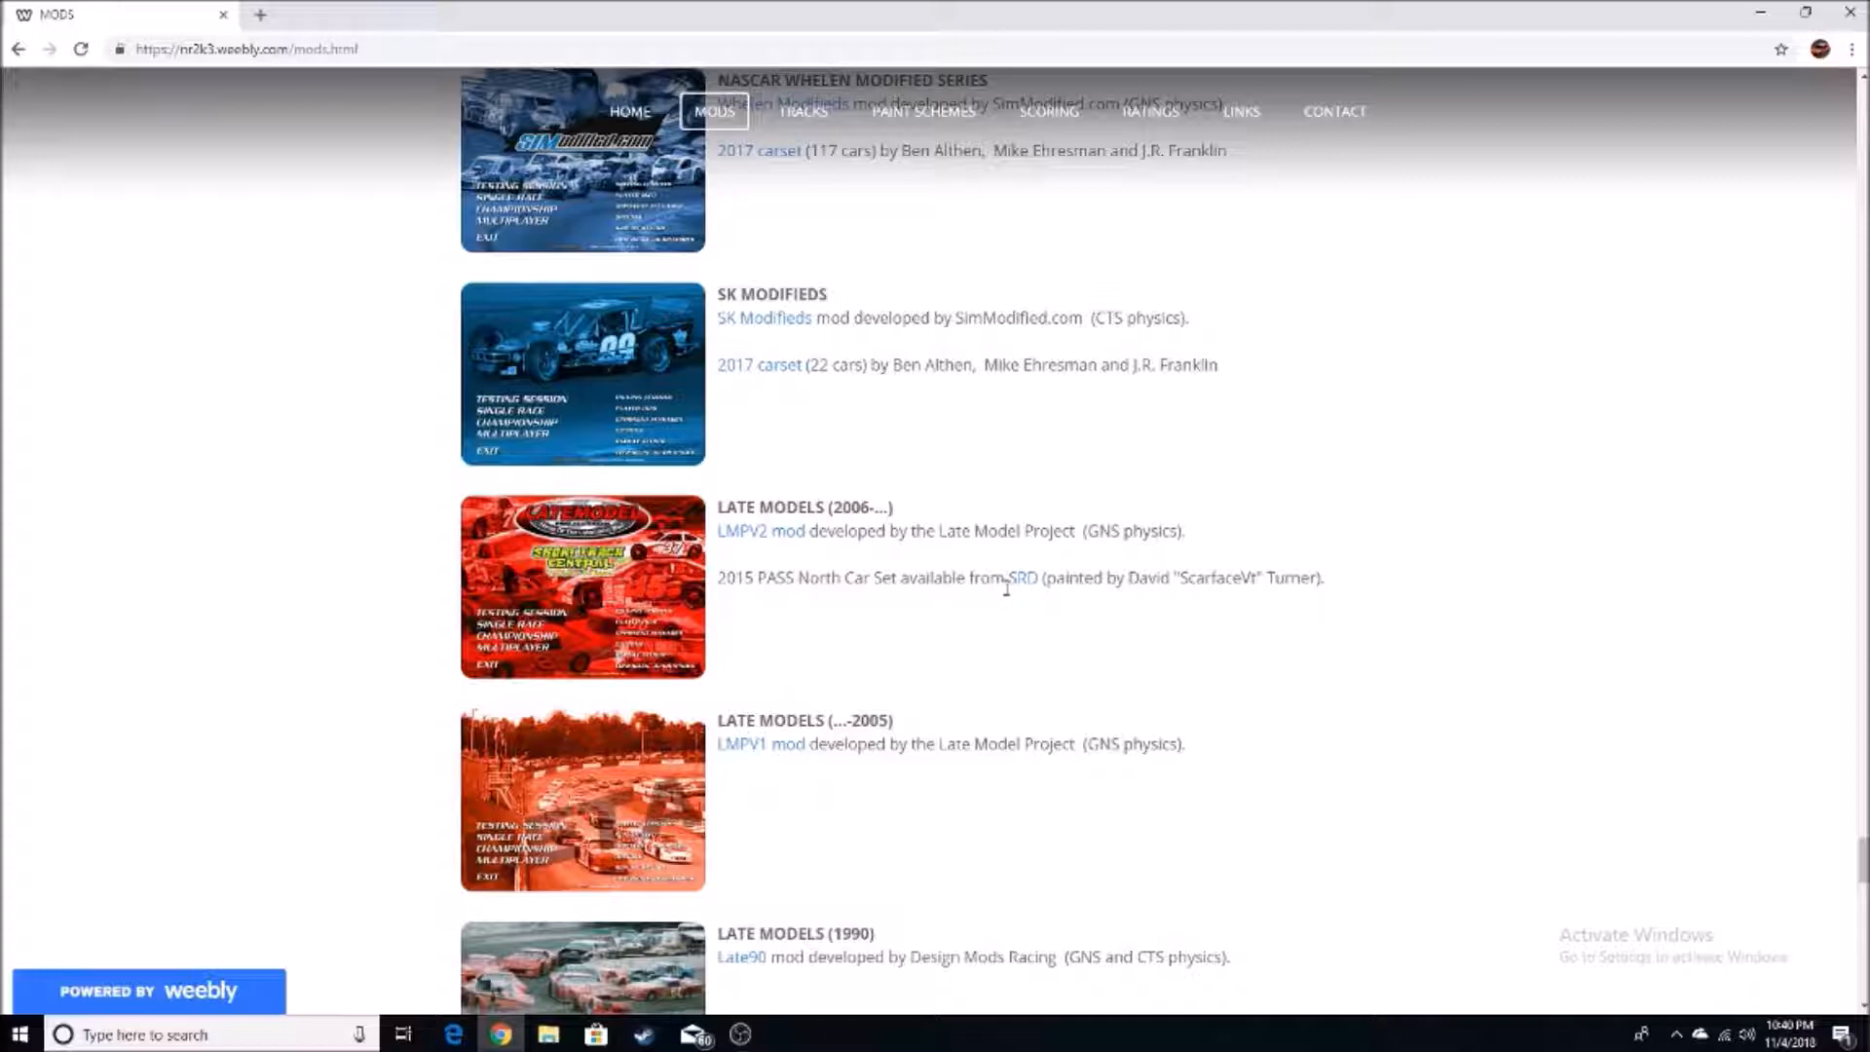